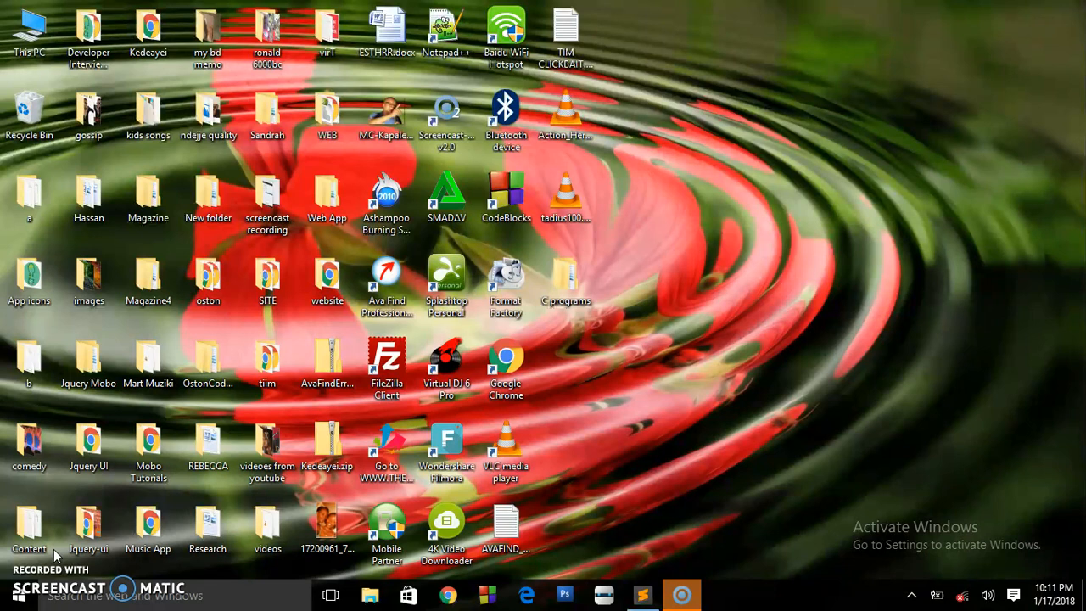
# Create a new desktop folder and start naming it CSS TUTORIAL.
pyautogui.click(506, 280)
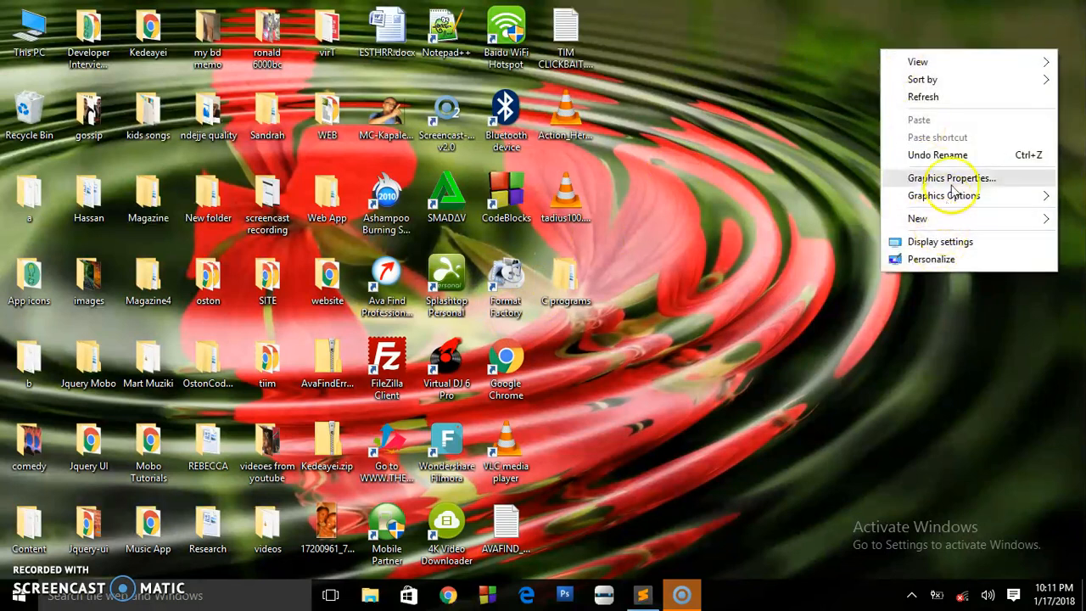
pyautogui.click(917, 218)
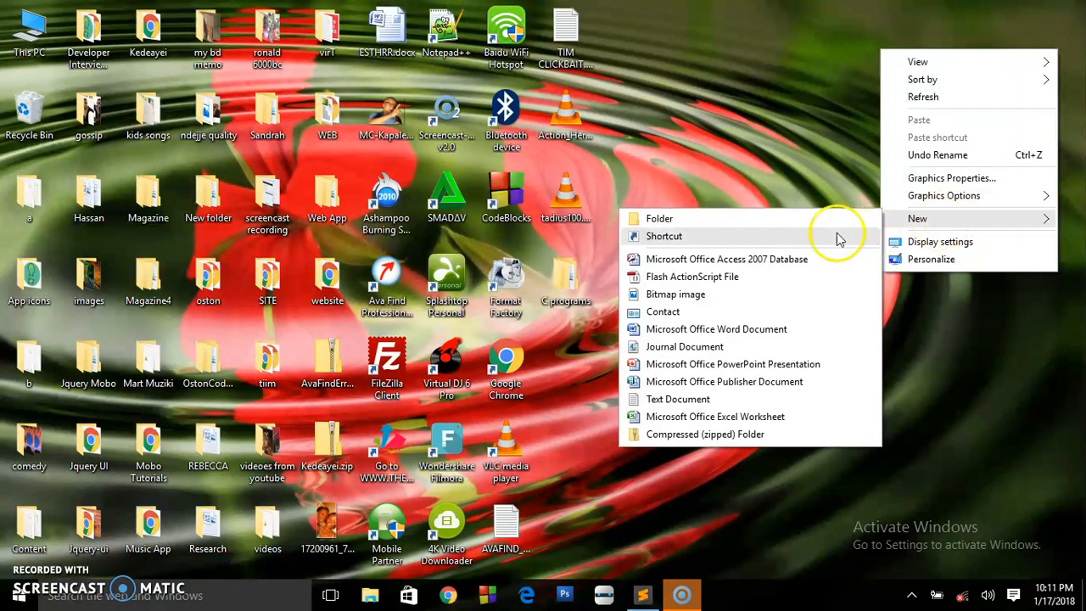
pyautogui.click(659, 218)
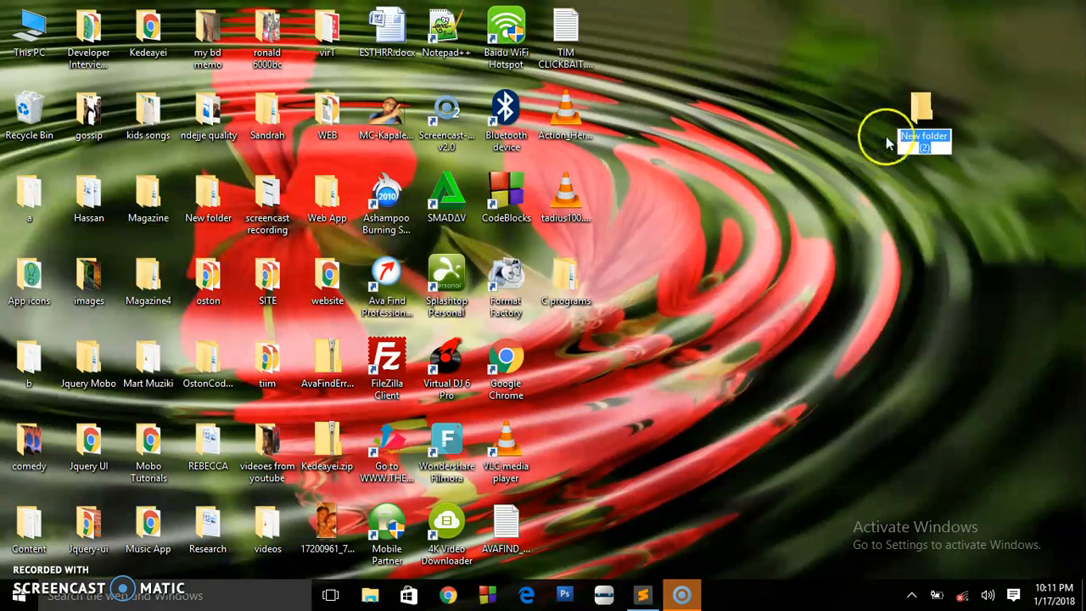
pyautogui.write('CSS TUTORIAL')
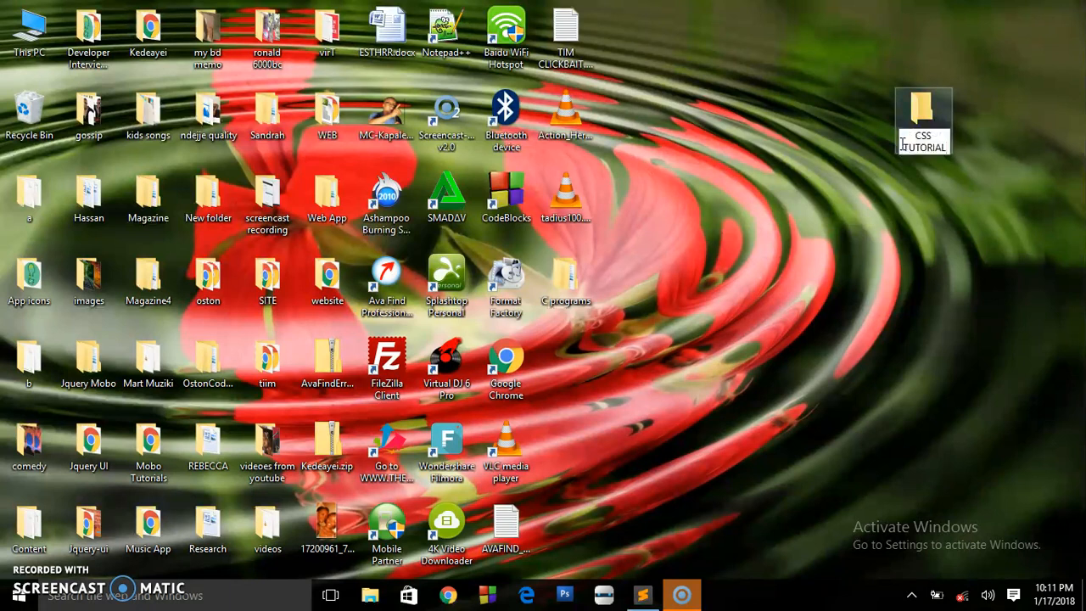
# Finish naming the CSS TUTORIAL folder and bring up Sublime Text from the taskbar.
pyautogui.click(923, 119)
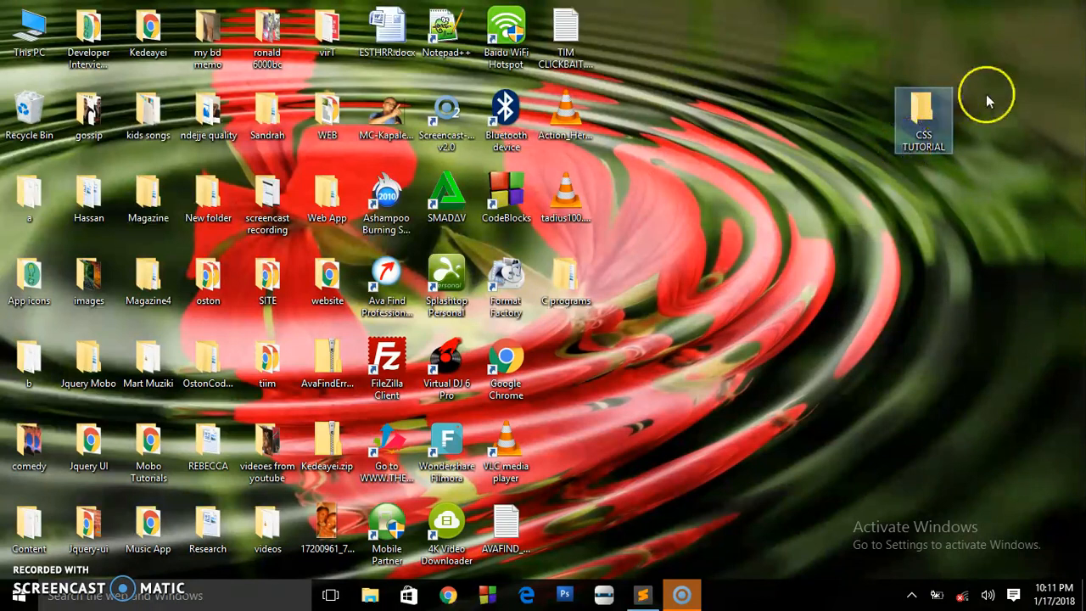
pyautogui.click(670, 564)
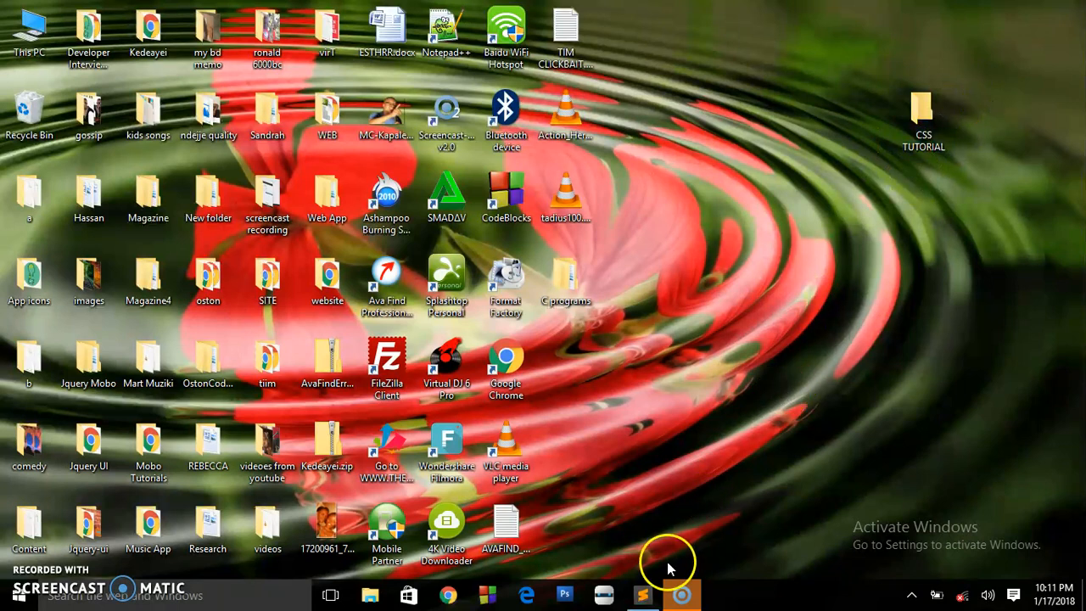
pyautogui.click(642, 594)
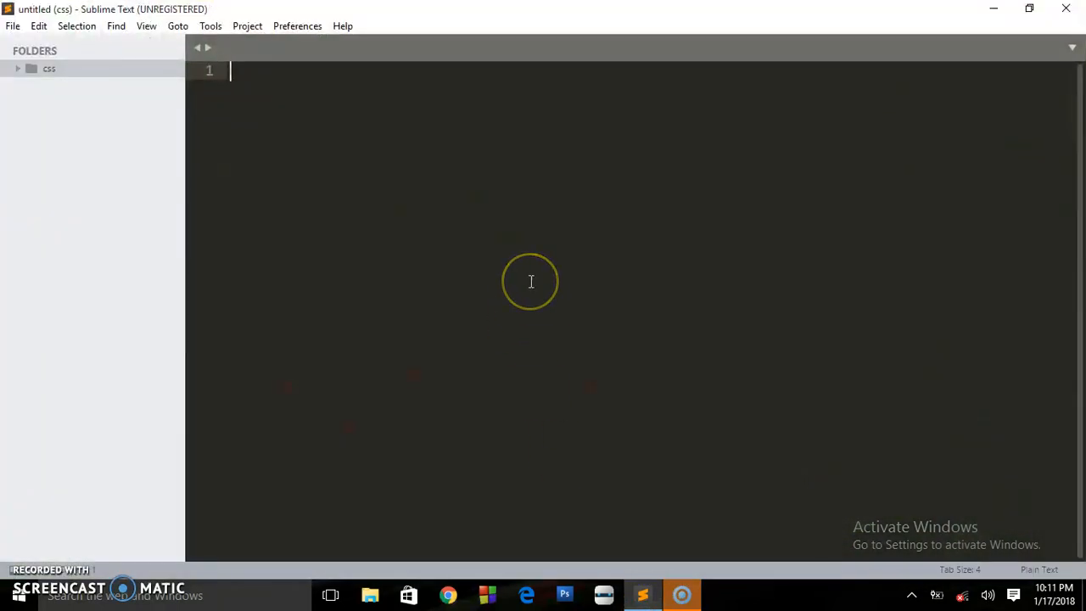
pyautogui.moveTo(589, 220)
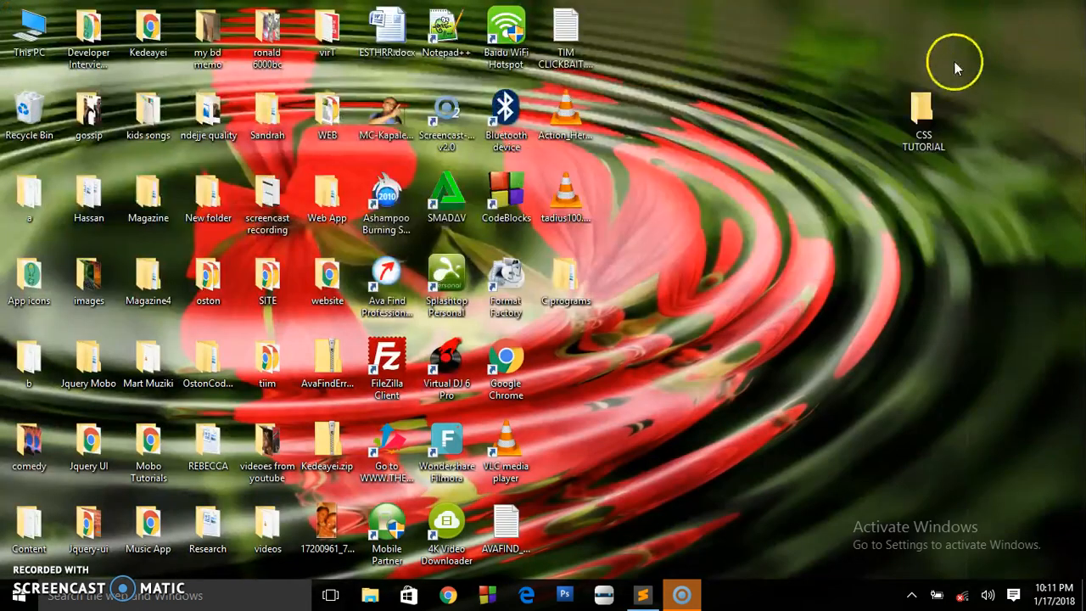
pyautogui.click(923, 114)
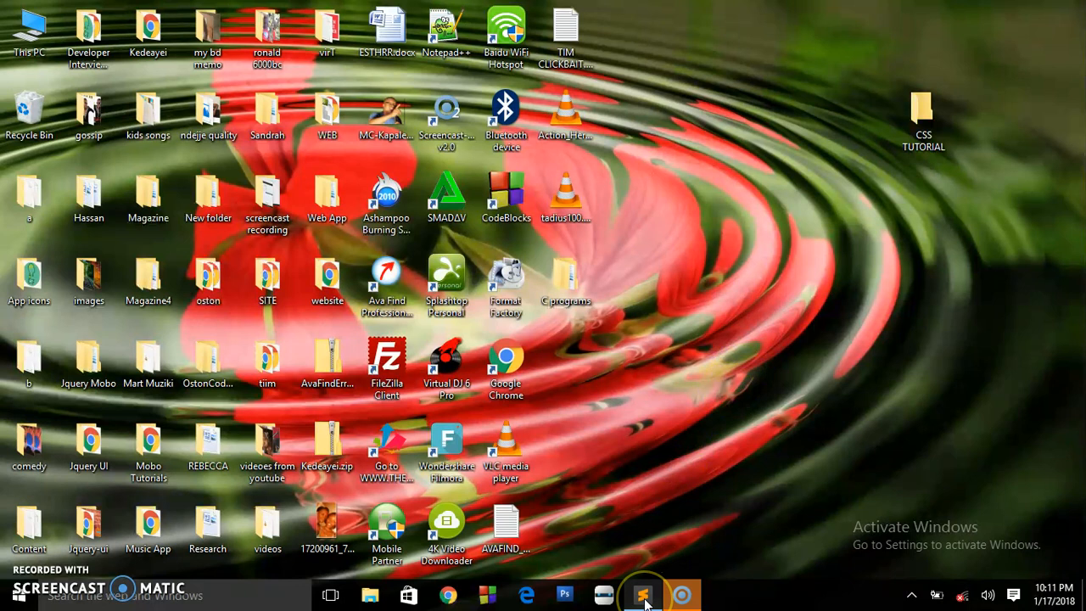
pyautogui.click(643, 594)
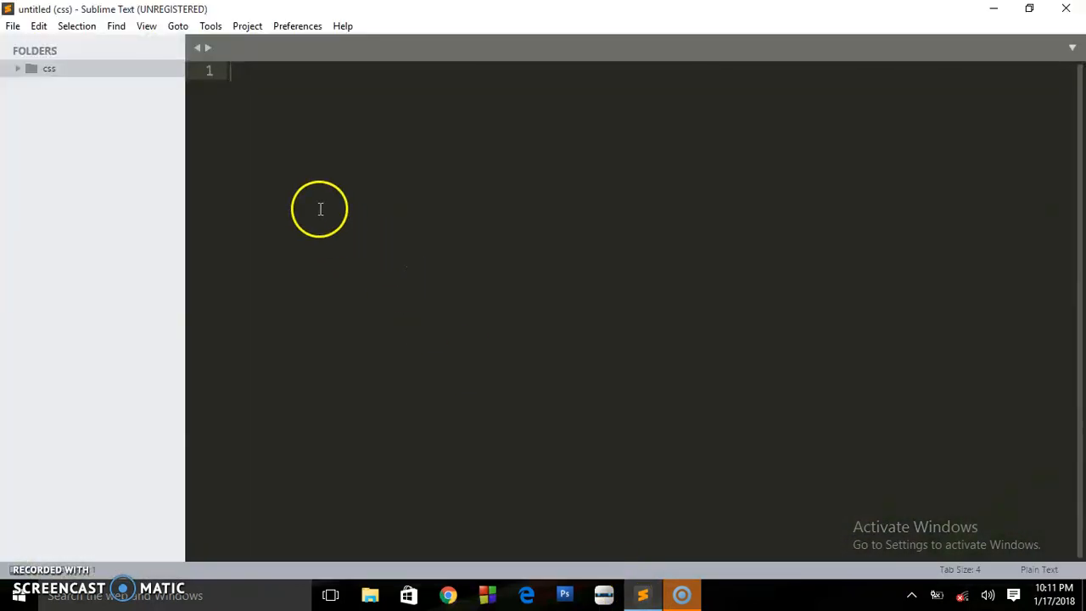
pyautogui.rightClick(48, 68)
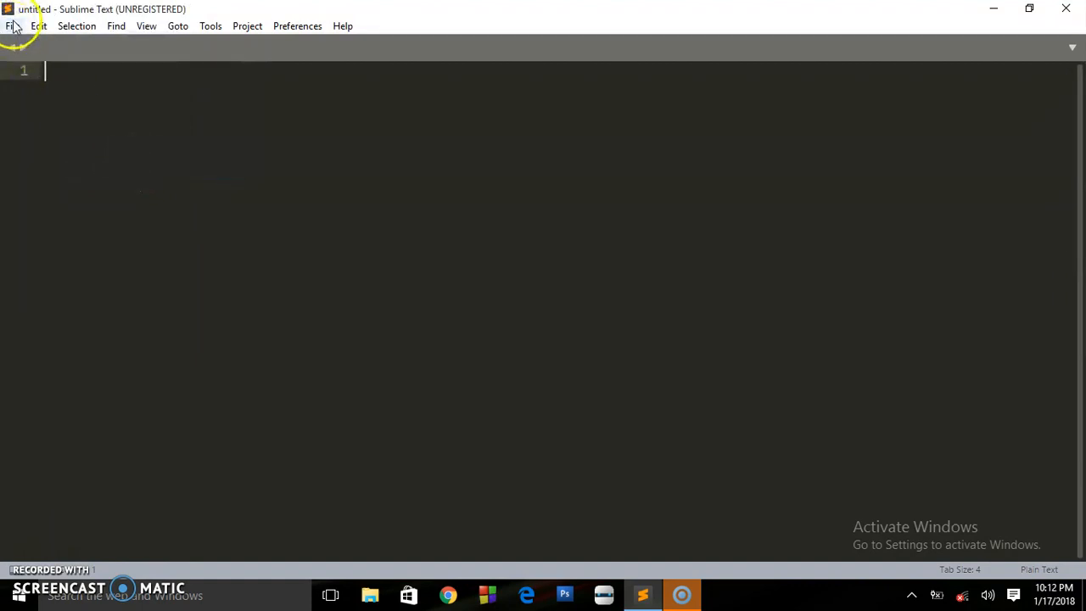
# Open the Desktop's CSS TUTORIAL folder in Sublime Text via File > Open Folder.
pyautogui.click(12, 26)
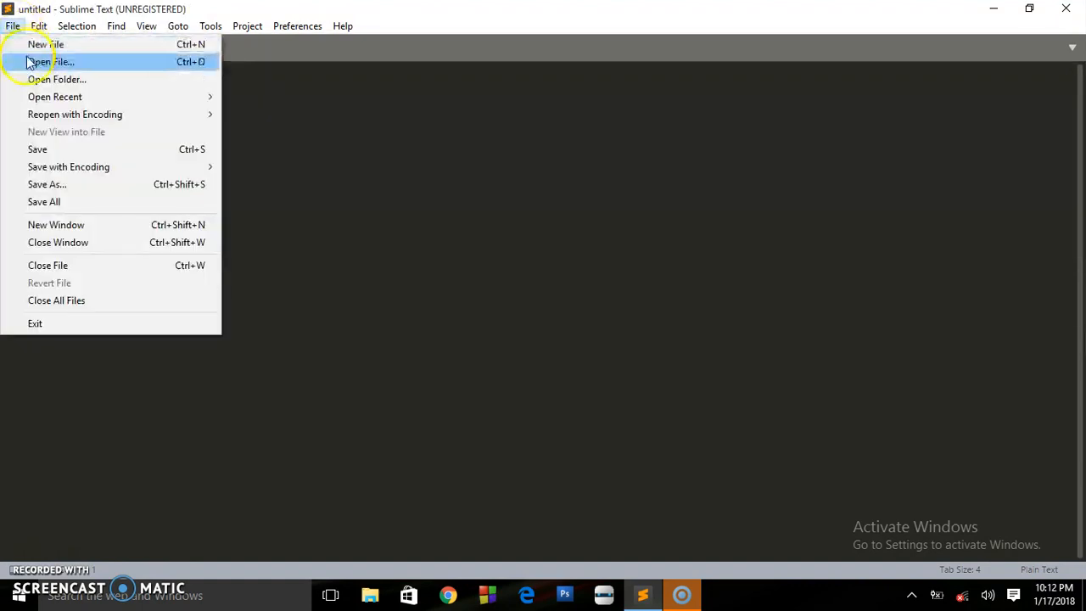
pyautogui.moveTo(57, 79)
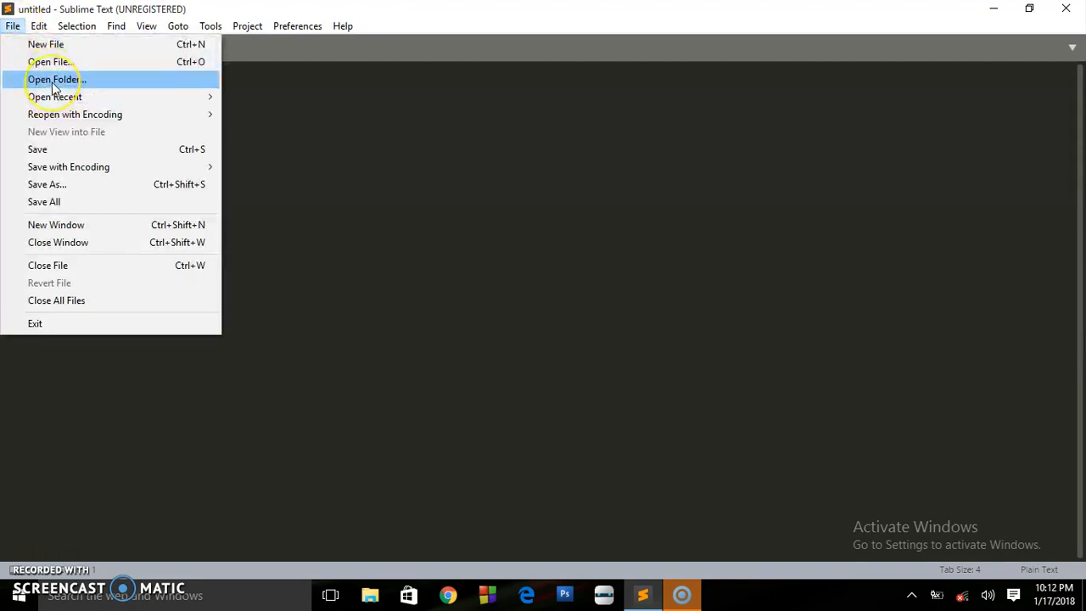
pyautogui.click(56, 79)
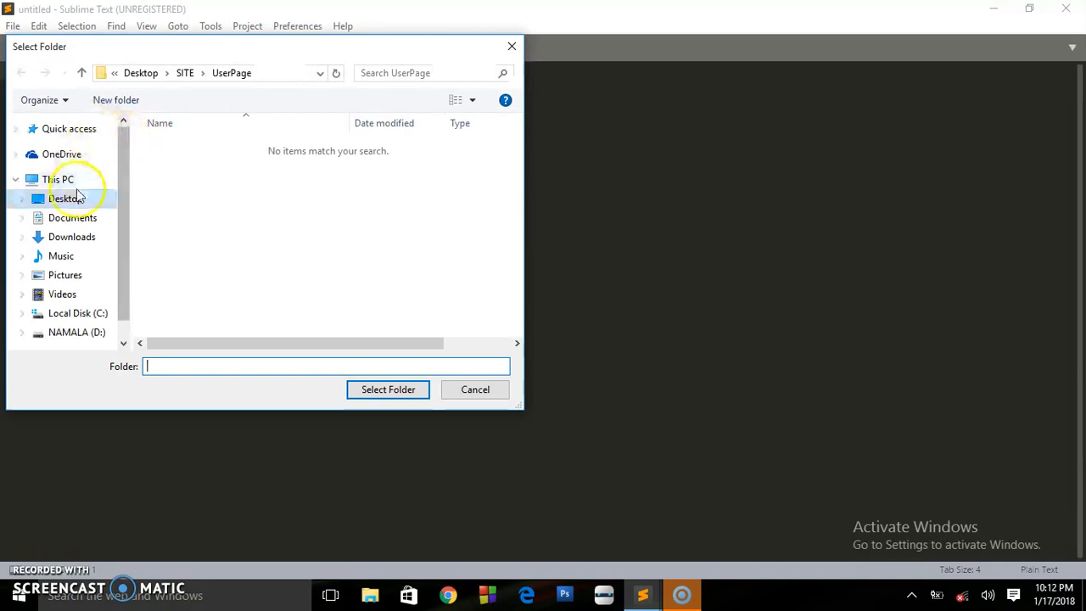
pyautogui.click(67, 198)
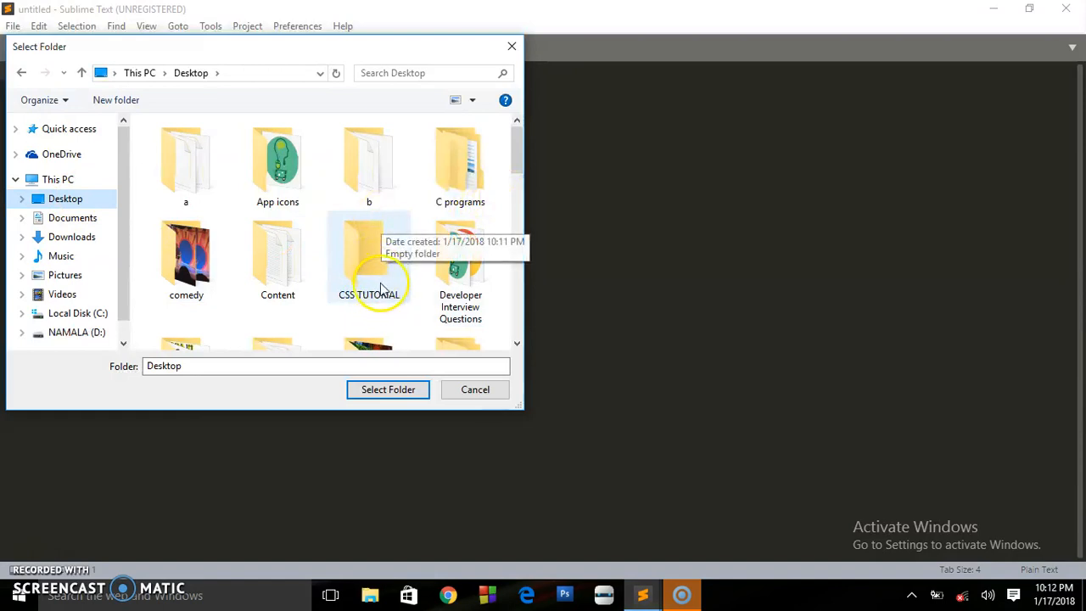
pyautogui.click(369, 254)
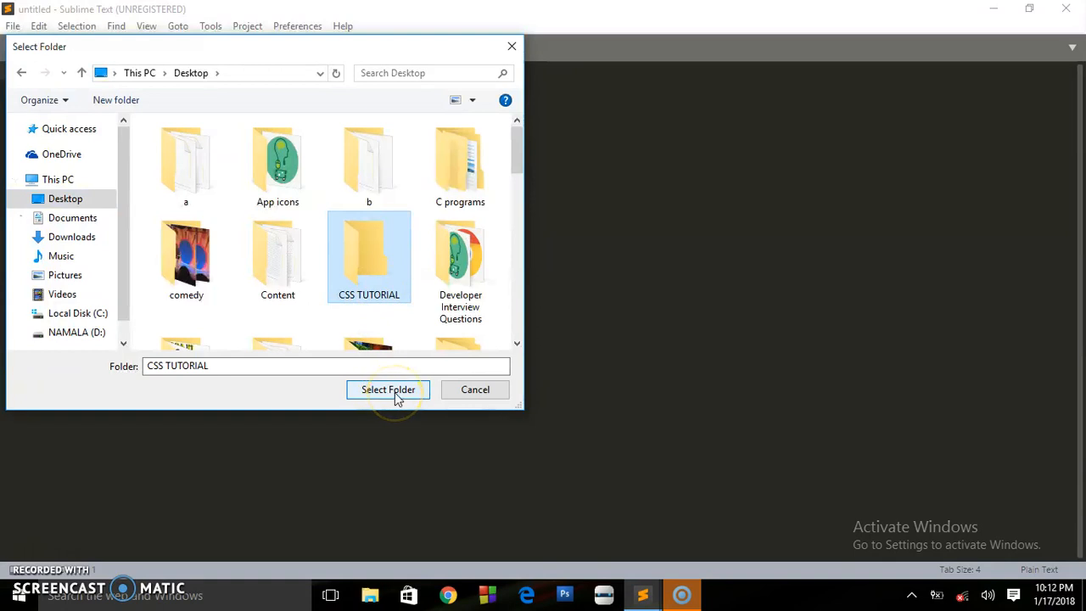
pyautogui.click(388, 389)
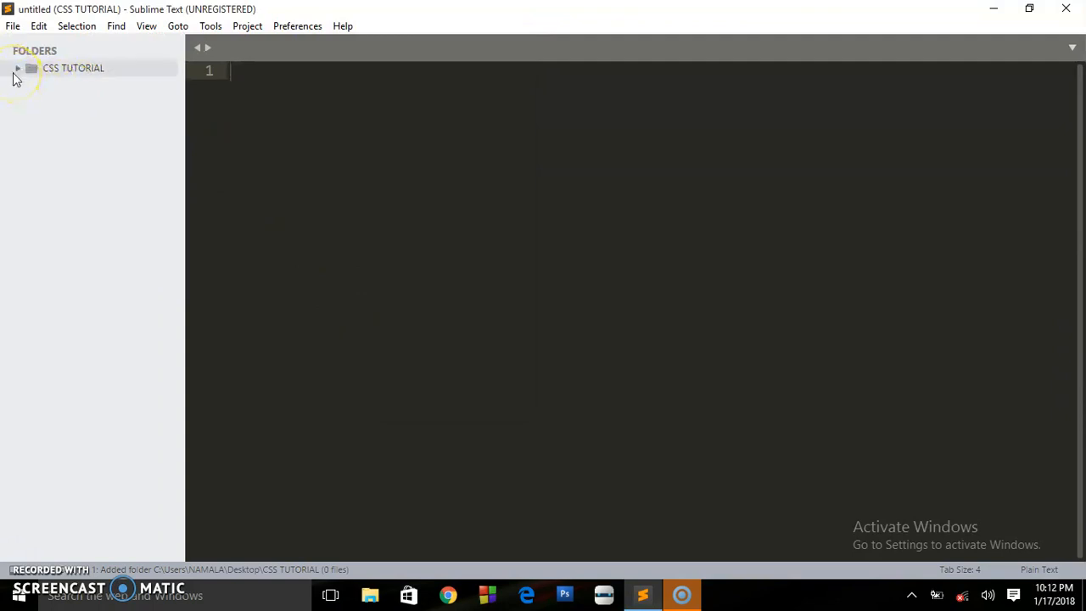
# Add a new file to the CSS TUTORIAL folder and save it as index.html.
pyautogui.click(17, 68)
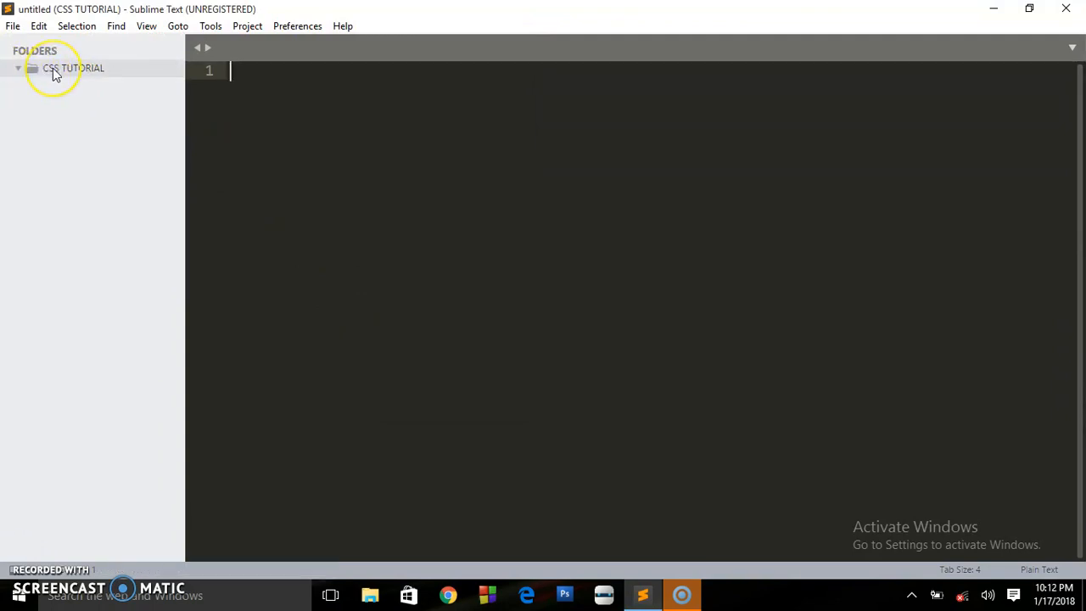
pyautogui.rightClick(72, 67)
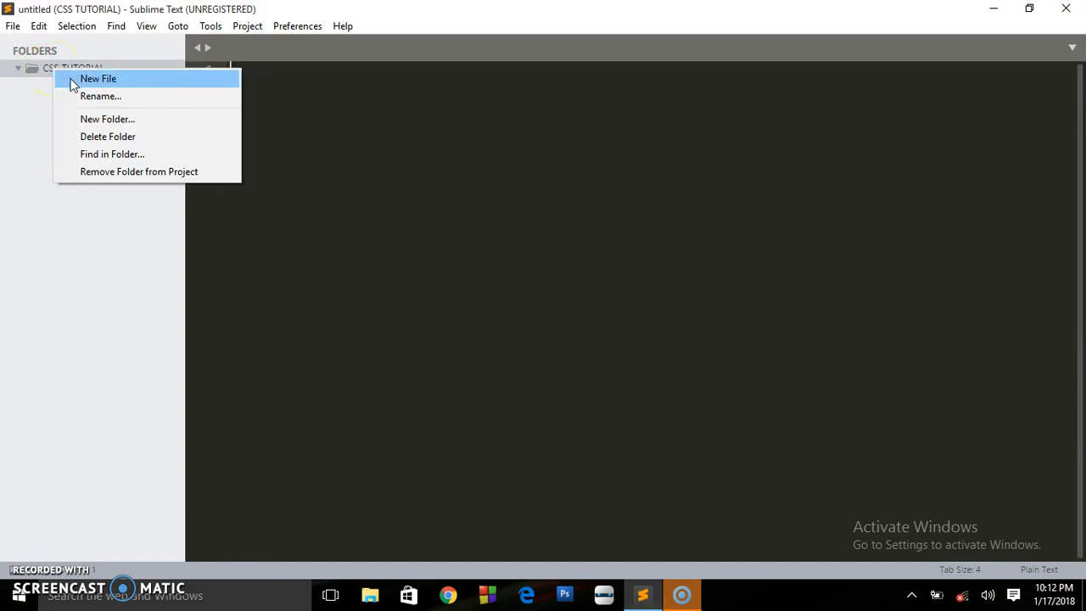
pyautogui.click(97, 78)
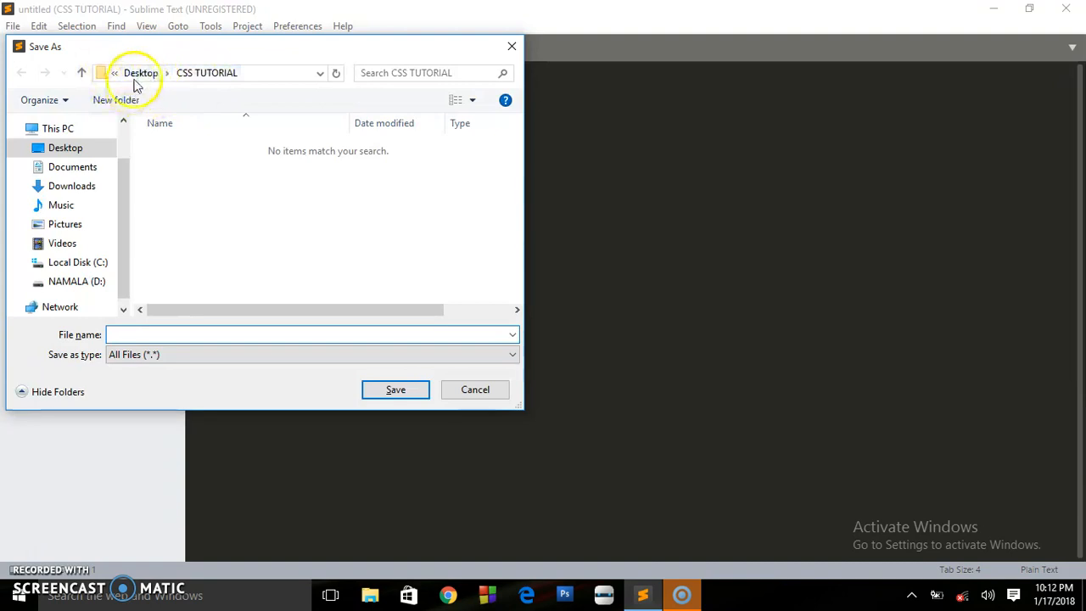
pyautogui.moveTo(189, 85)
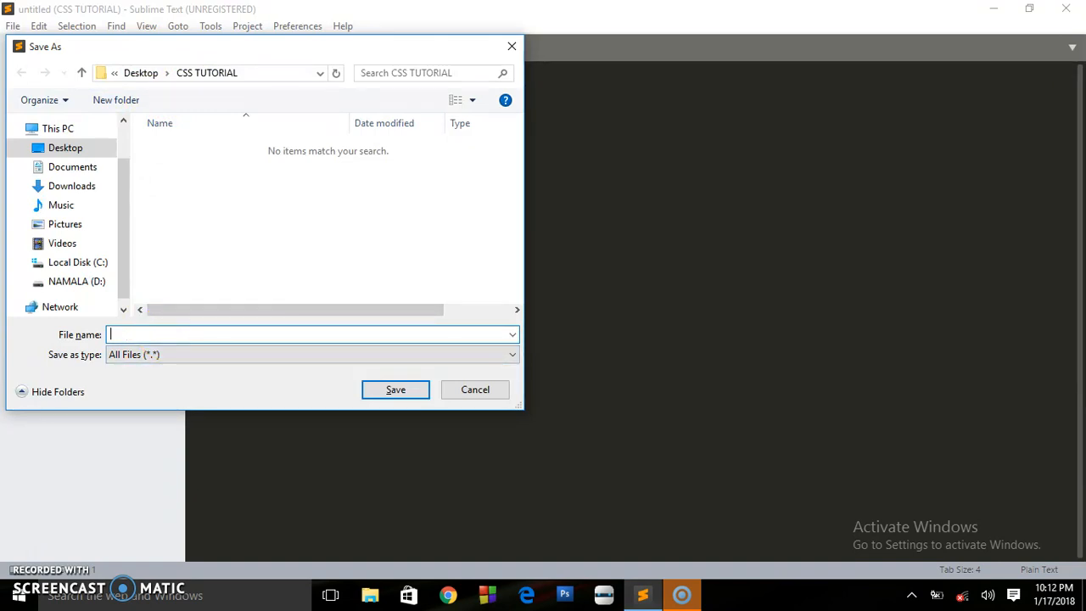
pyautogui.write('index')
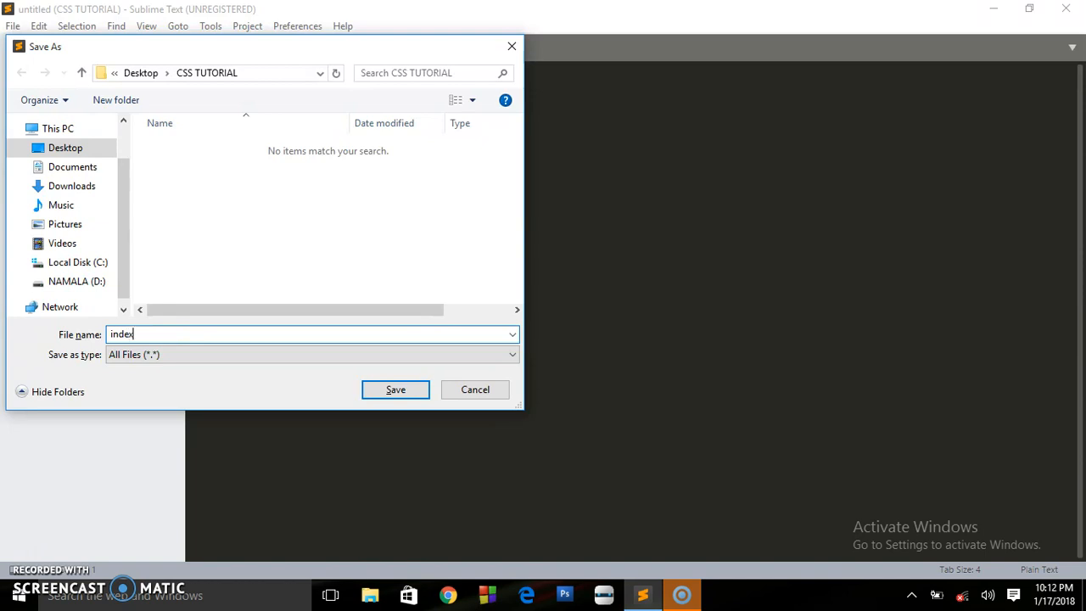
pyautogui.write('.html')
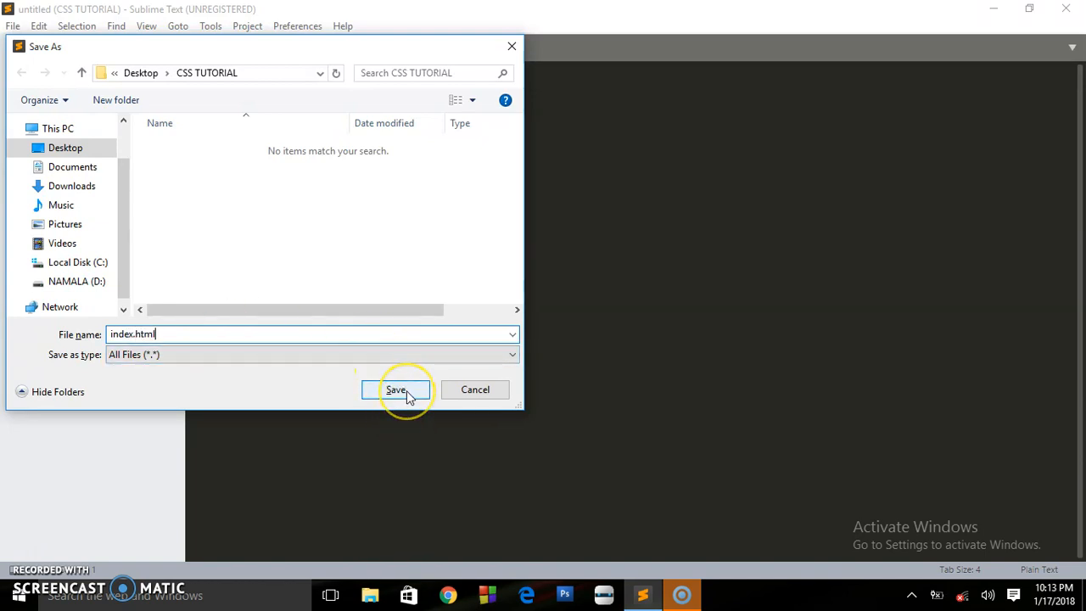
pyautogui.click(395, 389)
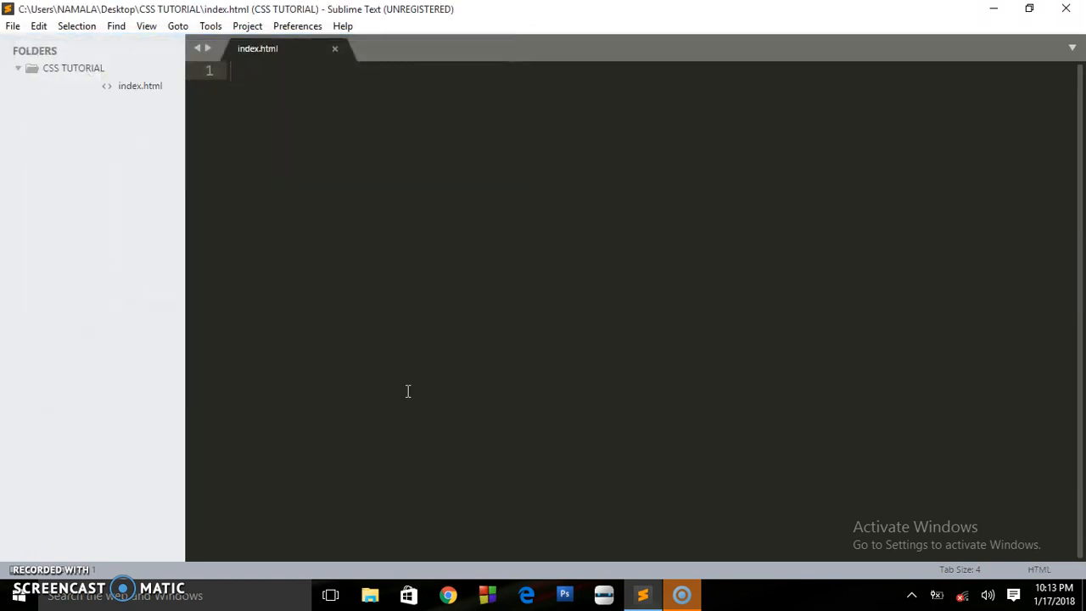
# Insert the basic HTML skeleton into index.html with the title 'Css tutorial'.
pyautogui.click(19, 68)
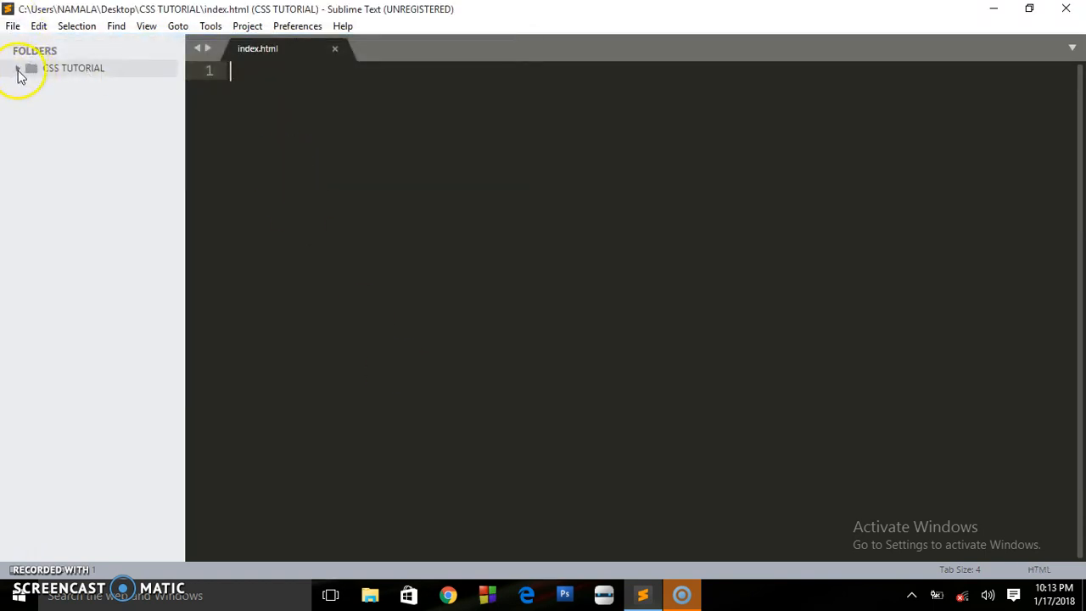
pyautogui.click(19, 68)
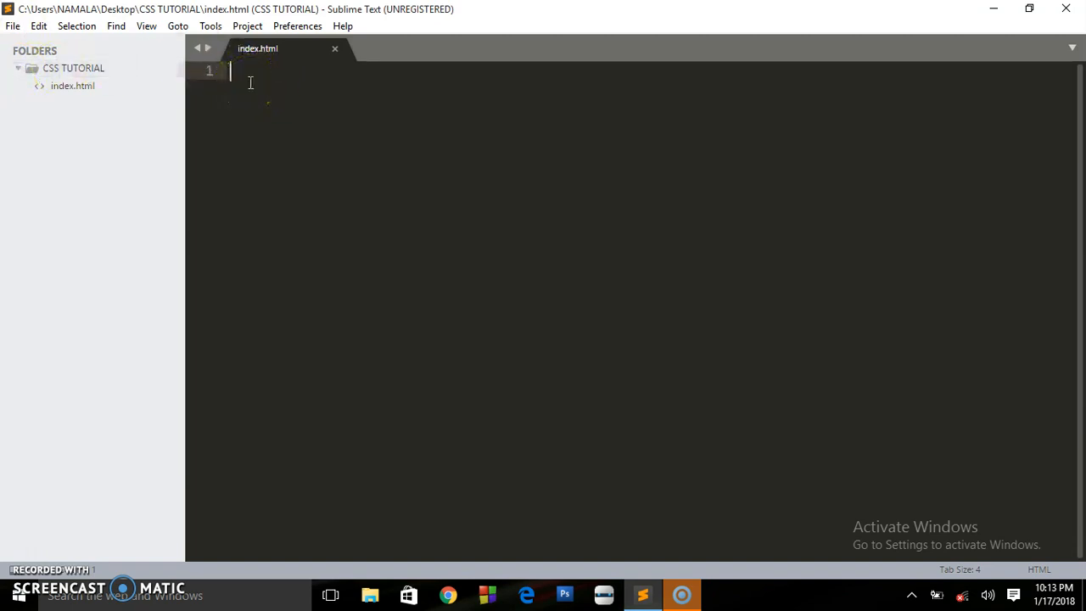
pyautogui.write('<html')
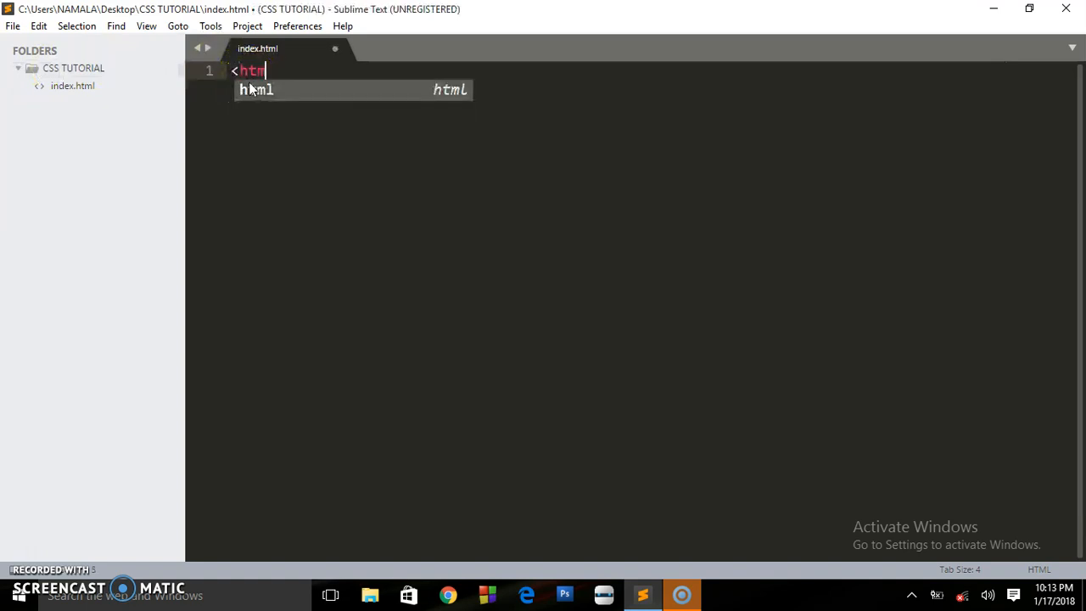
pyautogui.press('Tab')
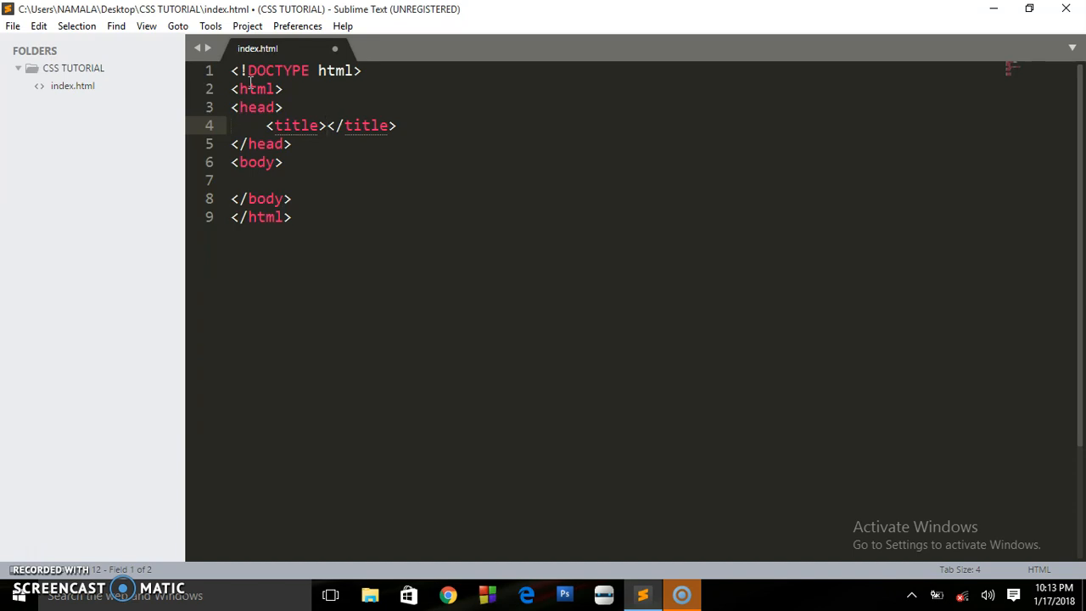
pyautogui.write('C')
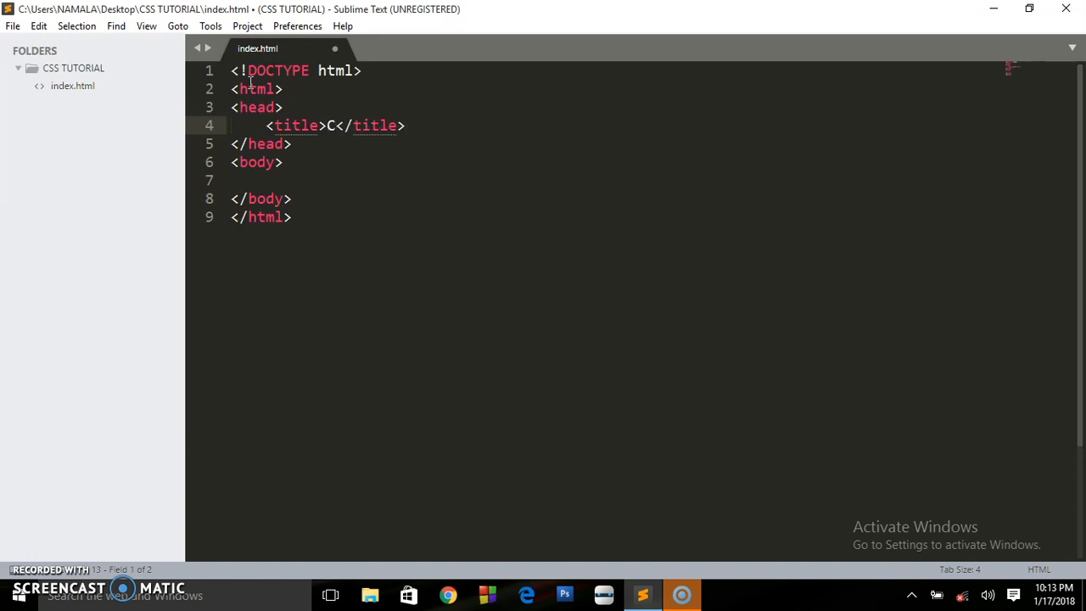
pyautogui.write('ss tutori')
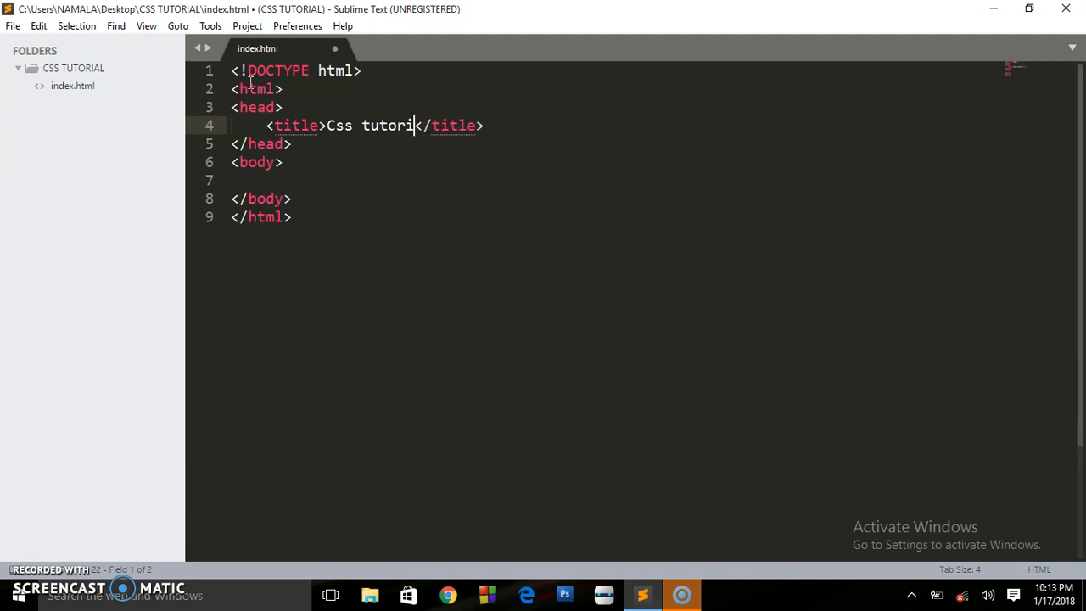
pyautogui.write('l')
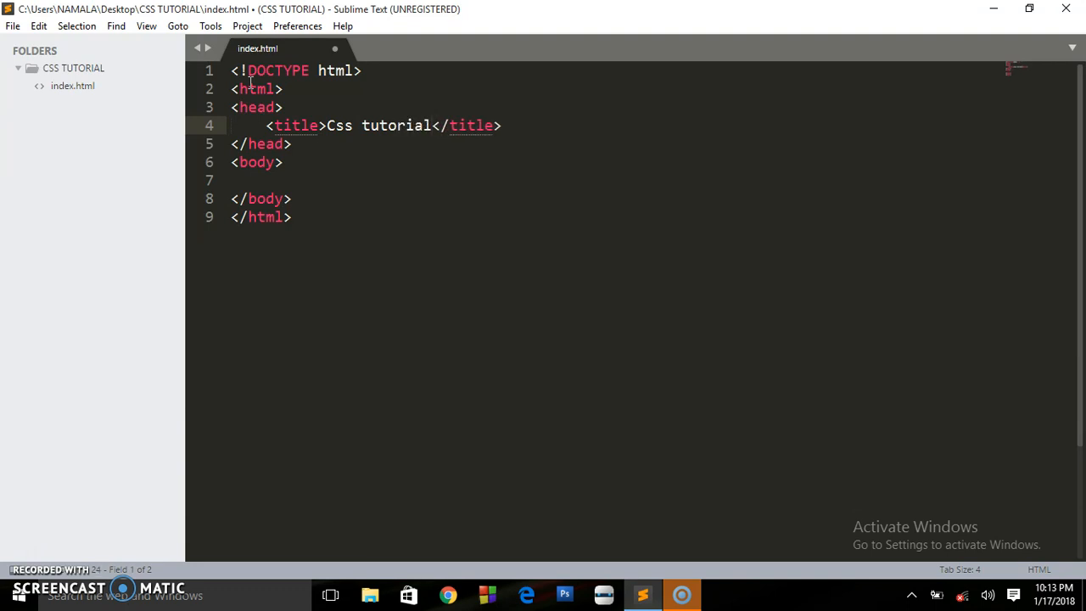
# Save index.html and minimise Sublime Text to the desktop.
pyautogui.press('ctrl+s')
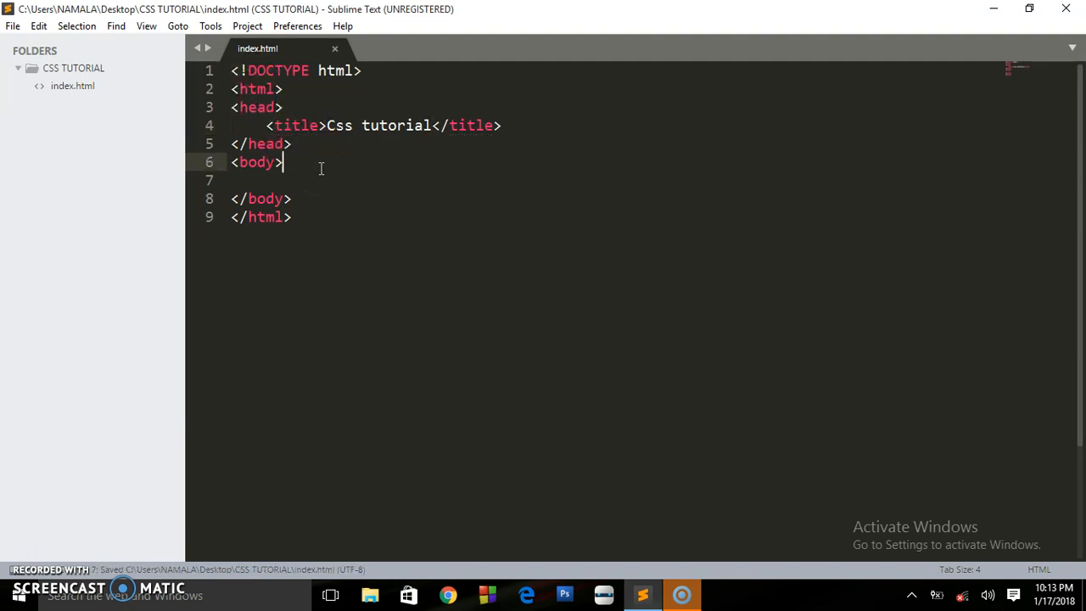
pyautogui.rightClick(320, 170)
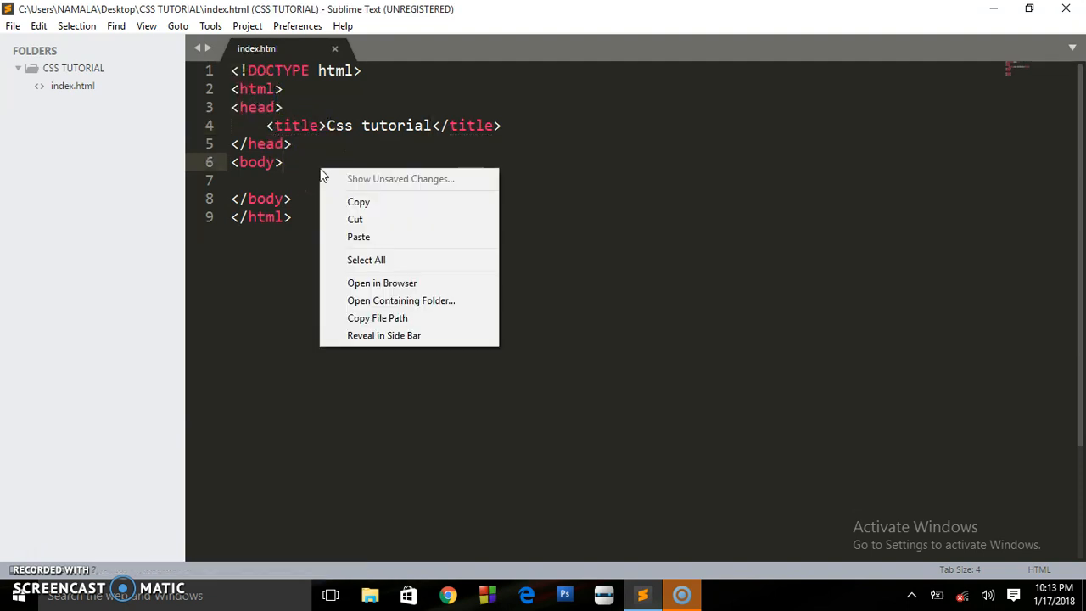
pyautogui.moveTo(381, 282)
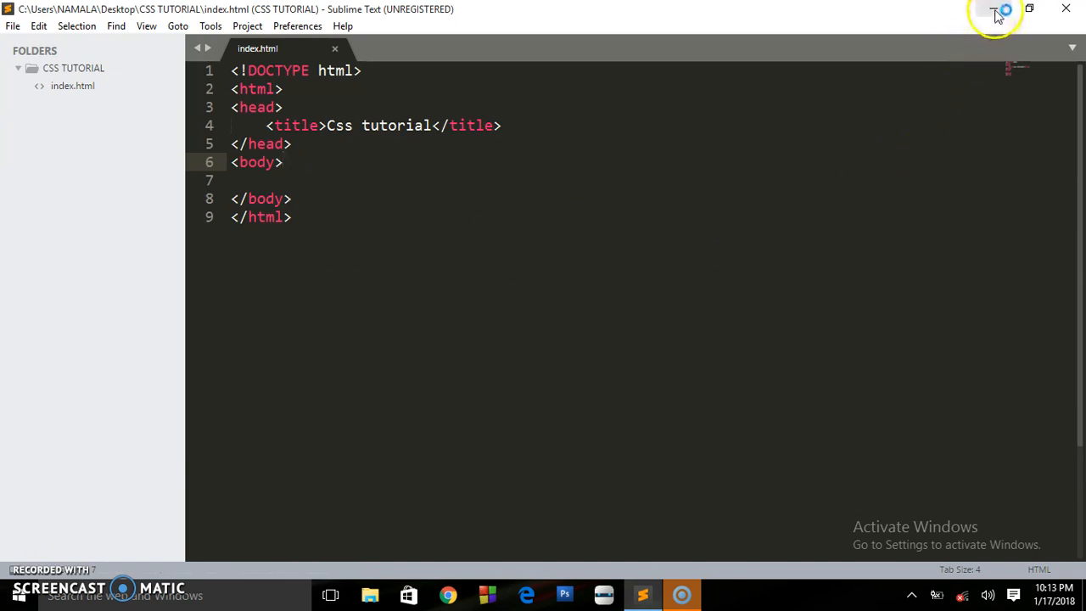
pyautogui.moveTo(996, 12)
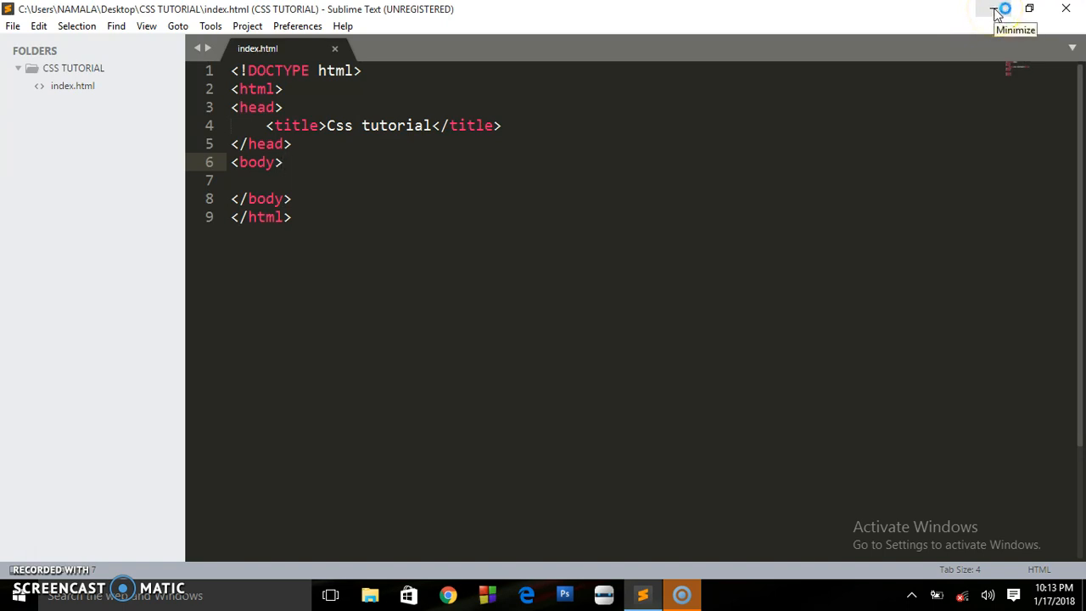
pyautogui.click(996, 12)
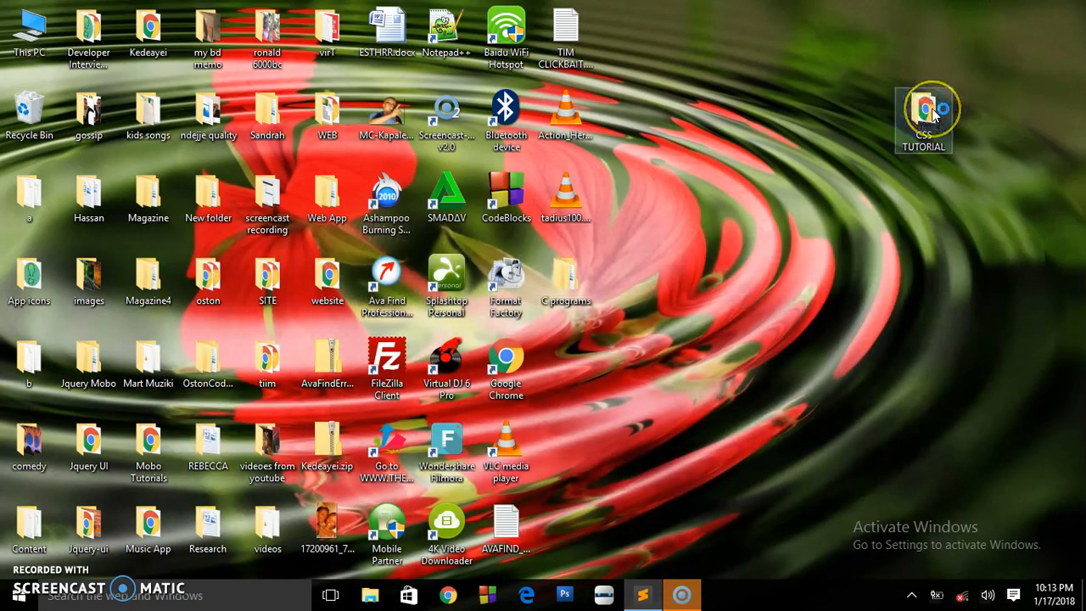
# Open the CSS TUTORIAL folder and preview index.html in Chrome.
pyautogui.doubleClick(923, 115)
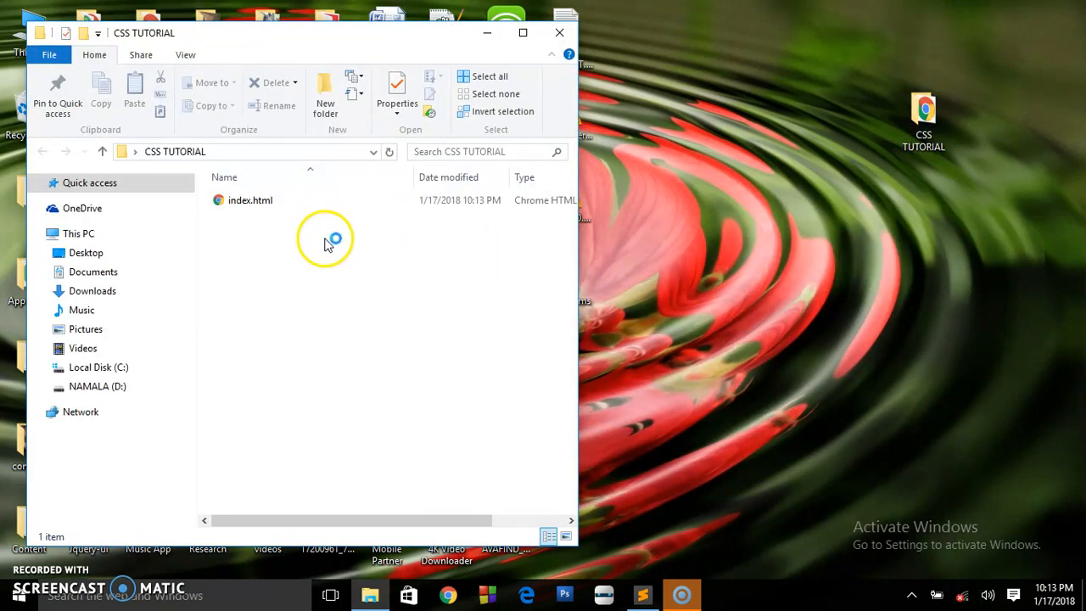
pyautogui.doubleClick(250, 200)
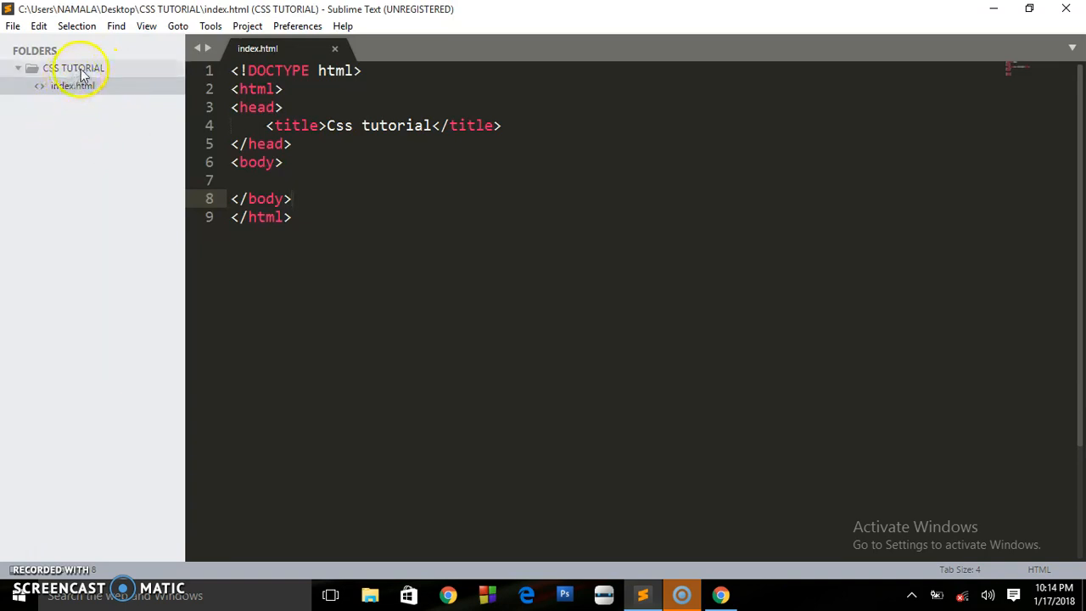
# Add a new empty file to the CSS TUTORIAL folder and save it as style.css.
pyautogui.rightClick(75, 68)
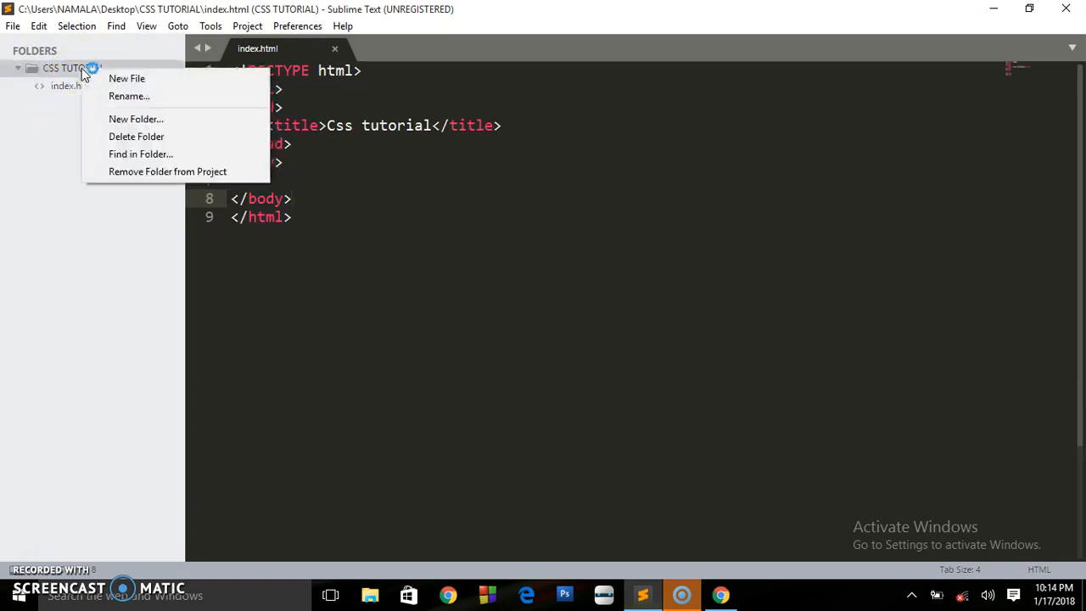
pyautogui.moveTo(126, 78)
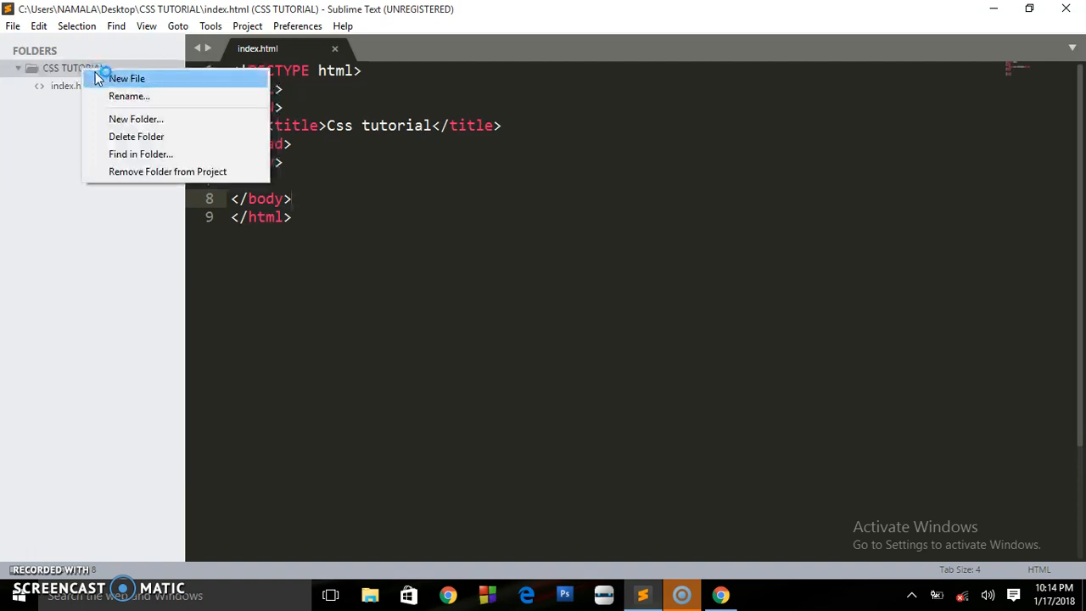
pyautogui.moveTo(119, 85)
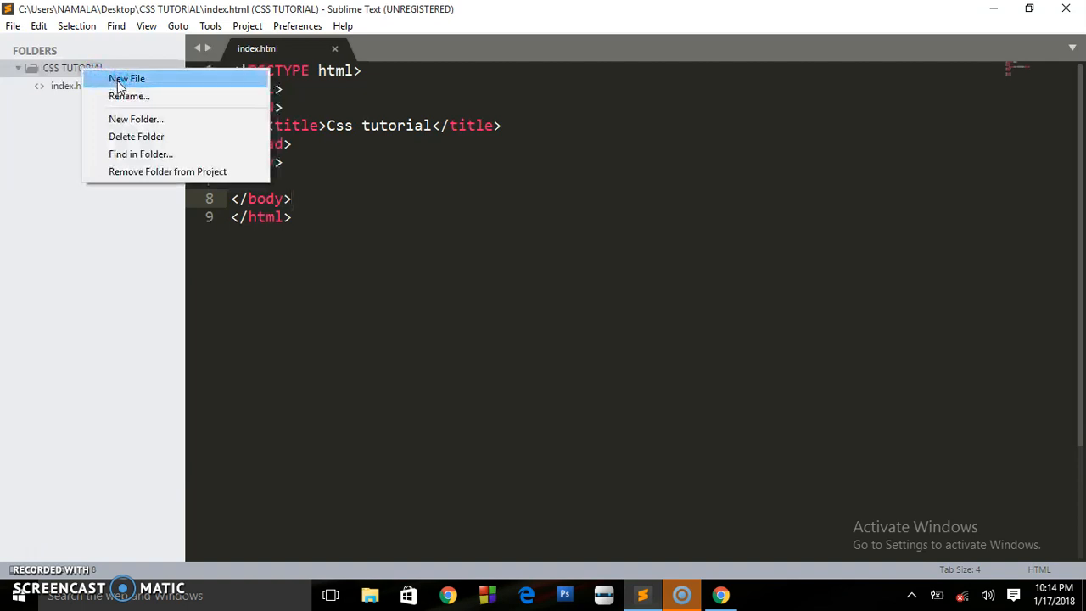
pyautogui.click(127, 78)
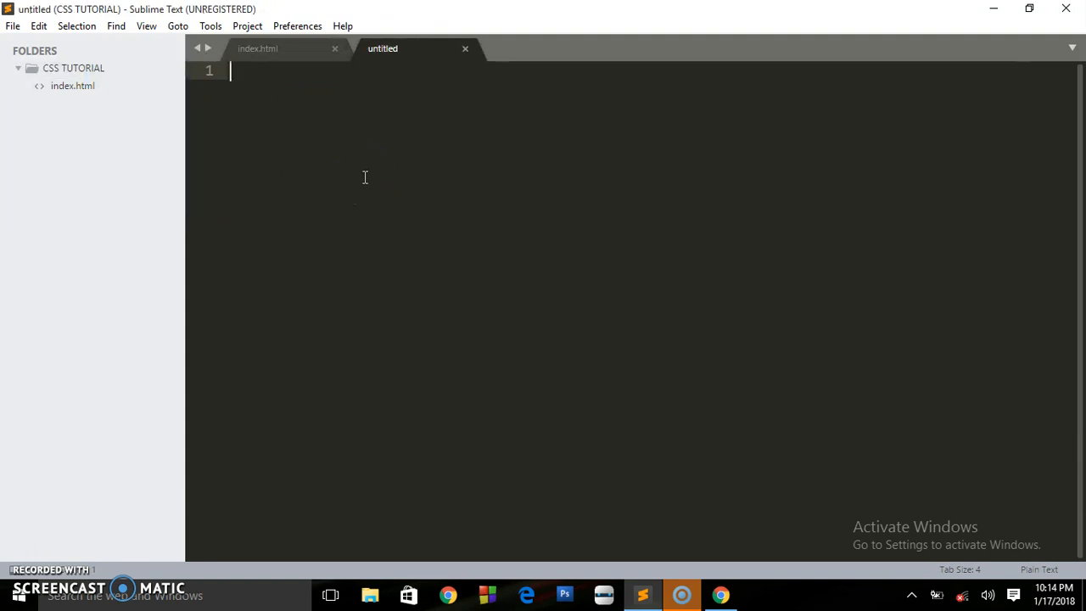
pyautogui.press('ctrl+s')
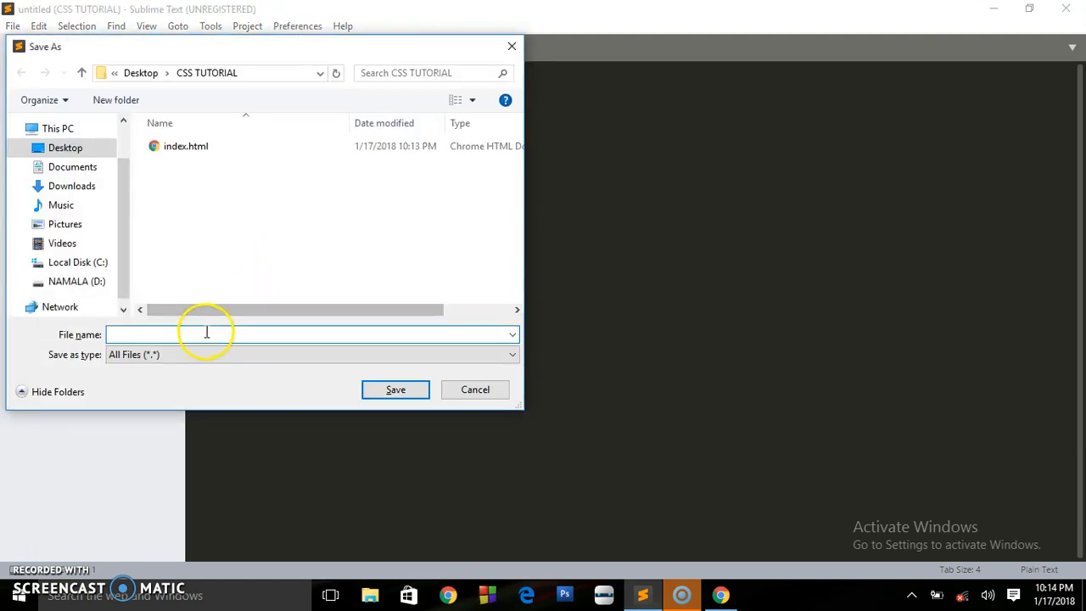
pyautogui.write('style.css')
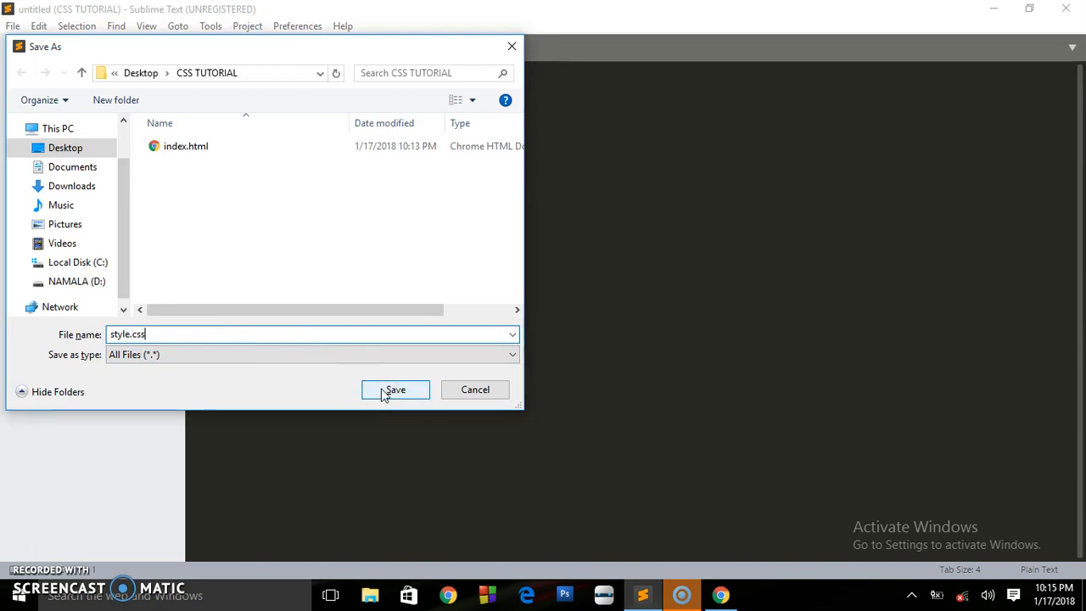
pyautogui.click(394, 390)
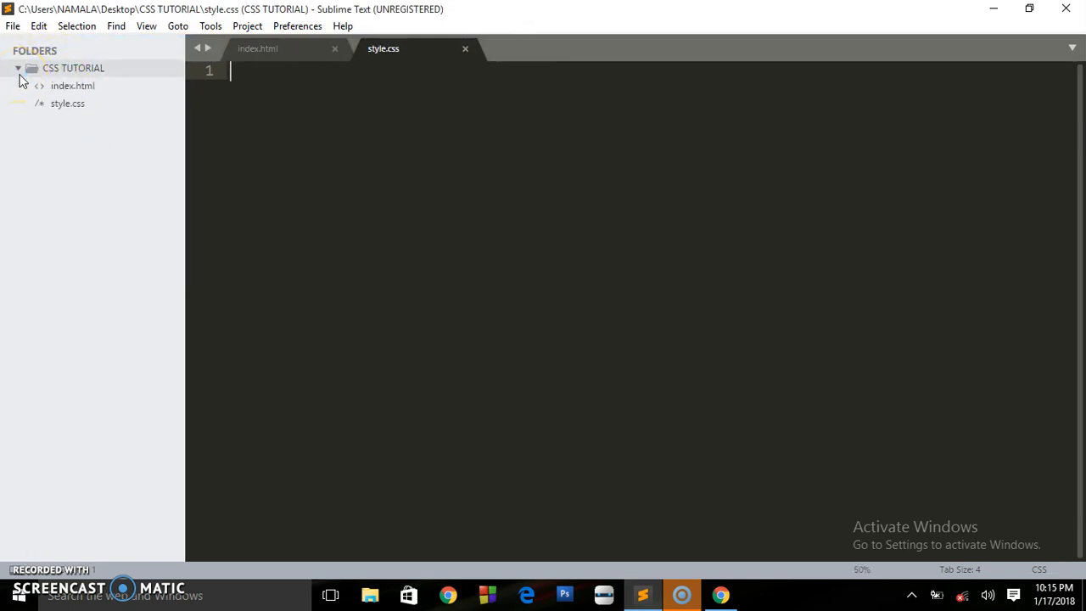
# Refresh the CSS TUTORIAL sidebar tree and return to the index.html tab.
pyautogui.click(17, 67)
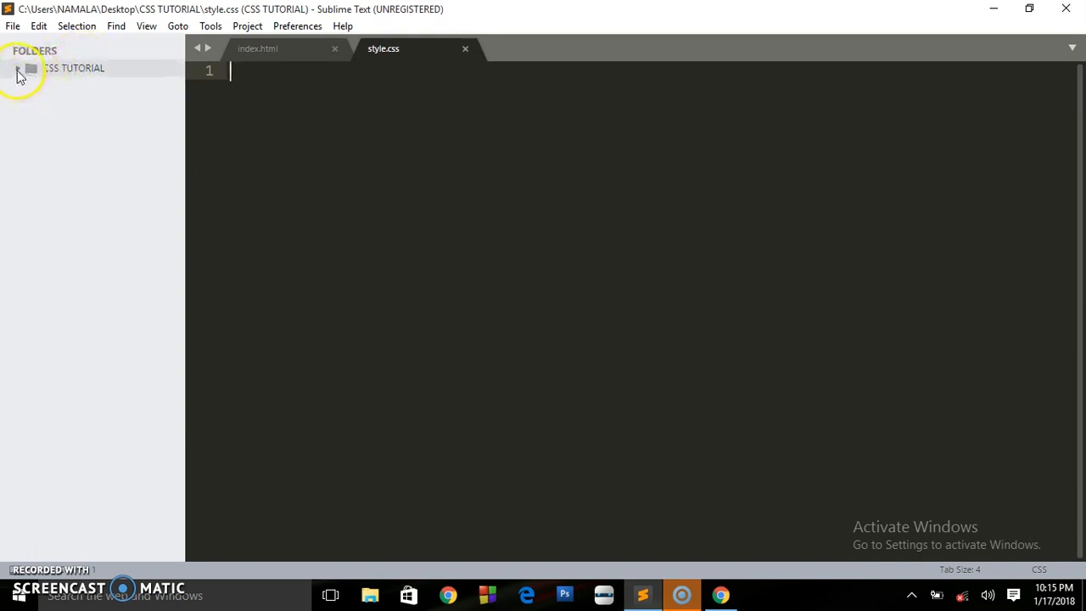
pyautogui.click(19, 68)
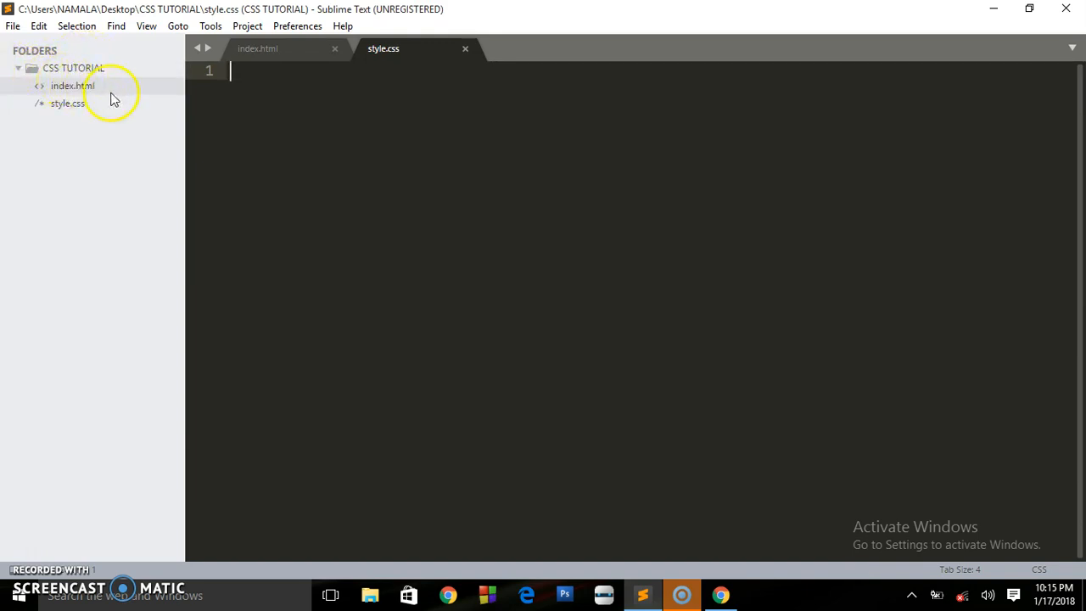
pyautogui.click(257, 48)
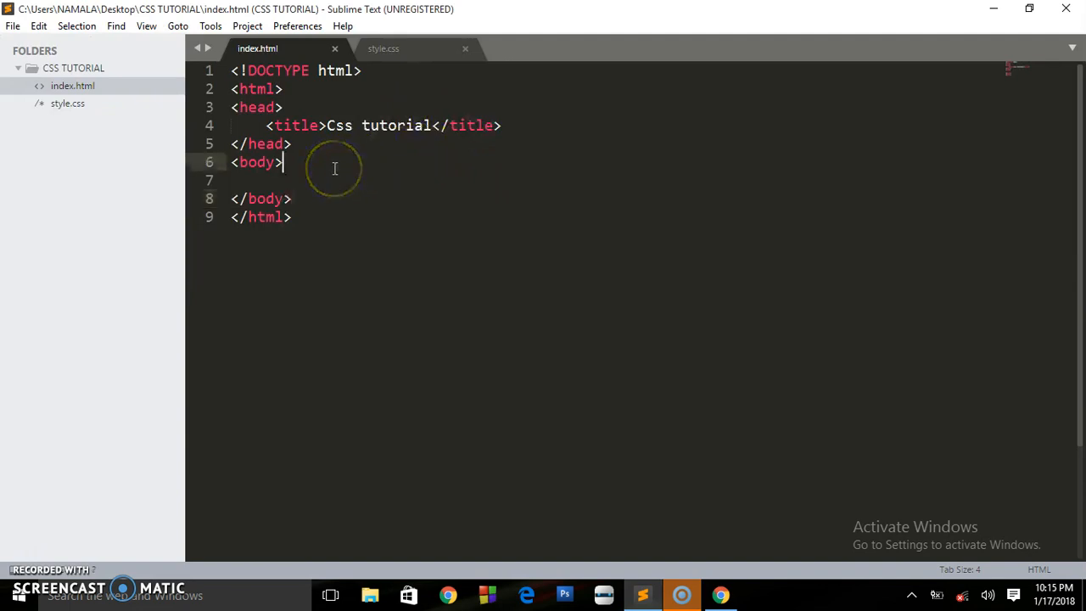
# Type an h1 'Css tutorial' and a lorem ipsum paragraph into the body, then save.
pyautogui.press('Enter')
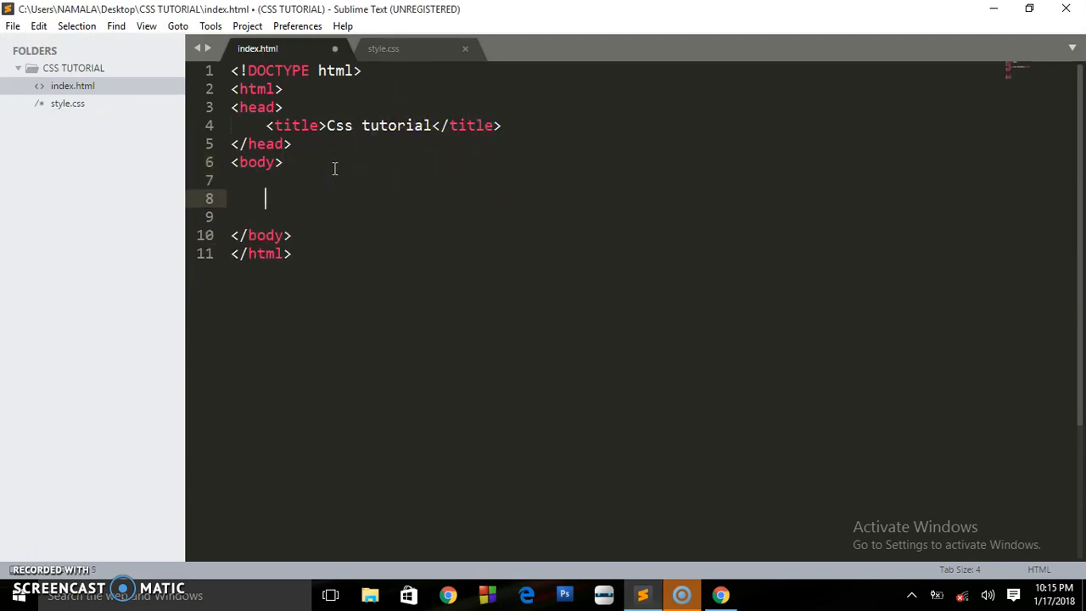
pyautogui.write('<')
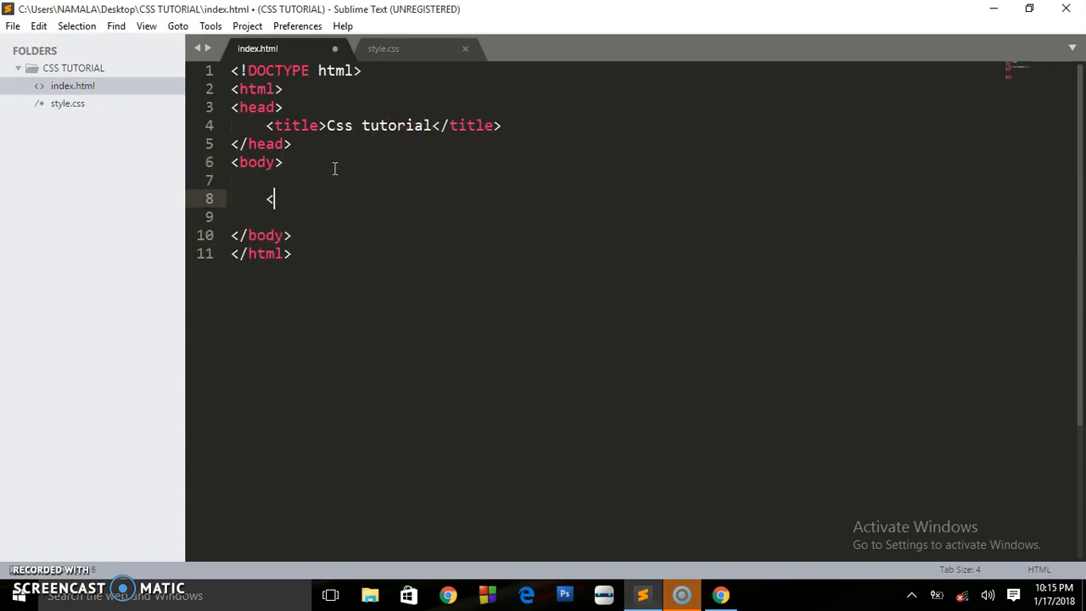
pyautogui.write('h1></h1>')
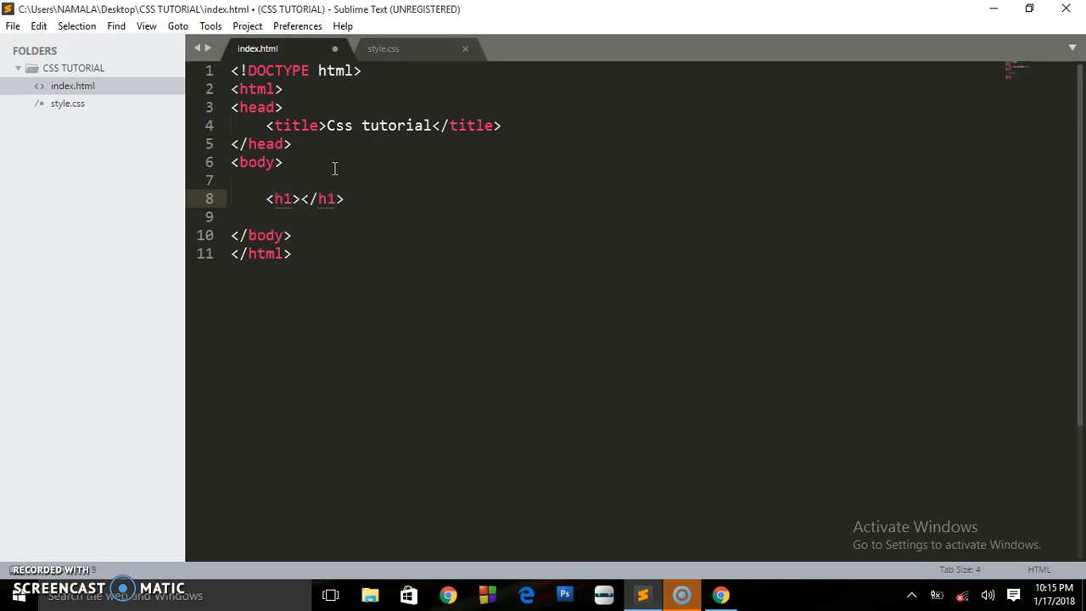
pyautogui.write('Css tut')
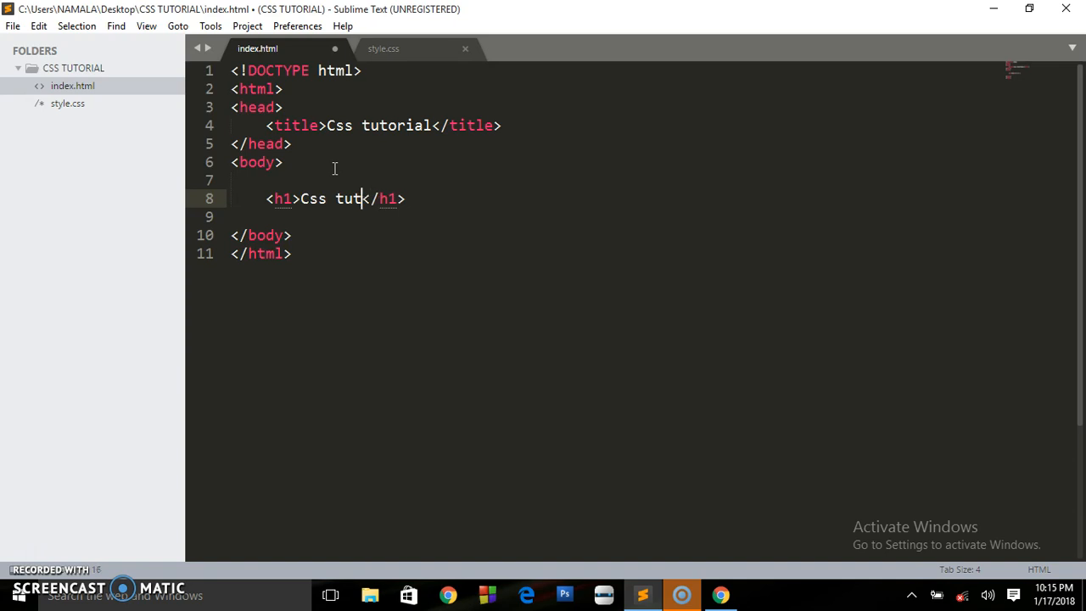
pyautogui.write('orial')
pyautogui.write('<')
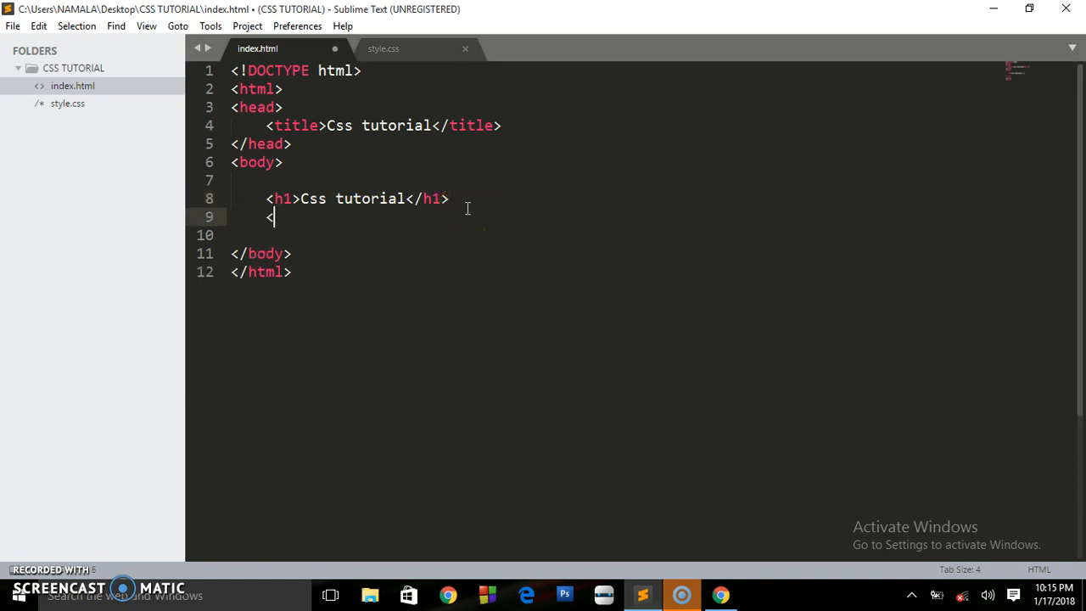
pyautogui.write('p></p>')
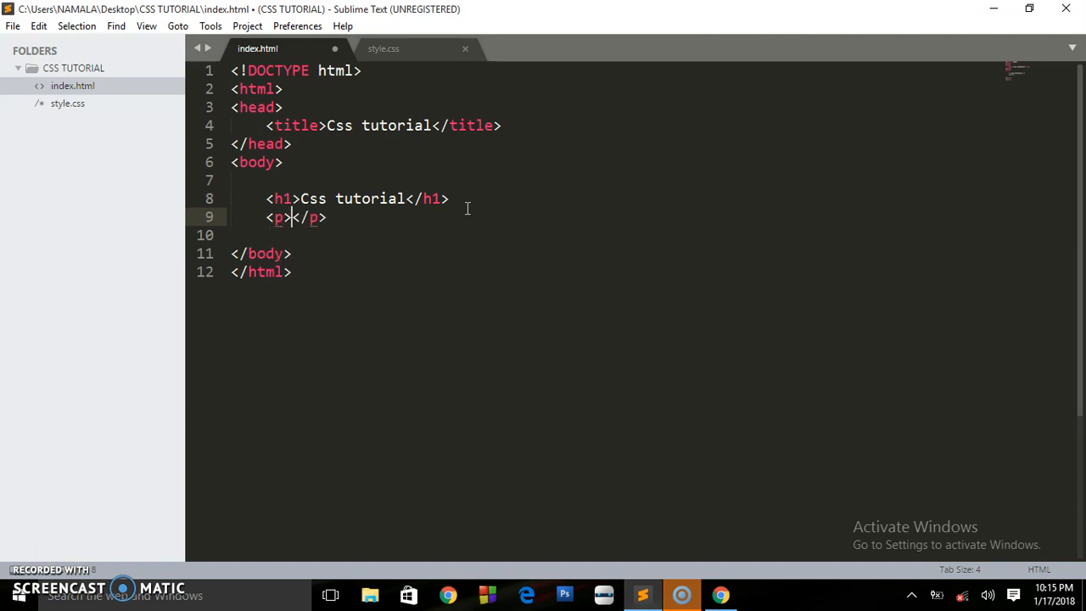
pyautogui.write('le')
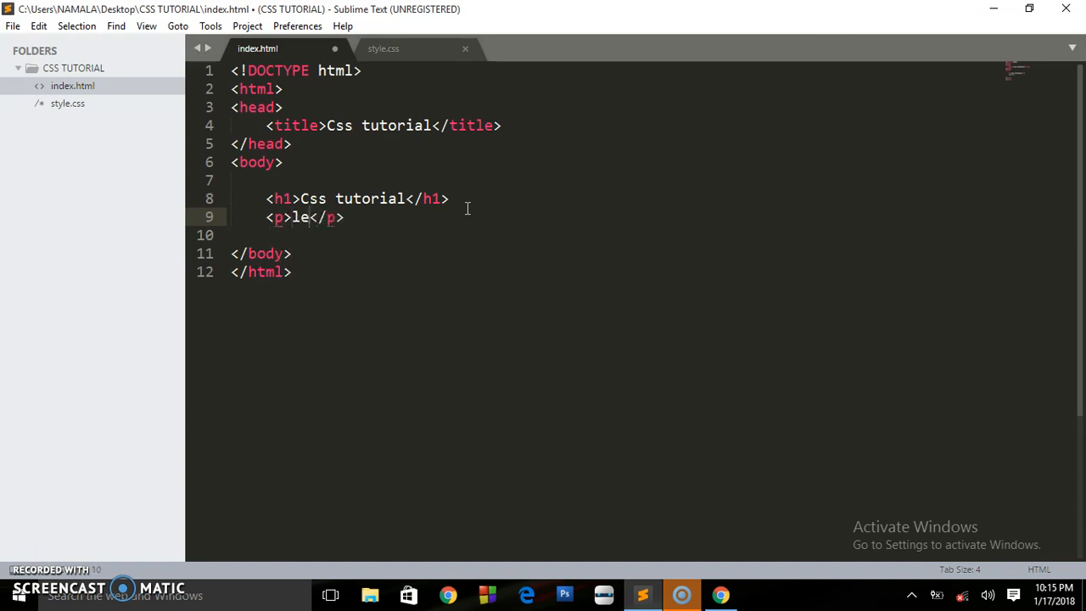
pyautogui.press('BackSpace')
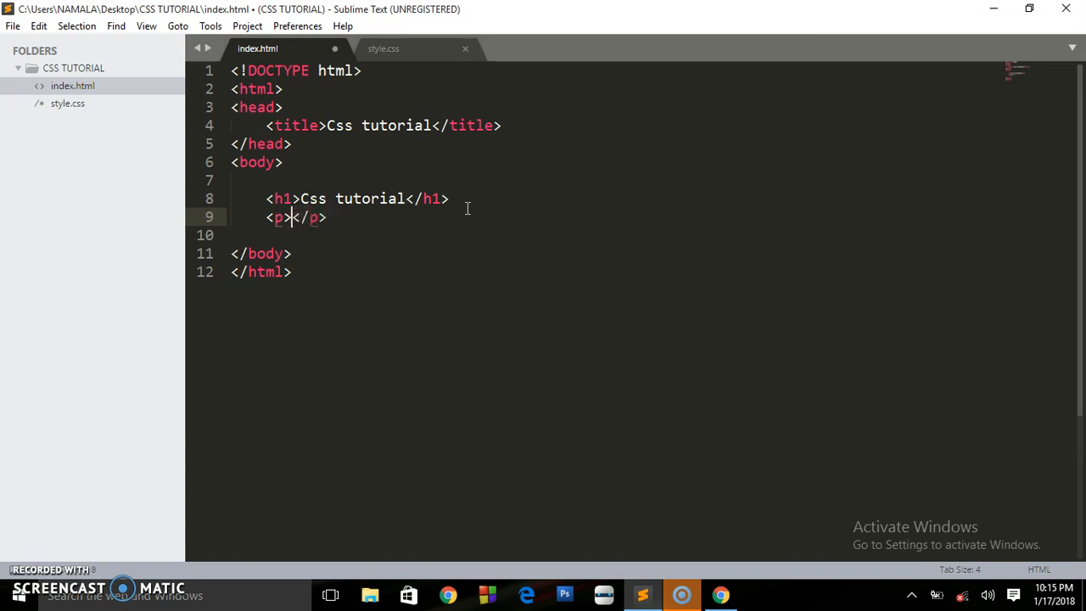
pyautogui.write('<')
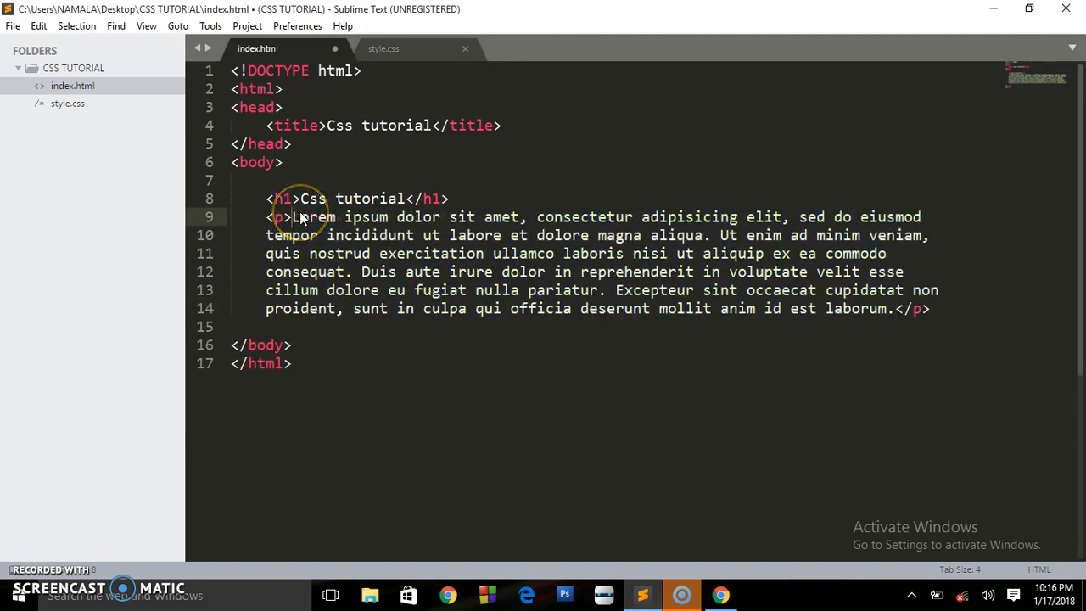
pyautogui.press('ctrl+s')
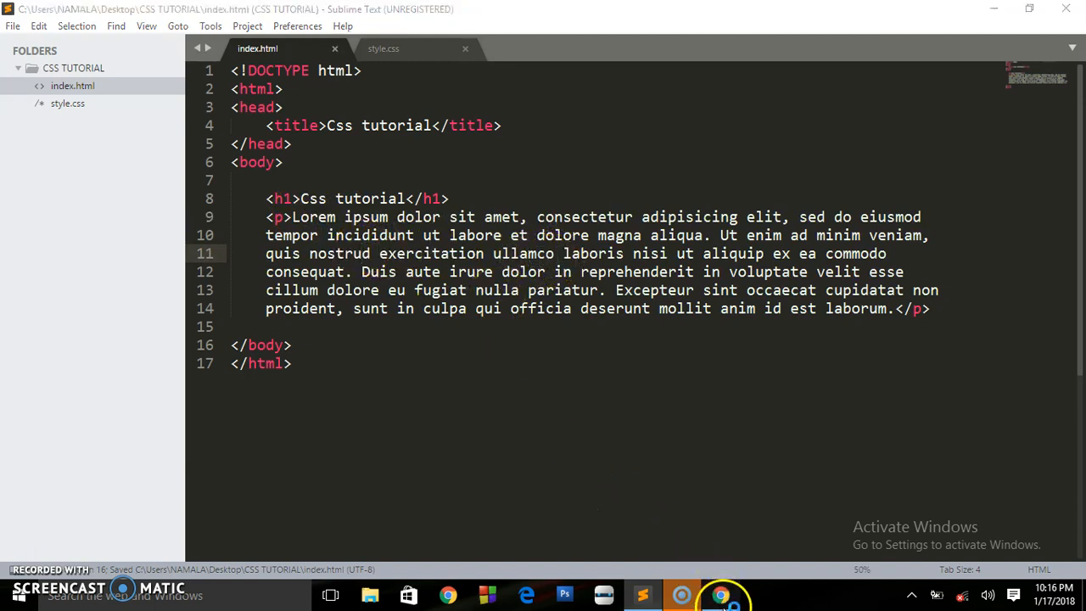
# View the unstyled heading and paragraph in Chrome, then launch Microsoft Word.
pyautogui.click(720, 594)
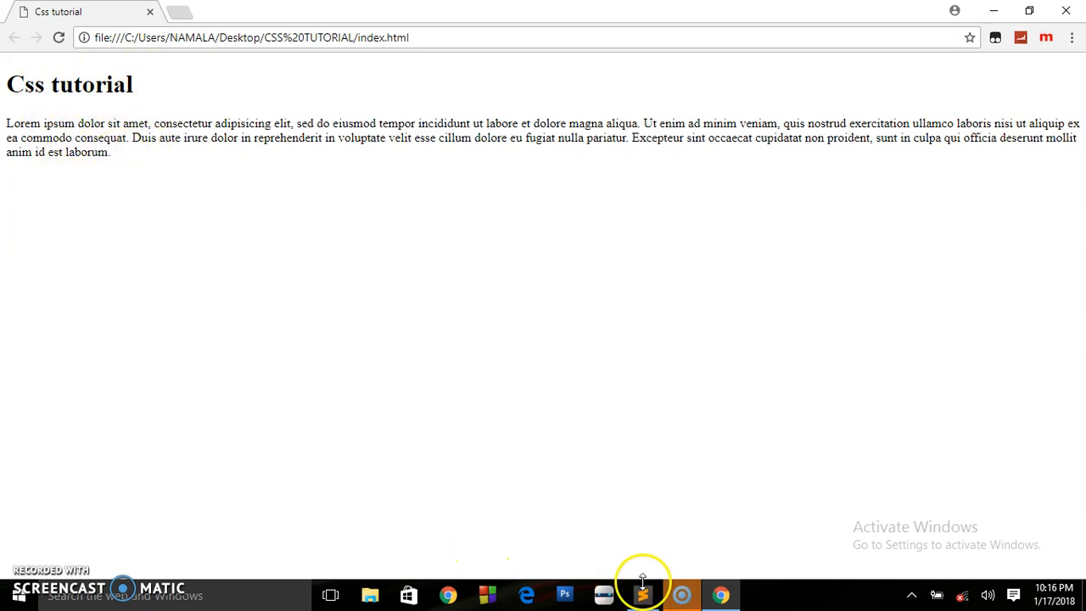
pyautogui.click(642, 594)
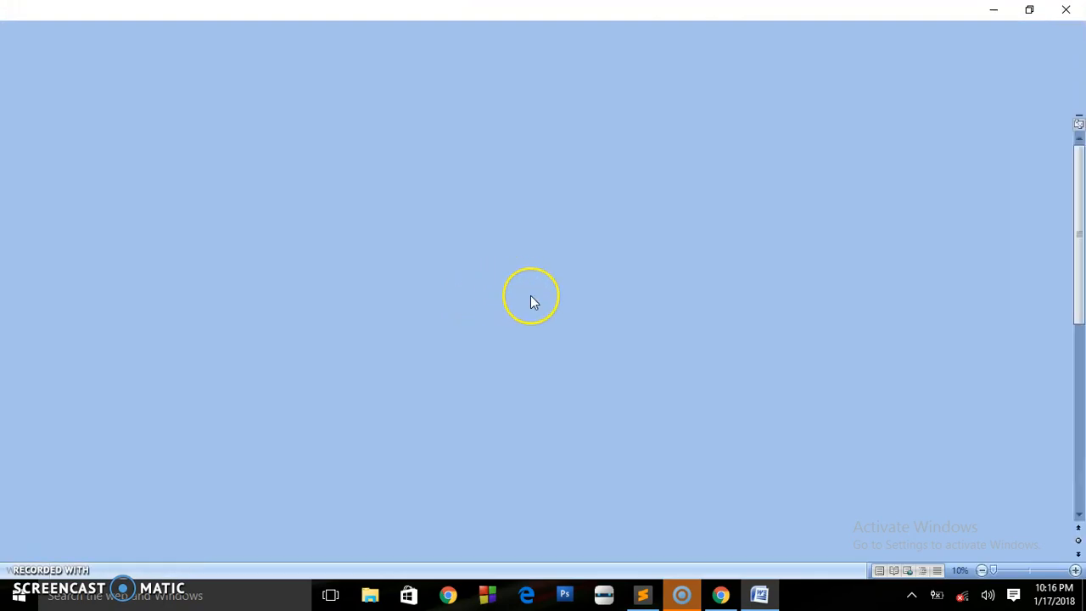
# Set the Word document's font size to 12.
pyautogui.click(759, 594)
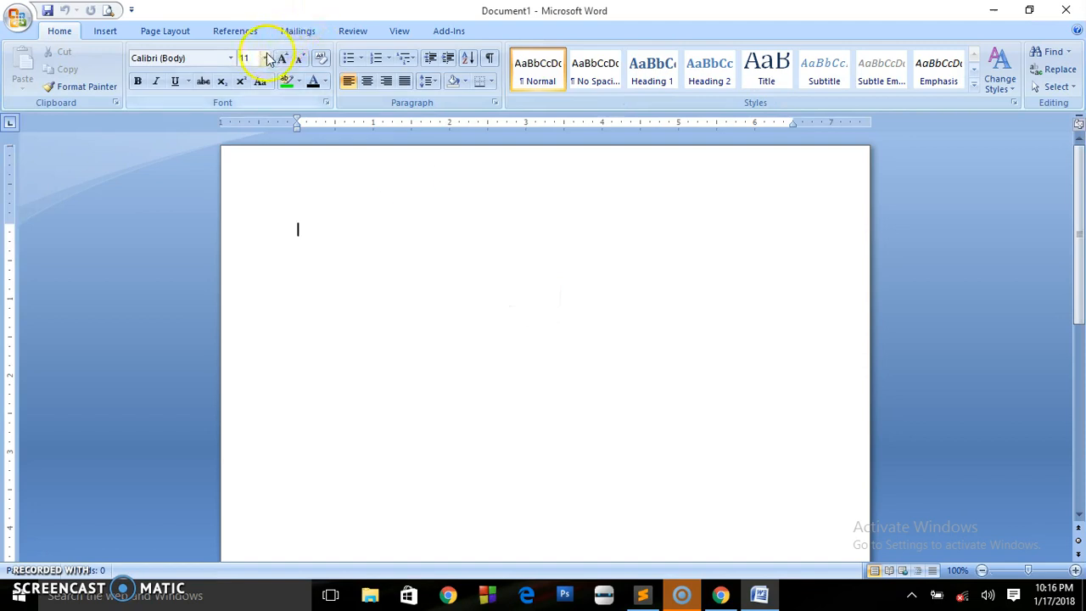
pyautogui.click(265, 58)
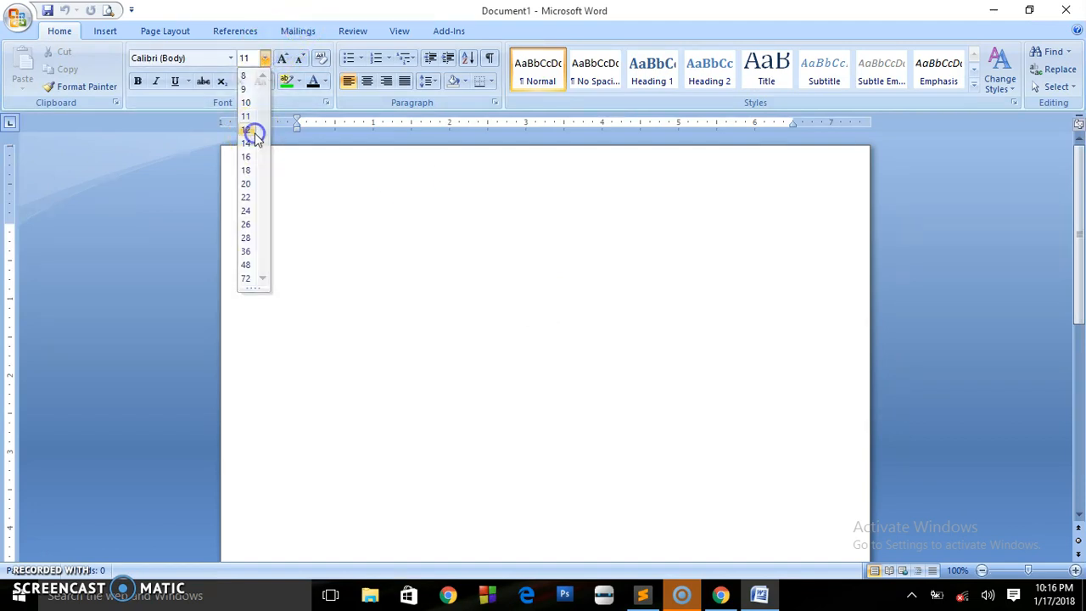
pyautogui.click(245, 129)
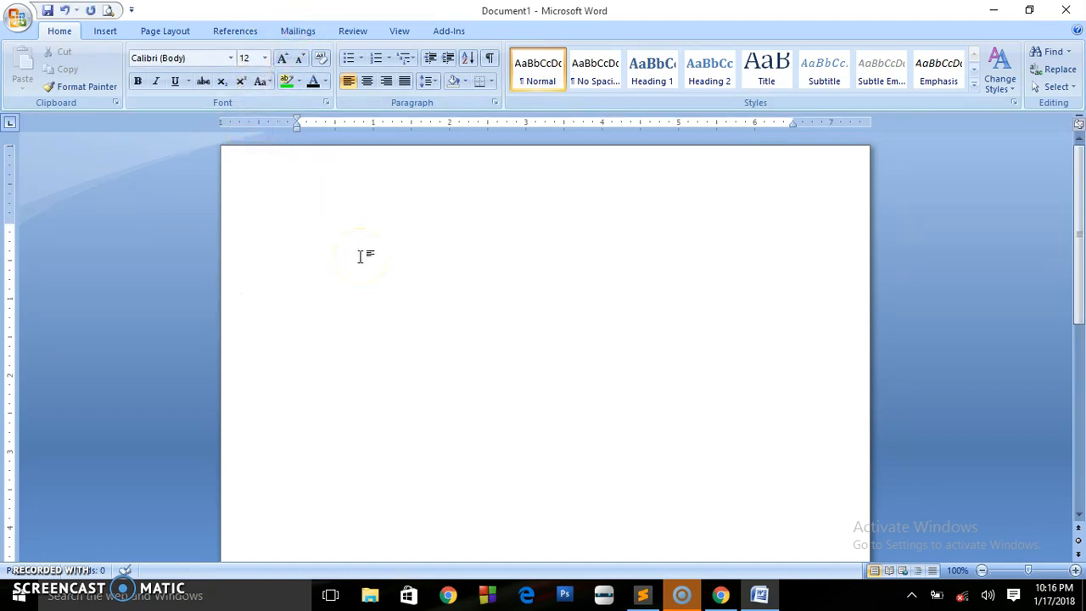
# Generate sample text with =rand(4,5) and select the first paragraph.
pyautogui.write('=r')
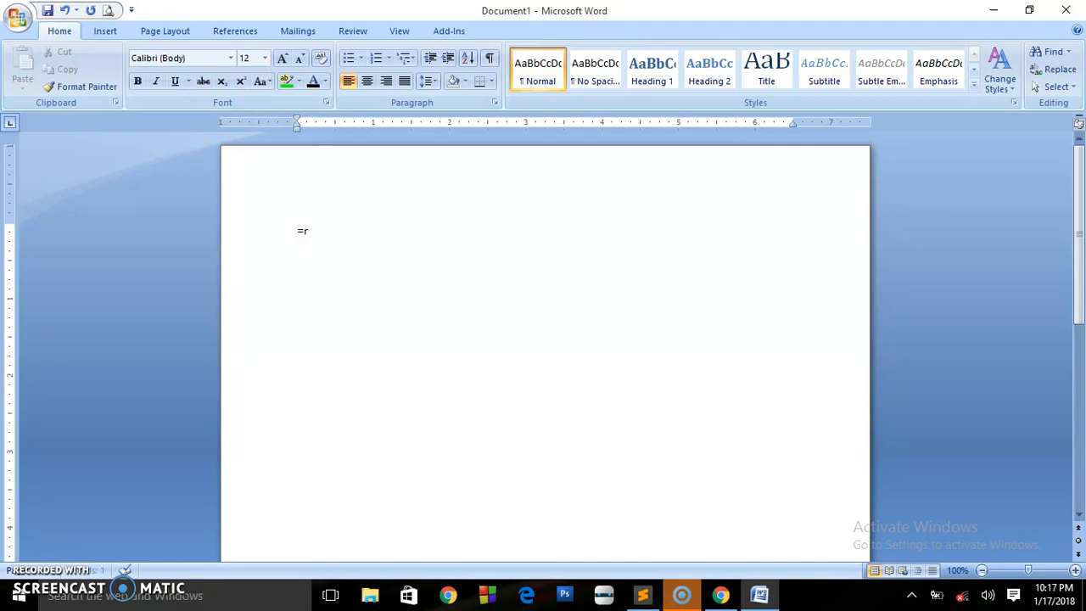
pyautogui.write('and')
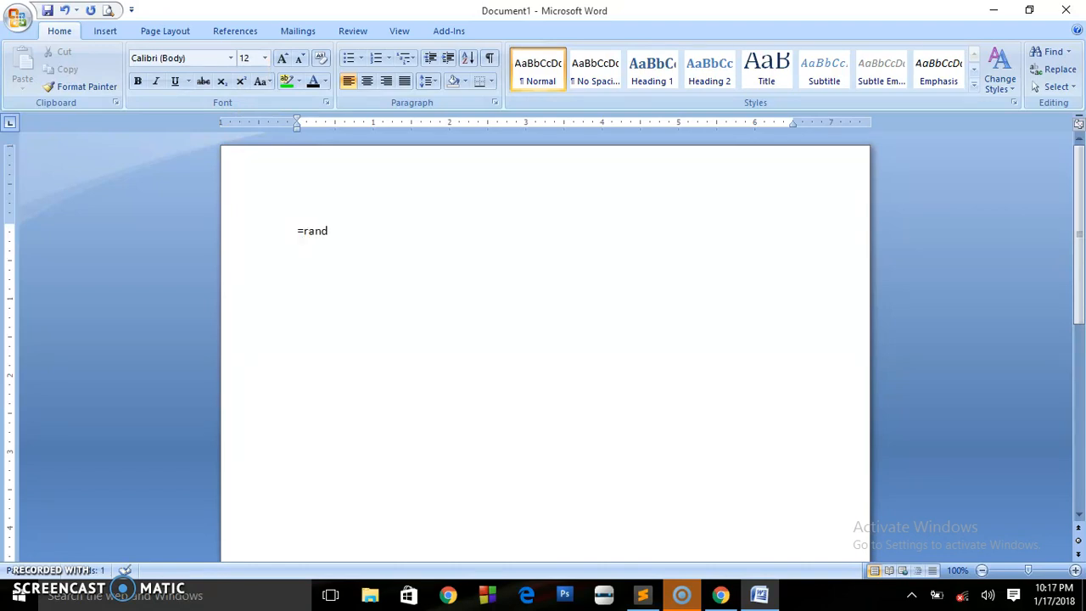
pyautogui.write('(')
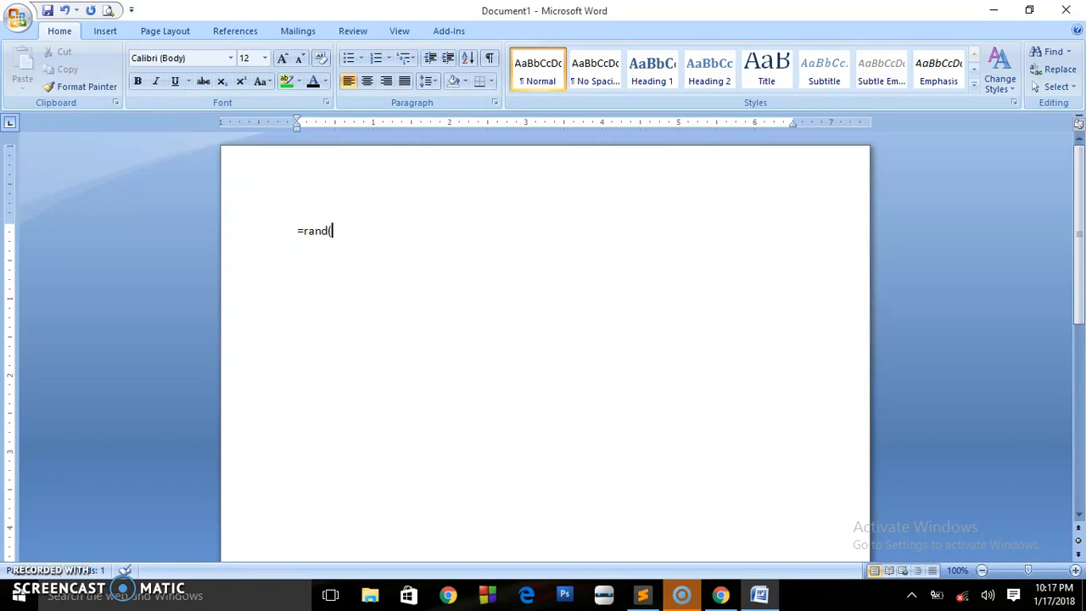
pyautogui.write('4,')
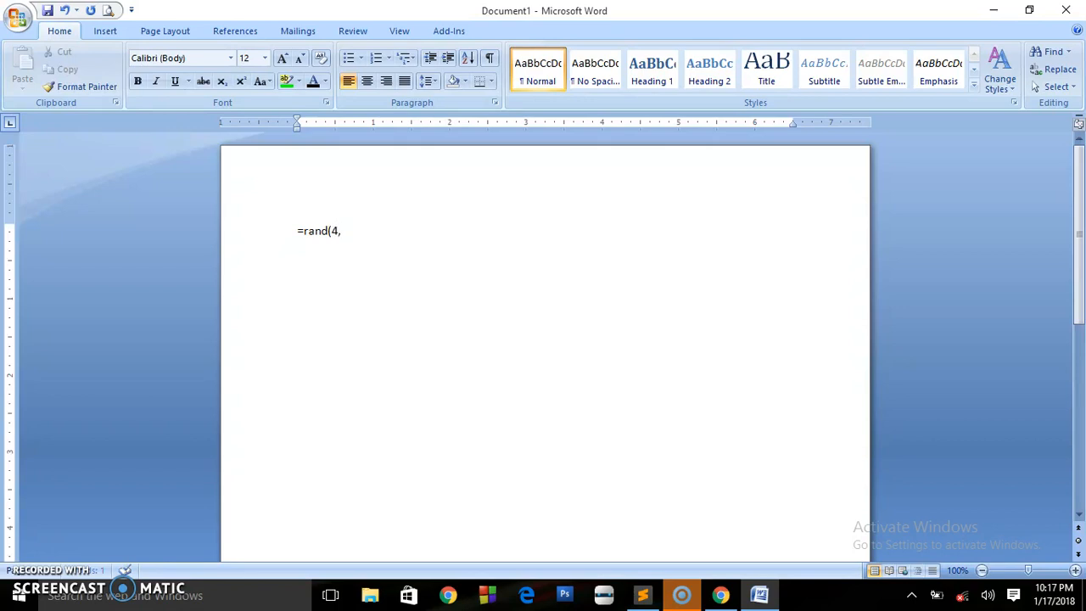
pyautogui.write('5')
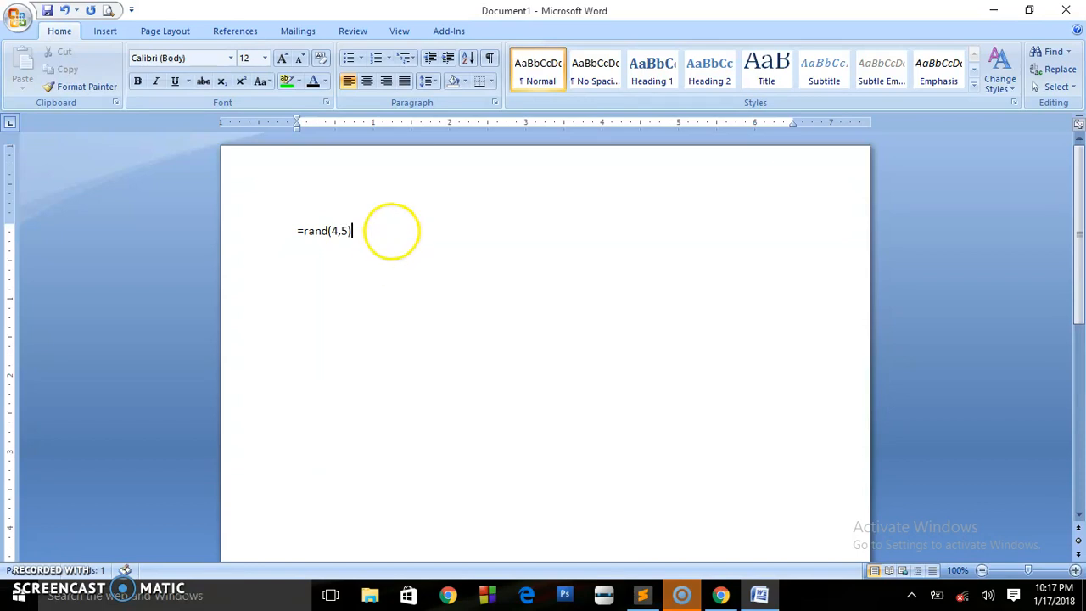
pyautogui.moveTo(500, 279)
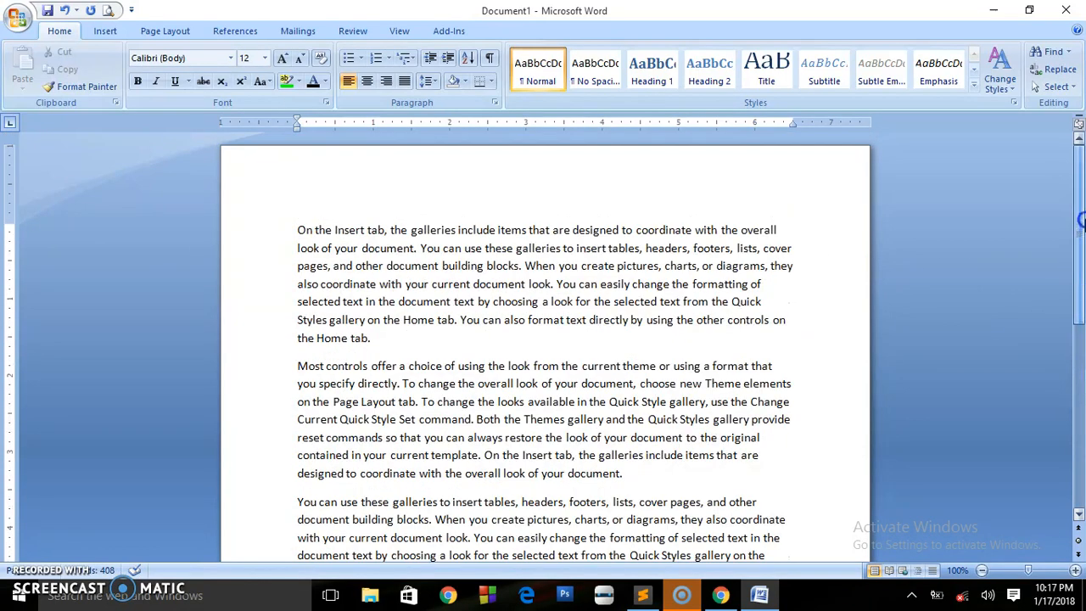
pyautogui.moveTo(297, 230); pyautogui.dragTo(371, 338)
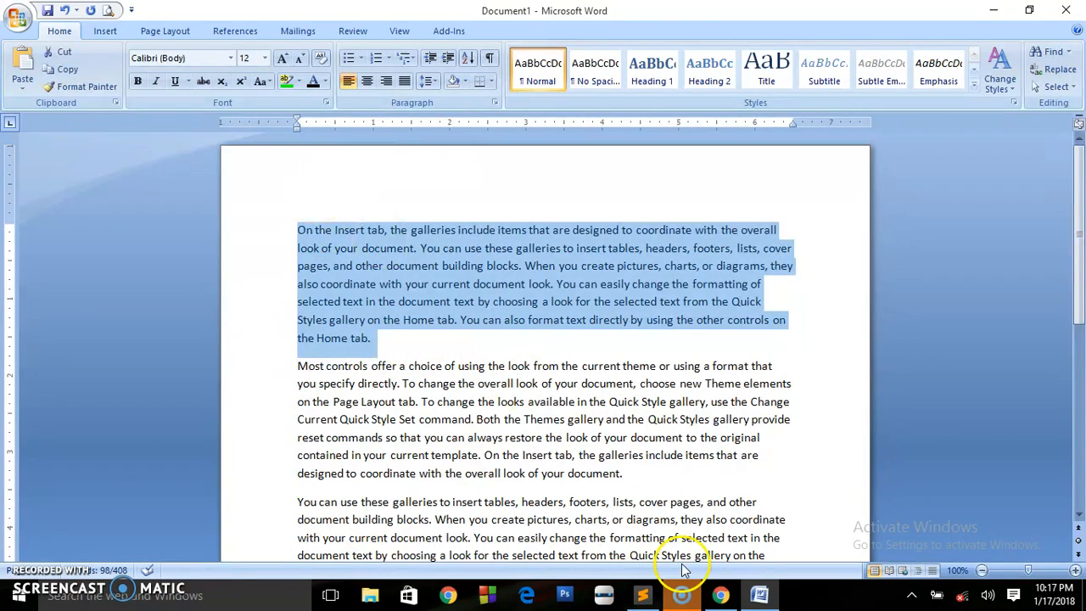
# Switch to index.html in Sublime Text and begin a new <p> tag for the Word paragraph.
pyautogui.click(648, 594)
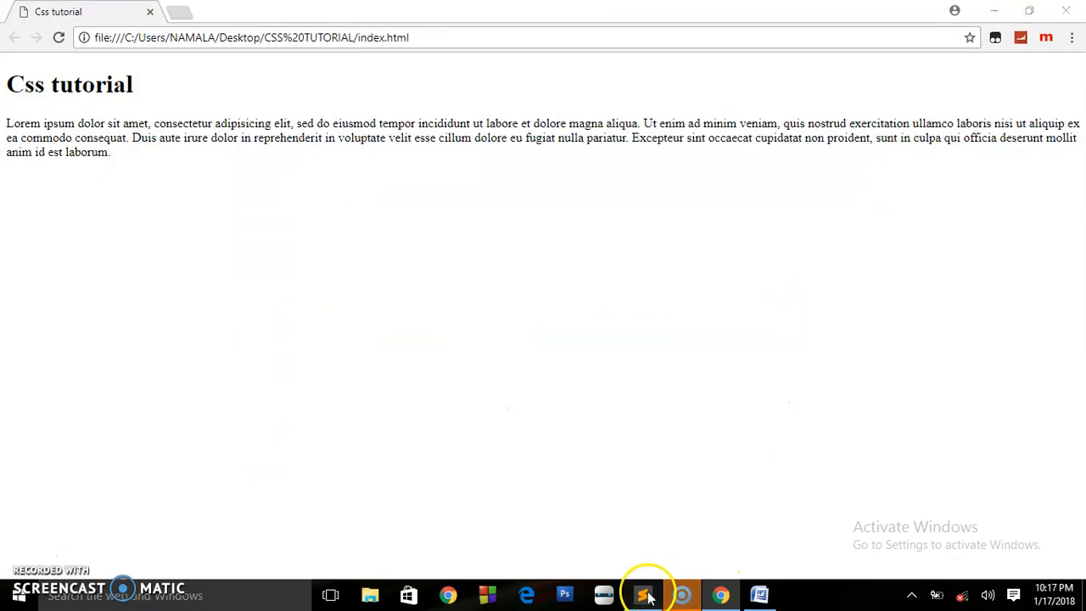
pyautogui.click(642, 594)
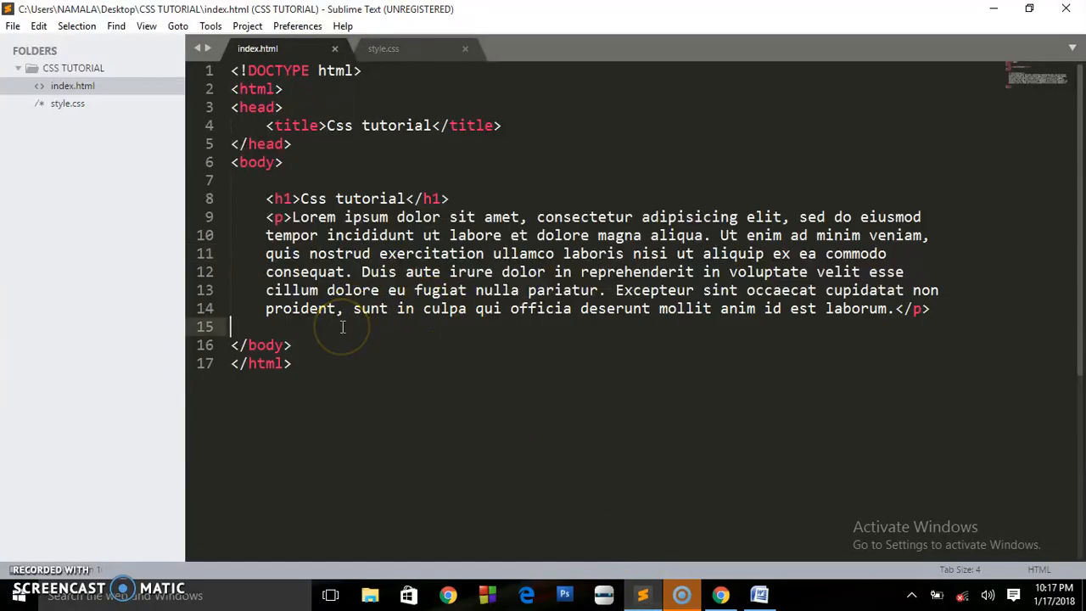
pyautogui.write('<')
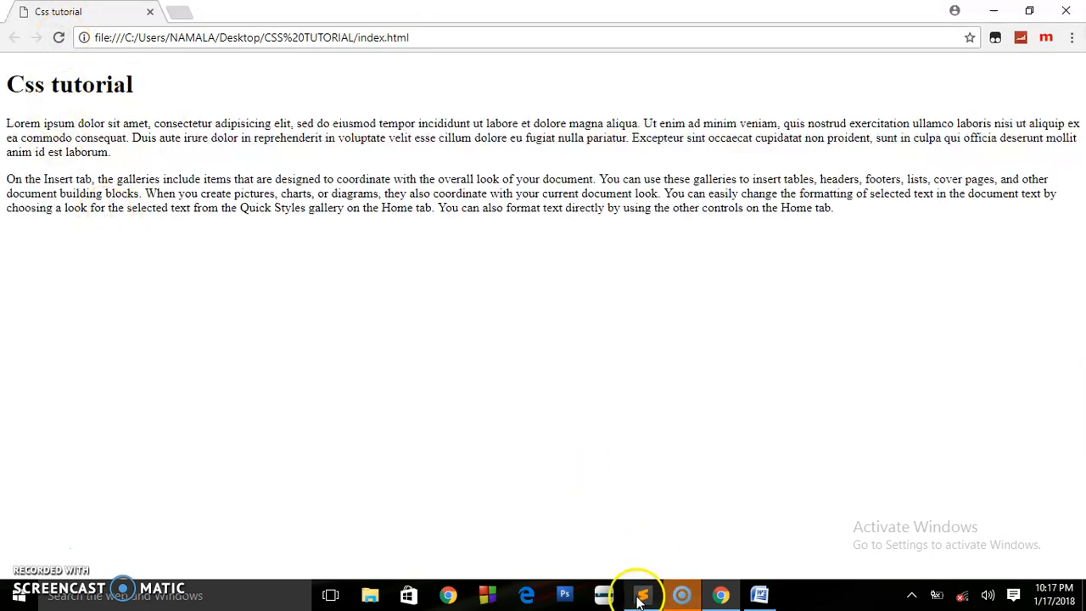
# Wrap the heading and paragraphs in <div id="wrapper"> and save index.html.
pyautogui.click(642, 595)
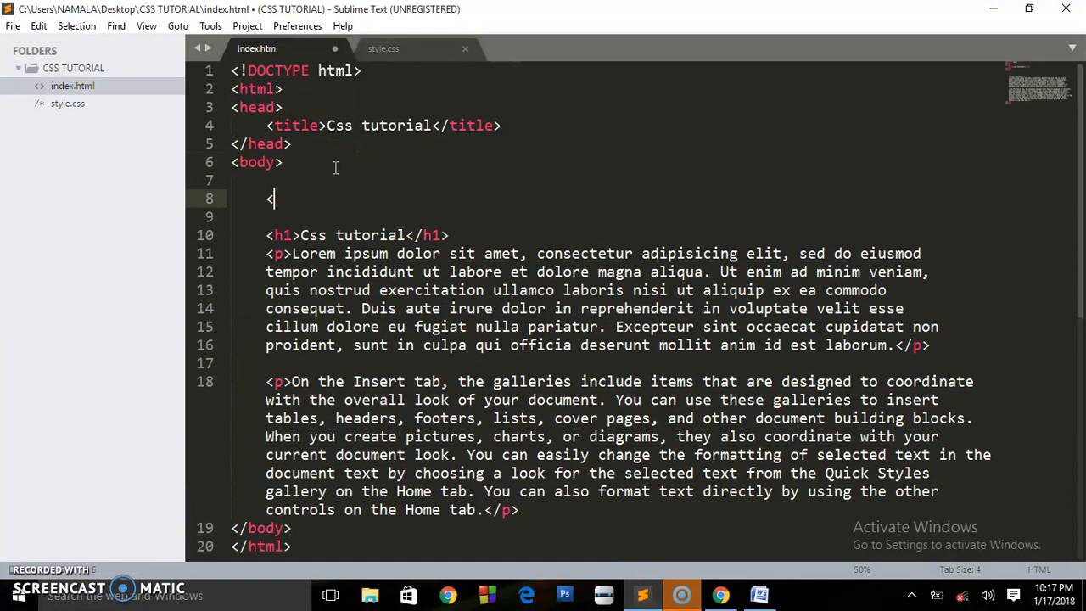
pyautogui.write('div')
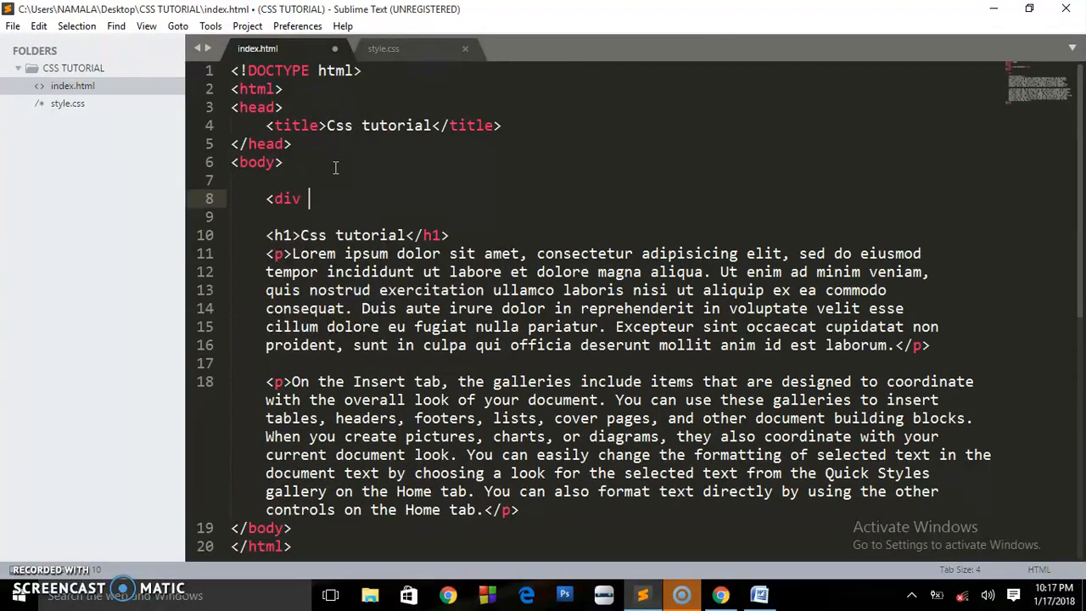
pyautogui.write('id="w">')
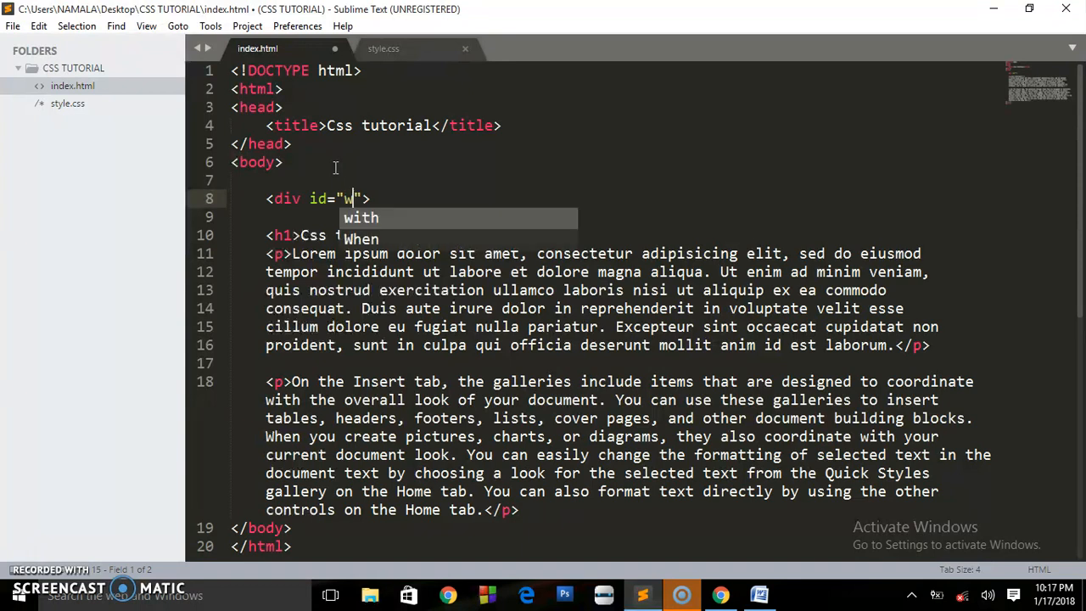
pyautogui.write('rapp')
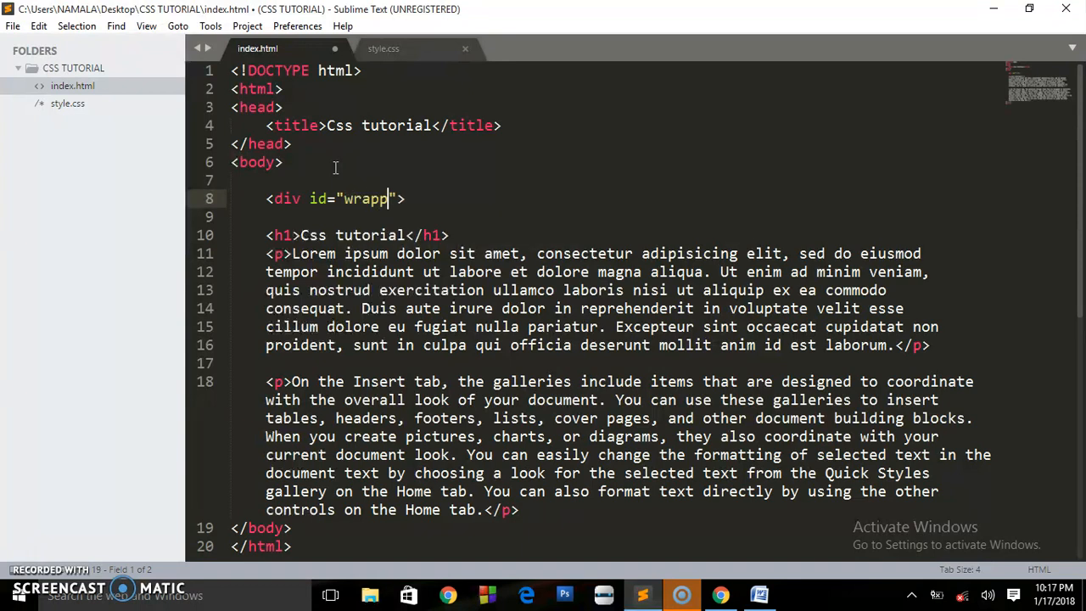
pyautogui.write('er')
pyautogui.write('</div>')
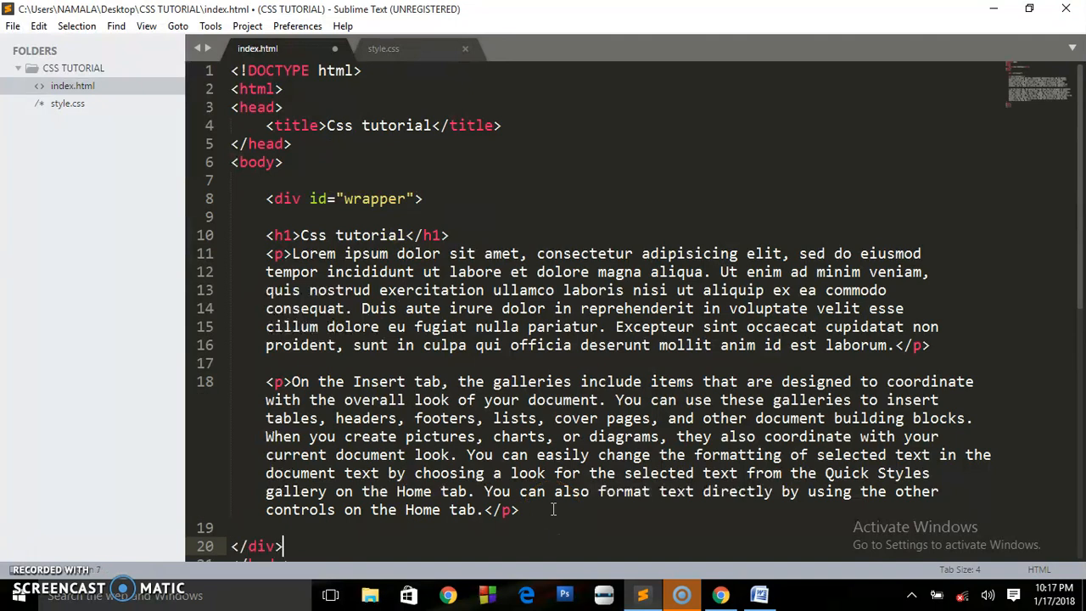
pyautogui.press('ctrl+s')
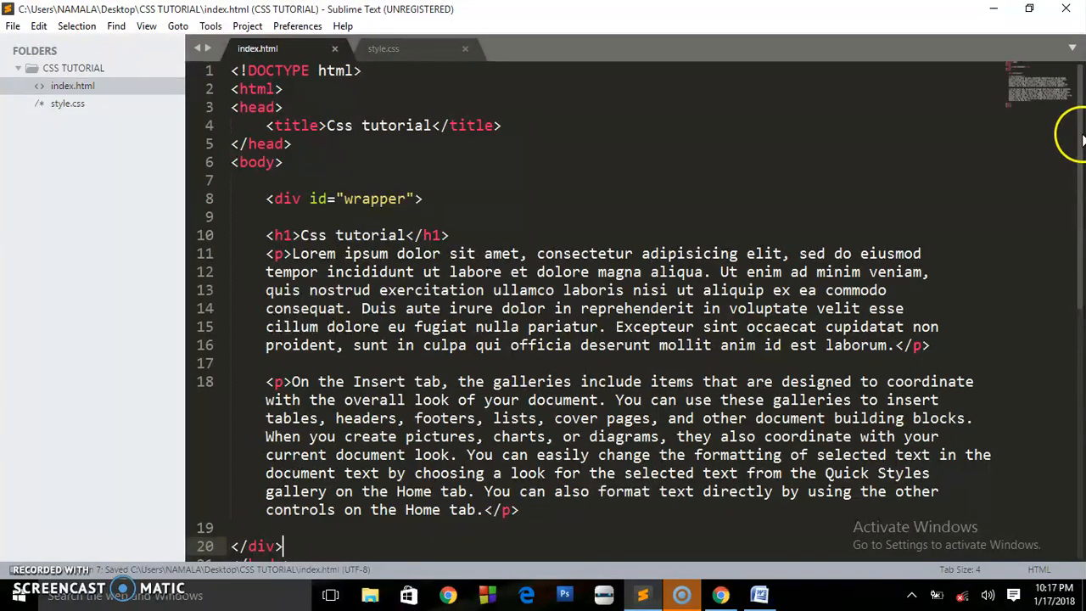
# Reload the Chrome preview to load the saved changes.
pyautogui.scroll(-3)
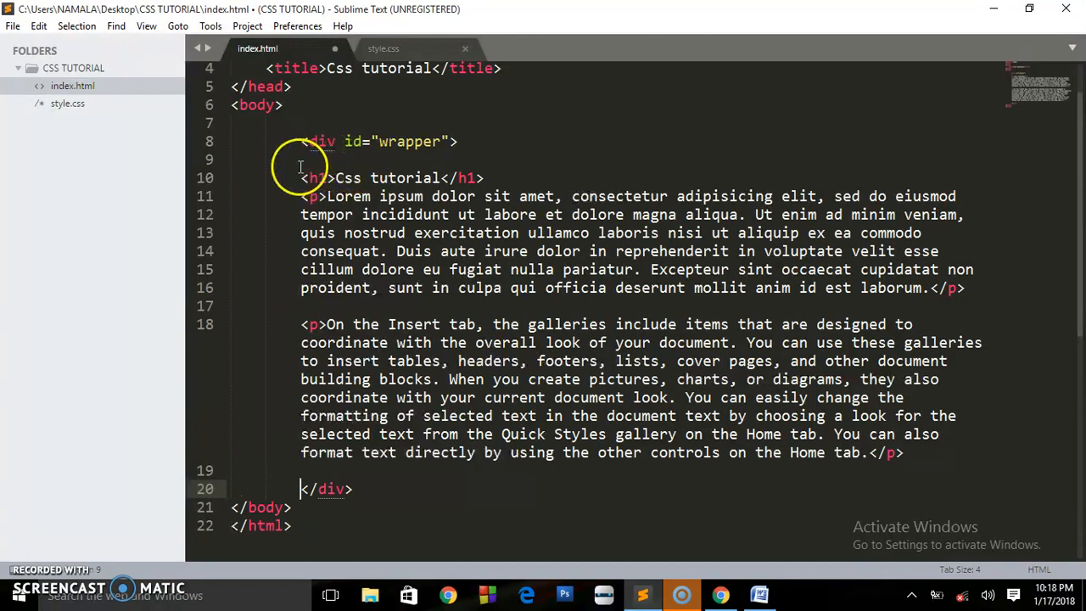
pyautogui.click(903, 453)
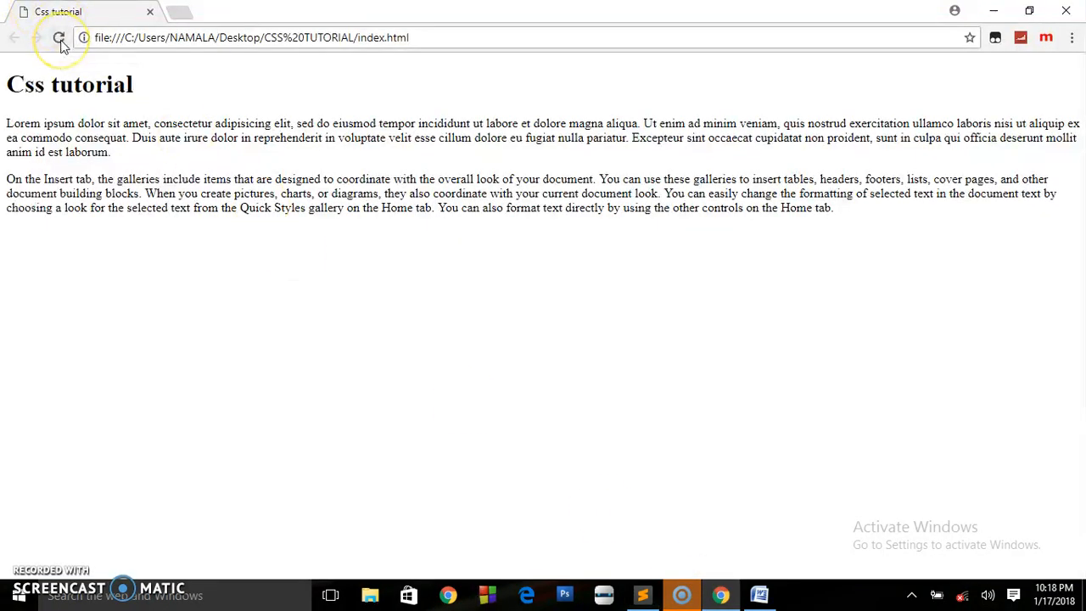
pyautogui.click(59, 37)
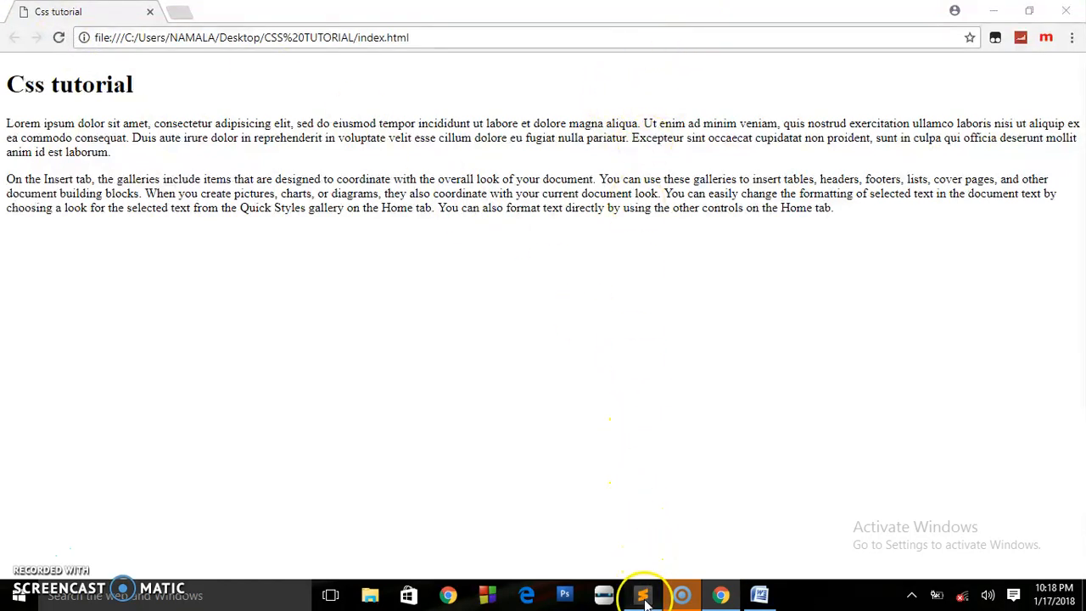
# Return to Sublime Text to see content indented inside the wrapper div.
pyautogui.click(642, 594)
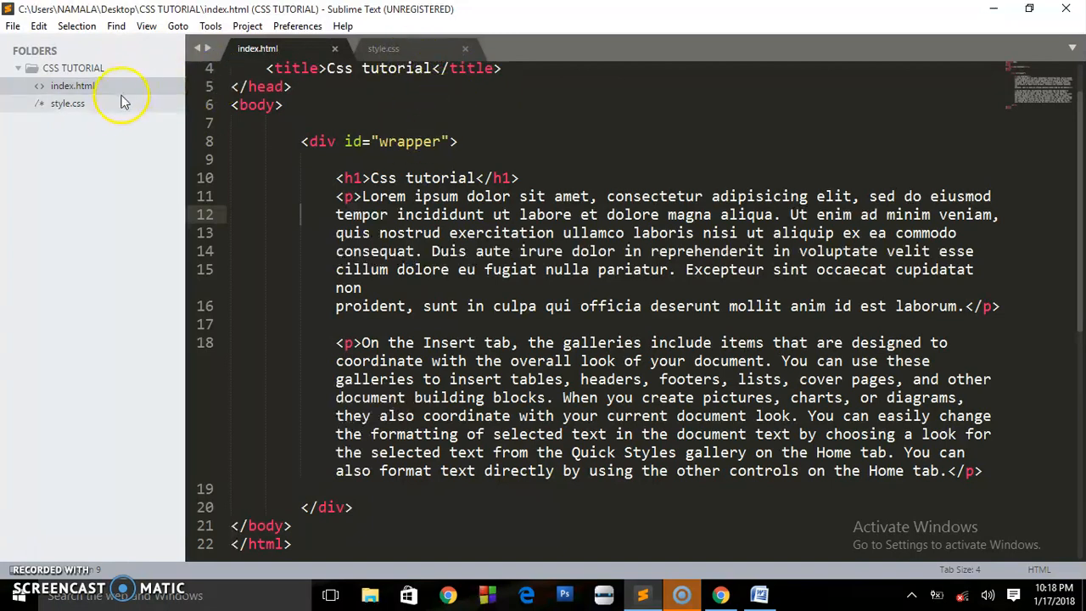
pyautogui.moveTo(517, 97)
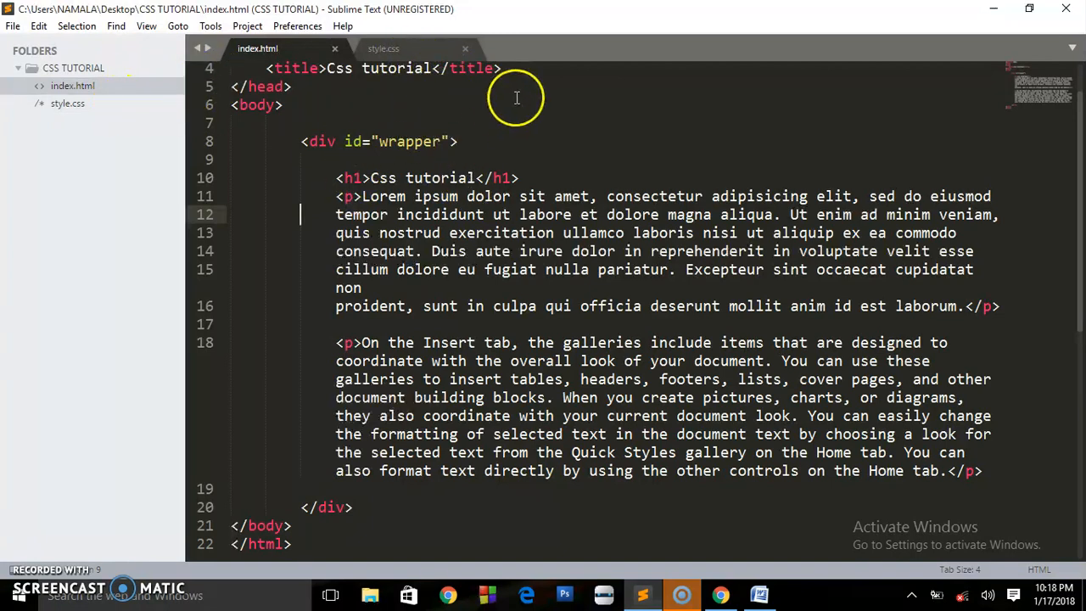
pyautogui.moveTo(1073, 285)
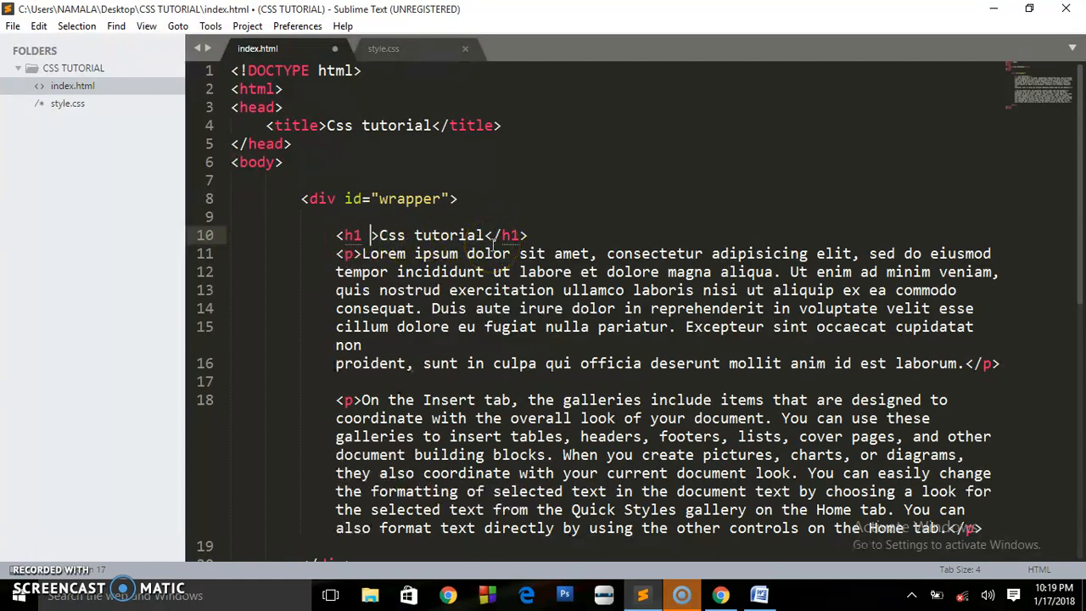
# Add style="color:red;" to the h1, save, and dismiss the license popup.
pyautogui.write('style="')
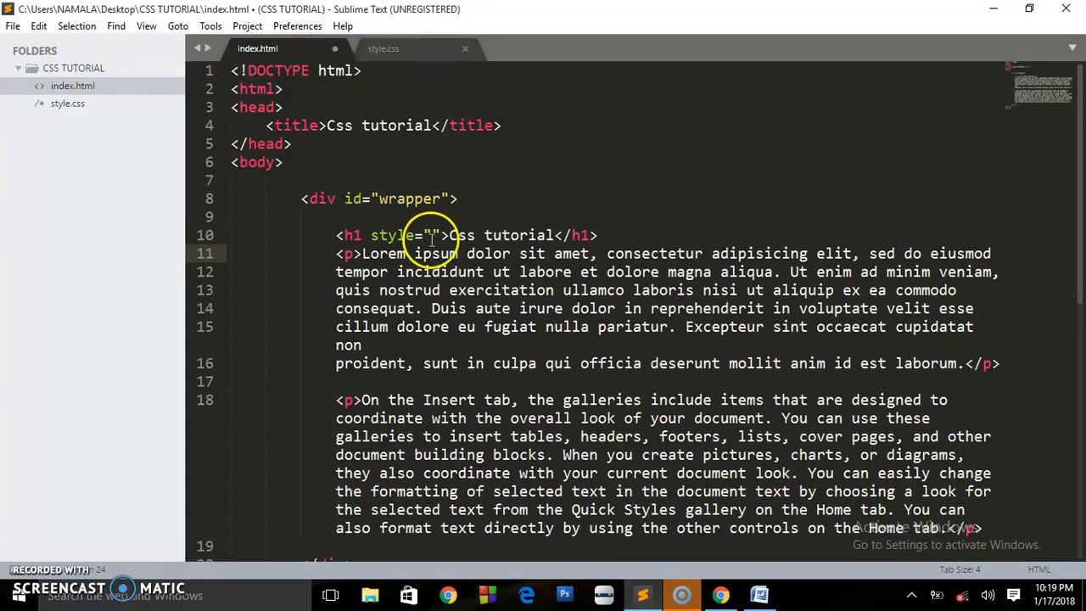
pyautogui.write('color:')
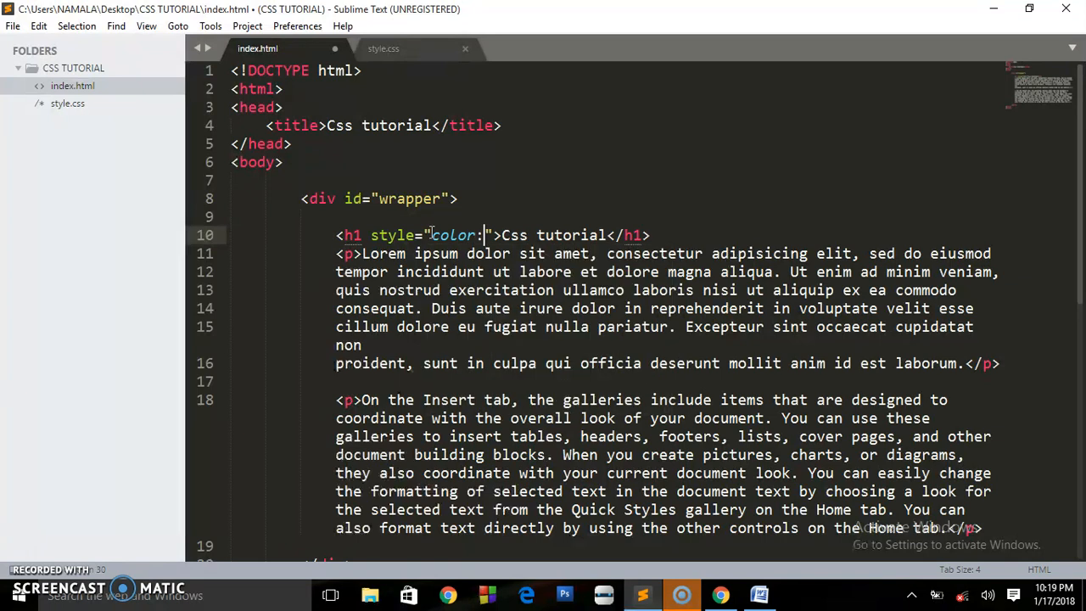
pyautogui.write('re')
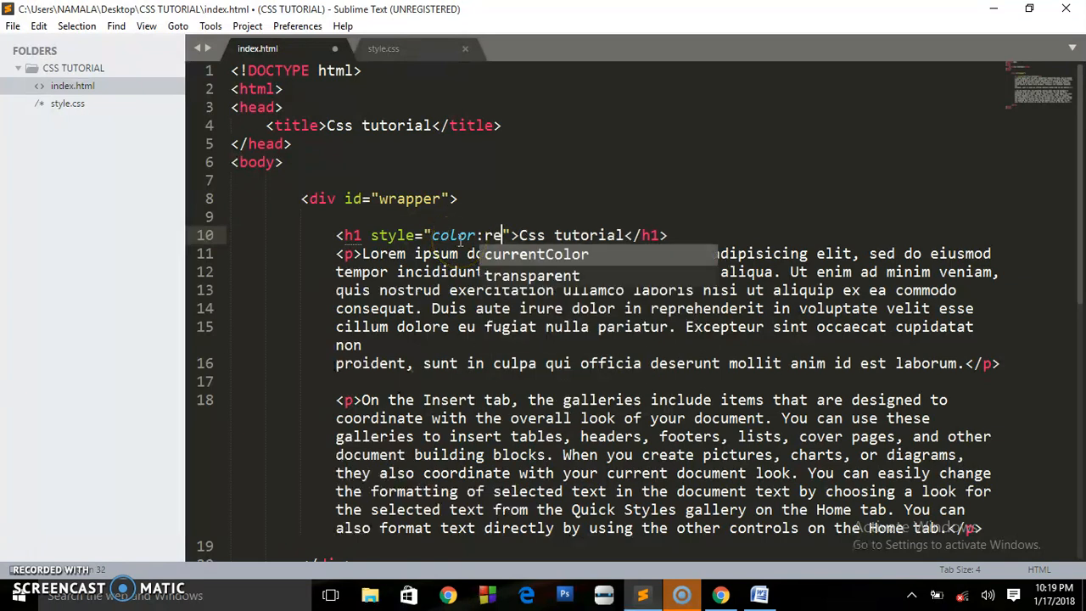
pyautogui.write('d;')
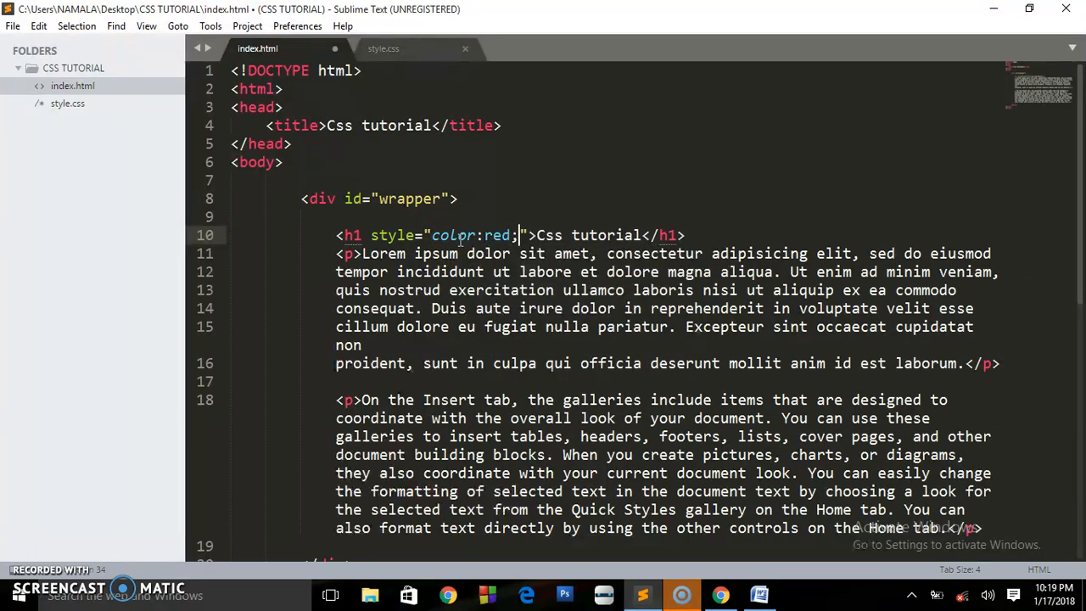
pyautogui.press('ctrl+s')
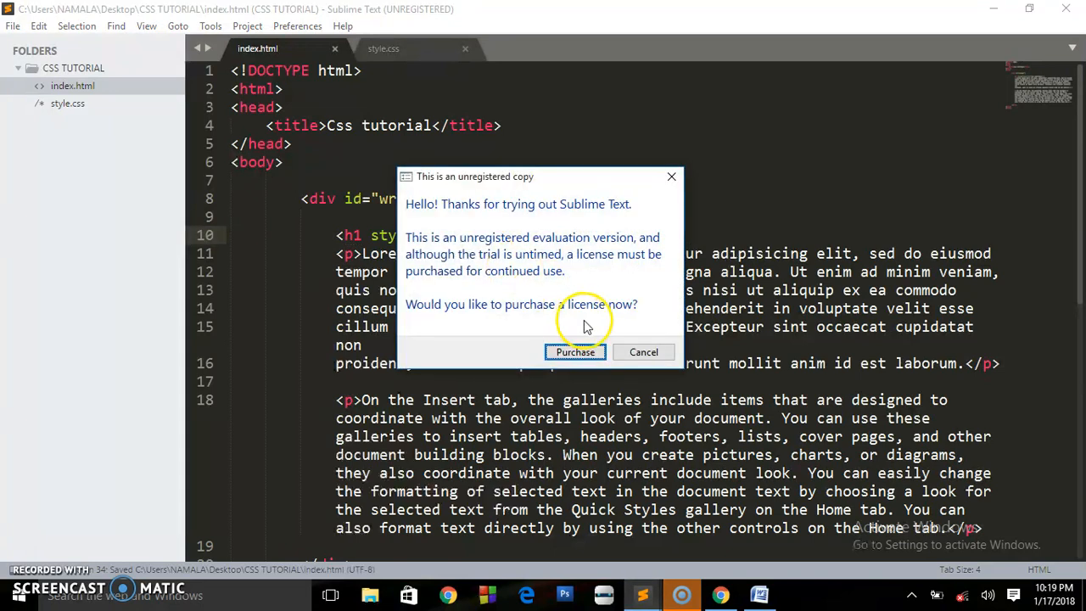
pyautogui.click(644, 352)
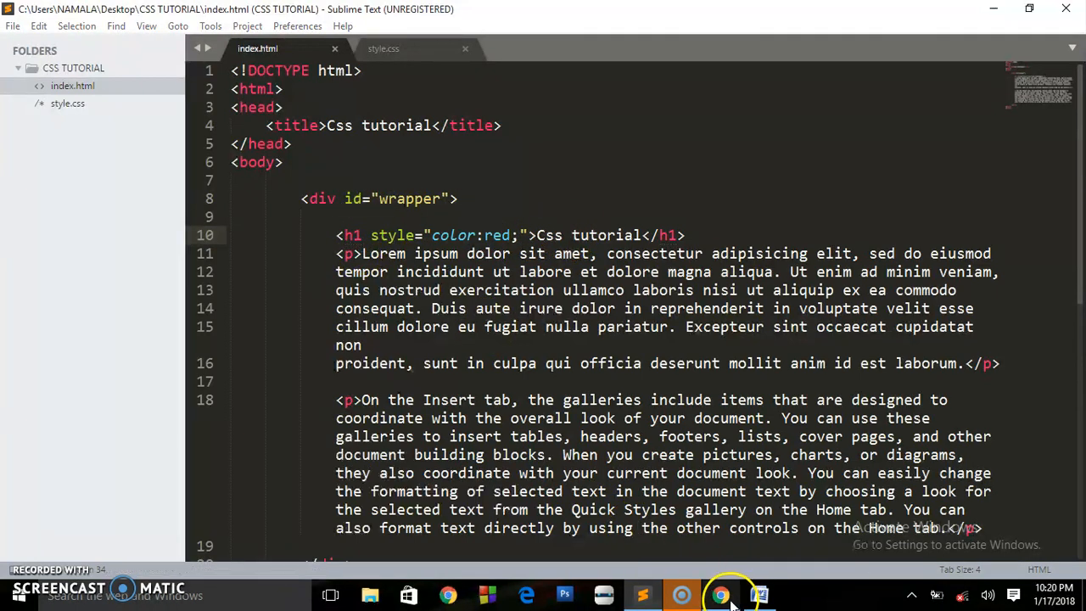
# Switch to Chrome and reload index.html to show the red Css tutorial heading.
pyautogui.click(721, 594)
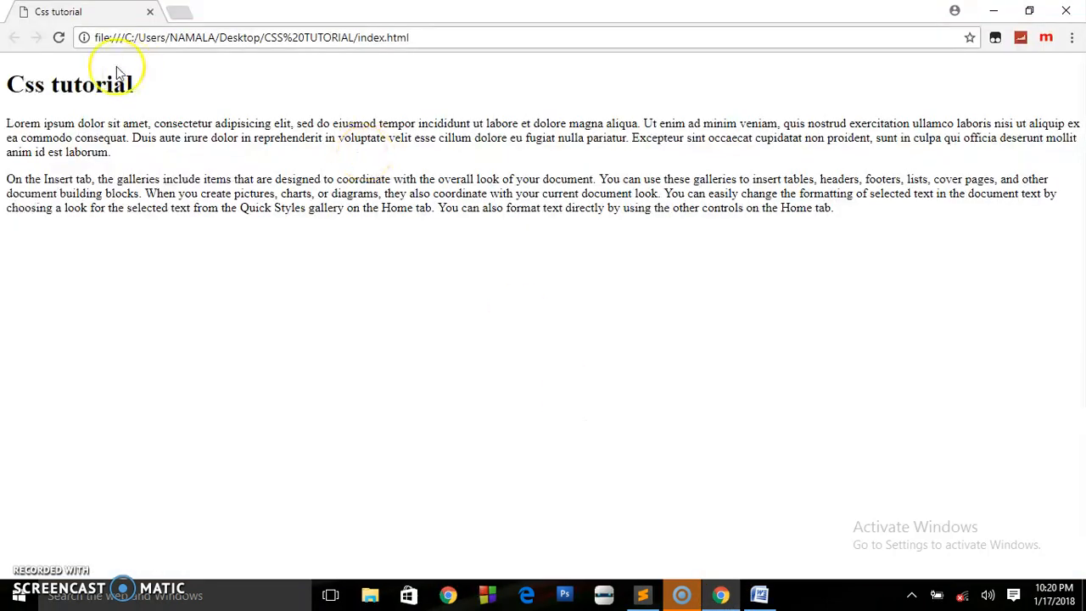
pyautogui.click(59, 38)
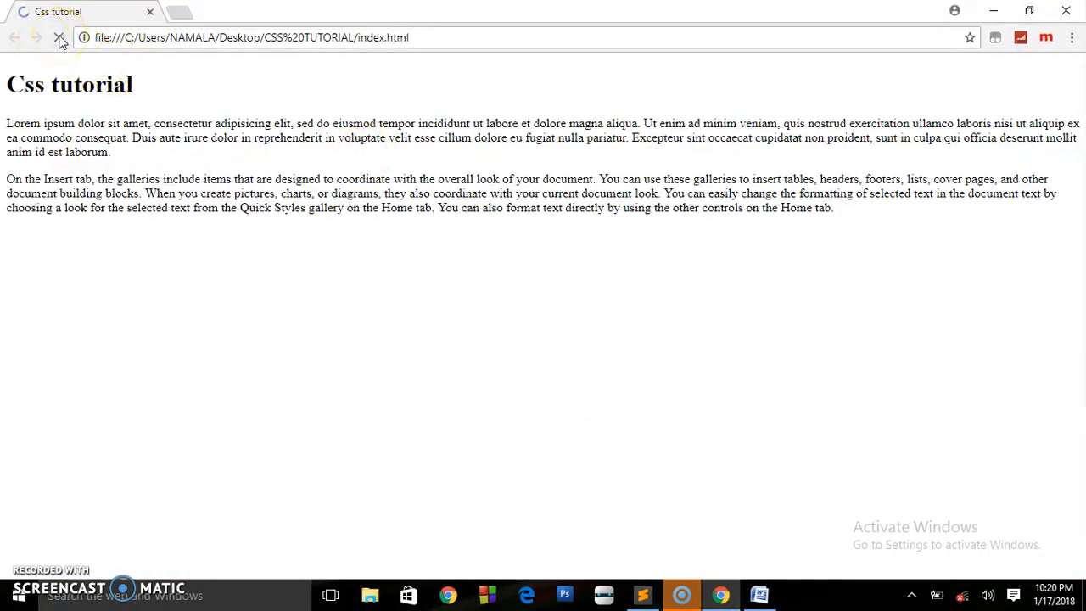
pyautogui.click(59, 38)
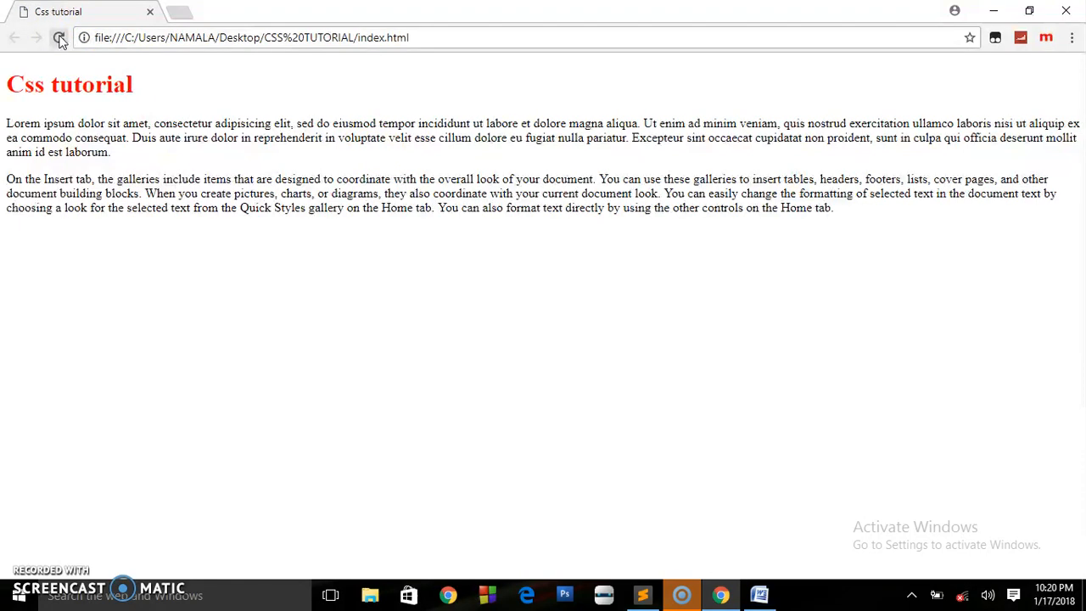
pyautogui.click(59, 38)
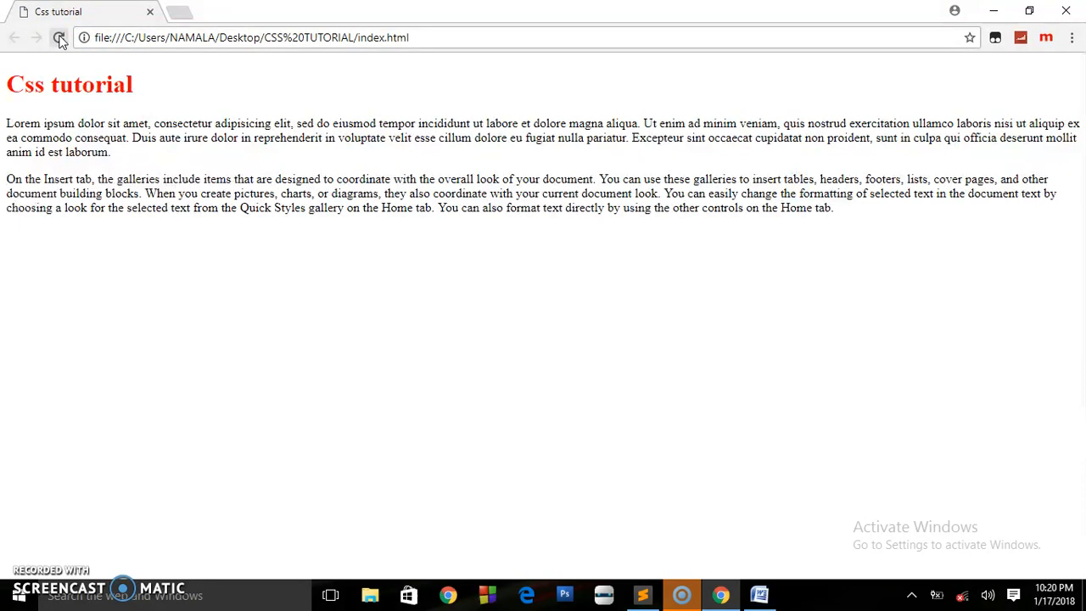
pyautogui.click(59, 38)
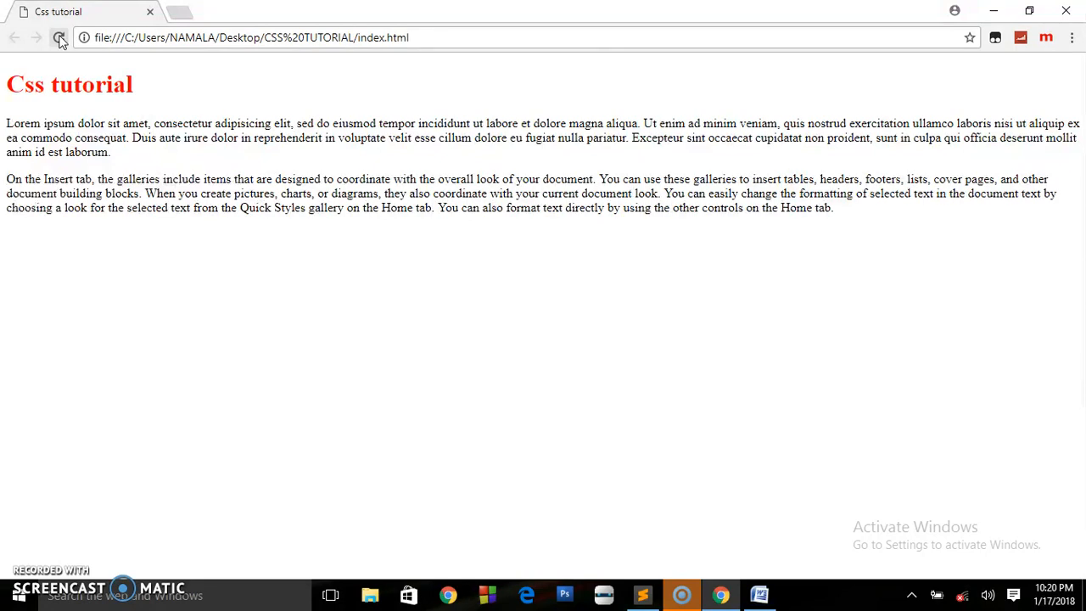
pyautogui.click(59, 37)
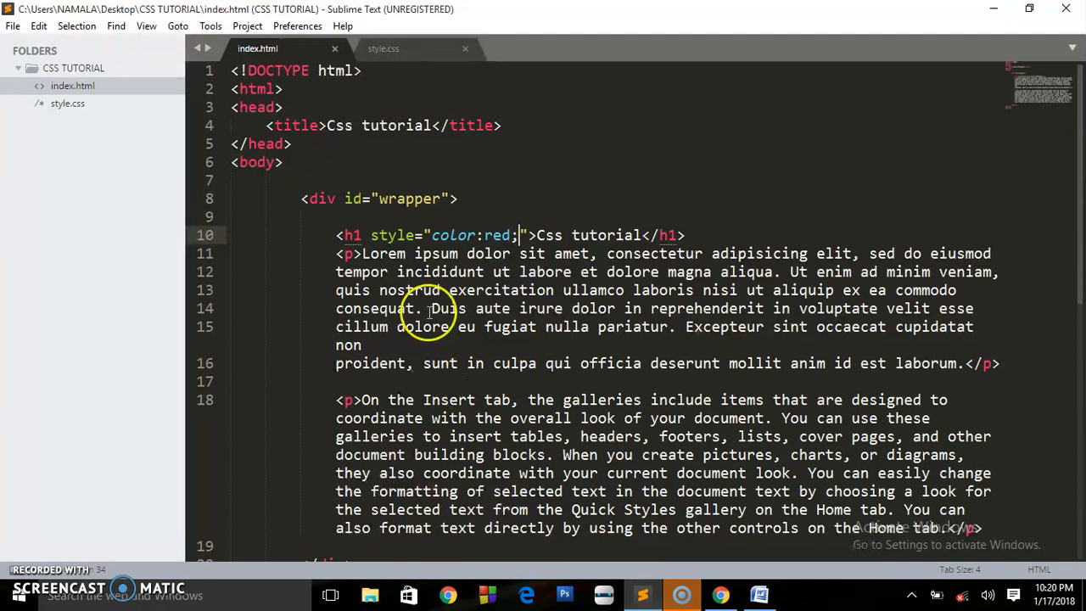
pyautogui.moveTo(325, 186)
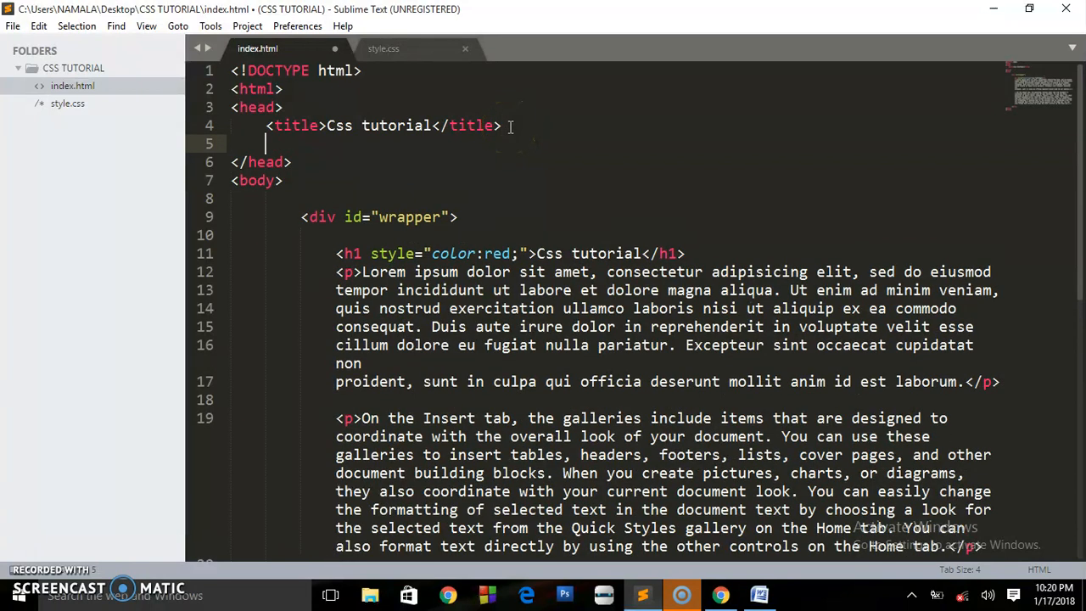
# Add the comment <!--inline styling,internal,external,import --> to the head and save.
pyautogui.write('<!')
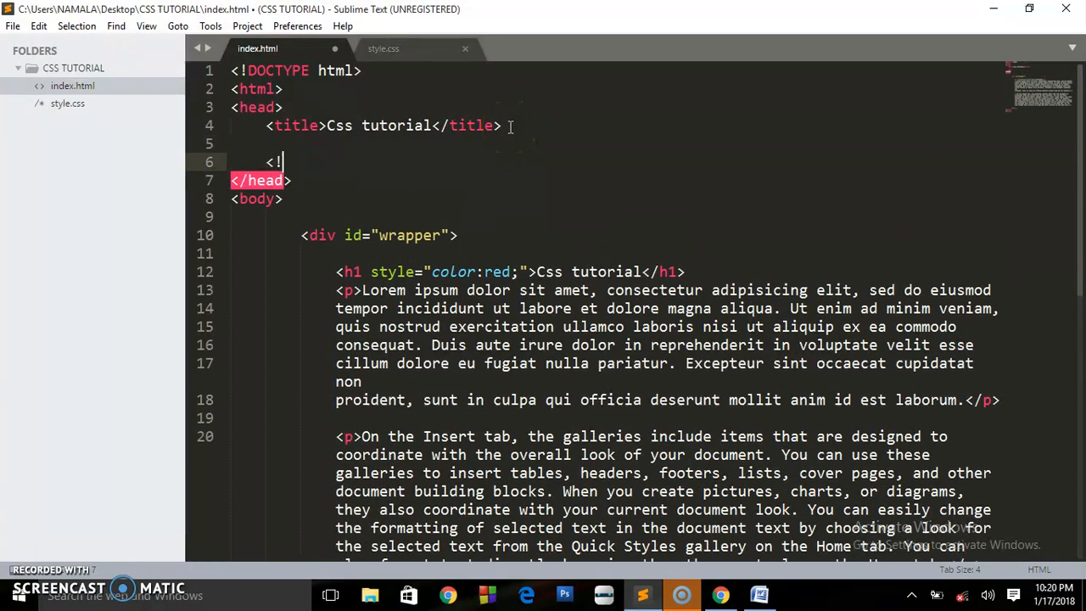
pyautogui.write('--')
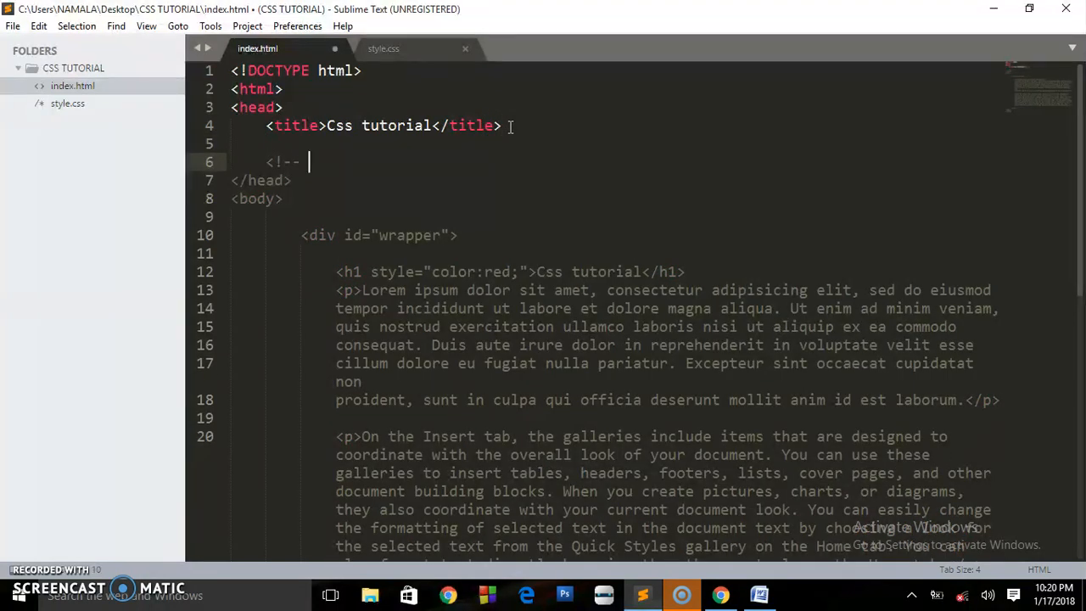
pyautogui.write('-->')
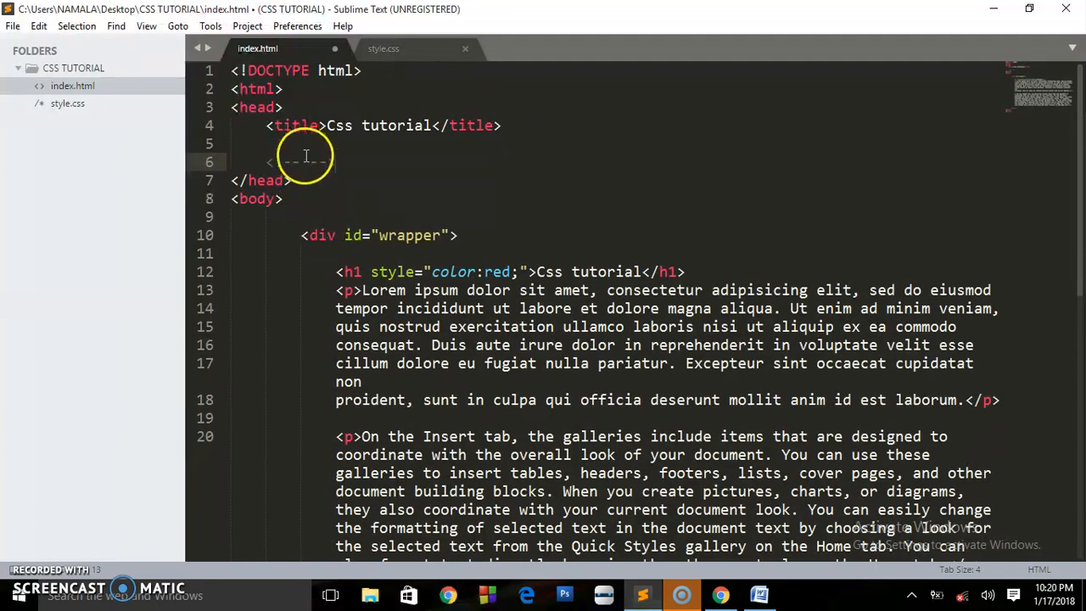
pyautogui.write('<!-- -->')
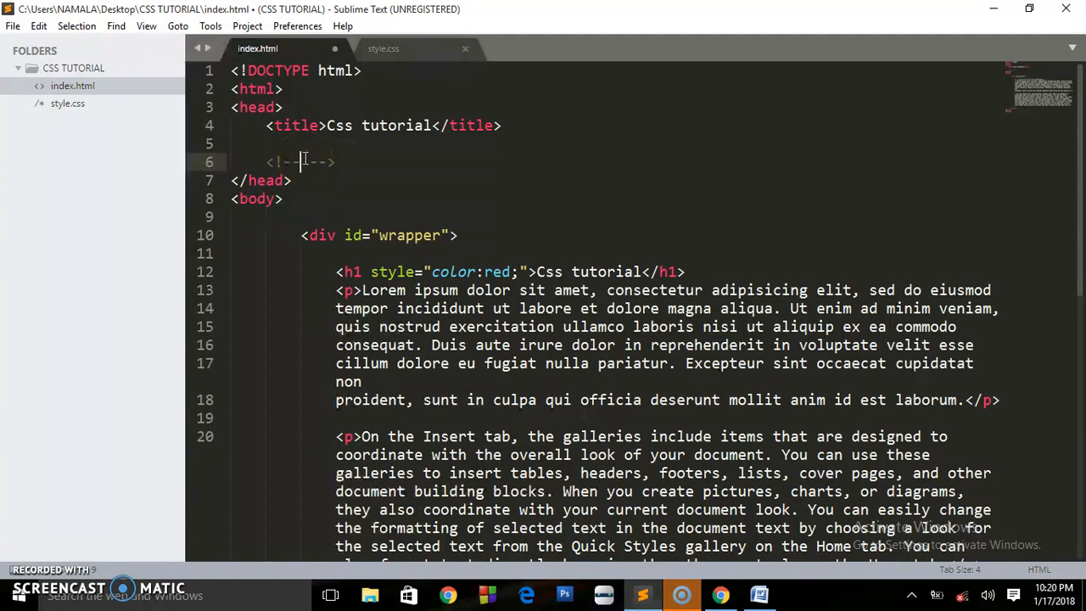
pyautogui.write('inline styling,internal')
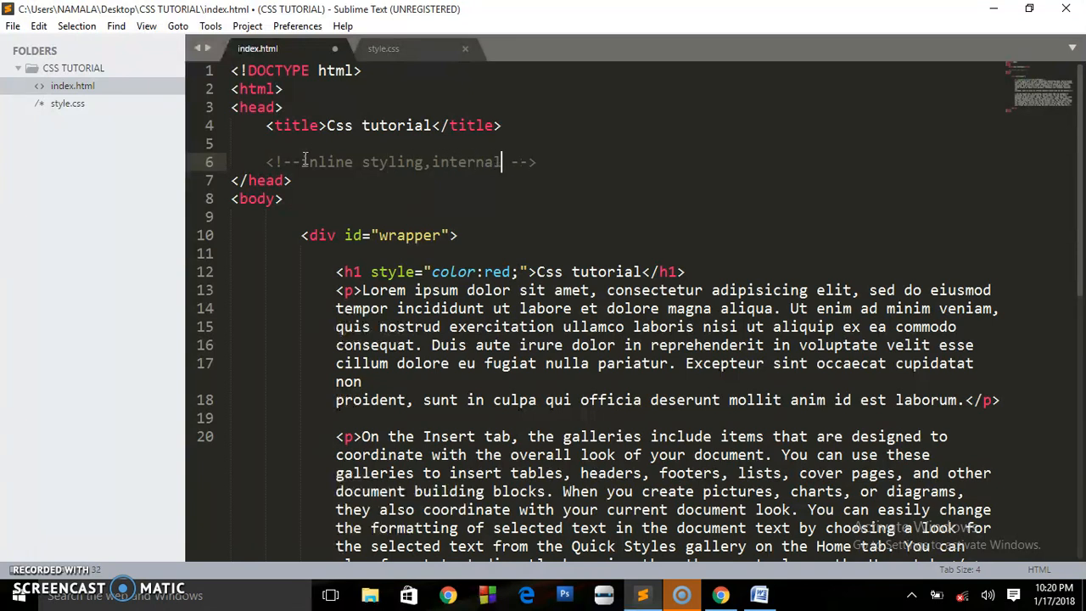
pyautogui.write(',external')
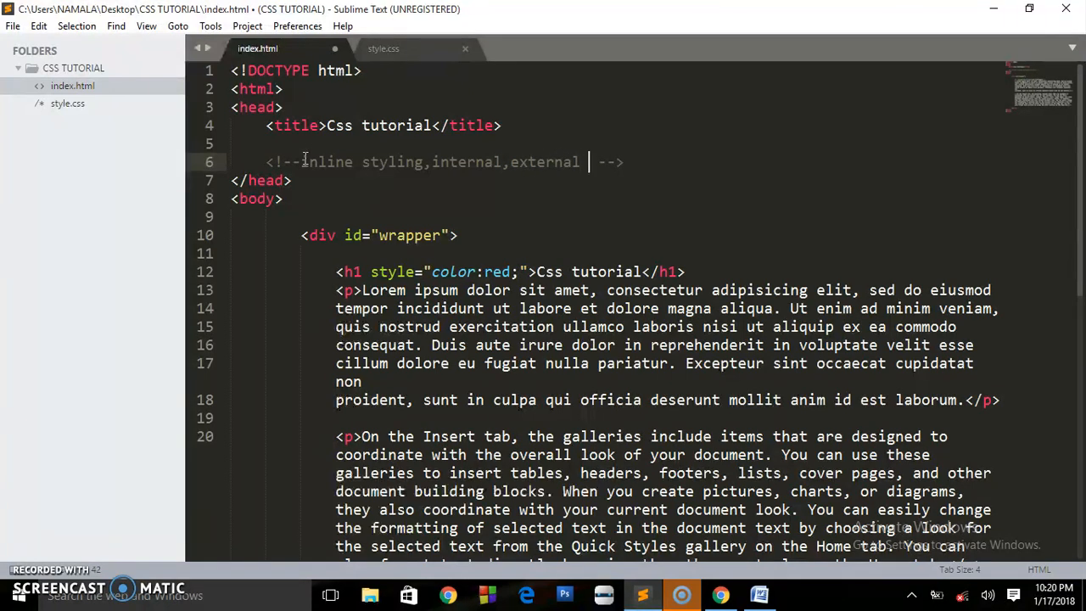
pyautogui.write('import')
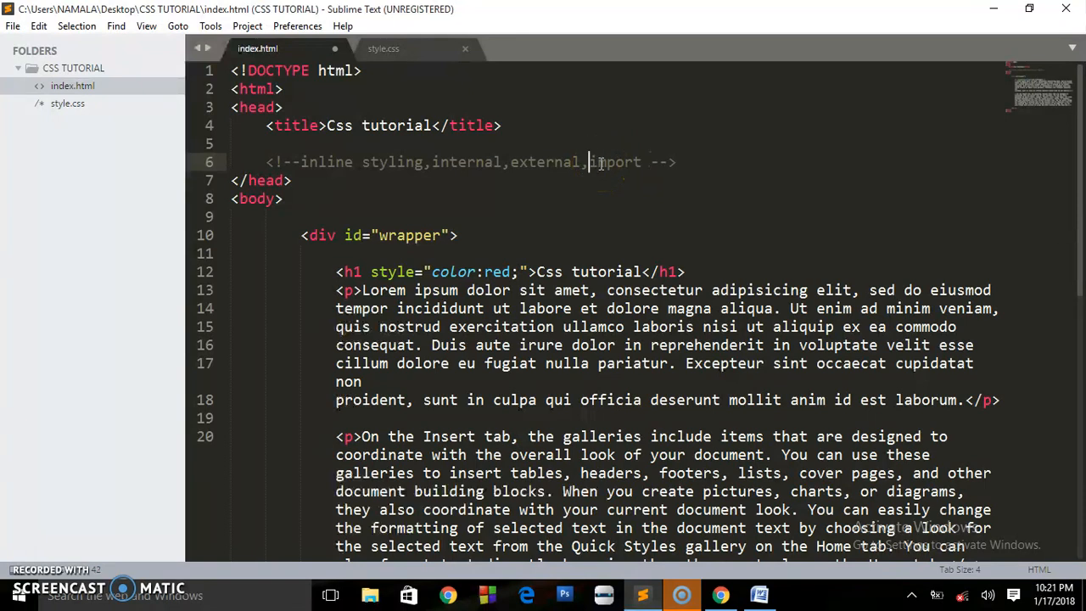
pyautogui.press('ctrl+s')
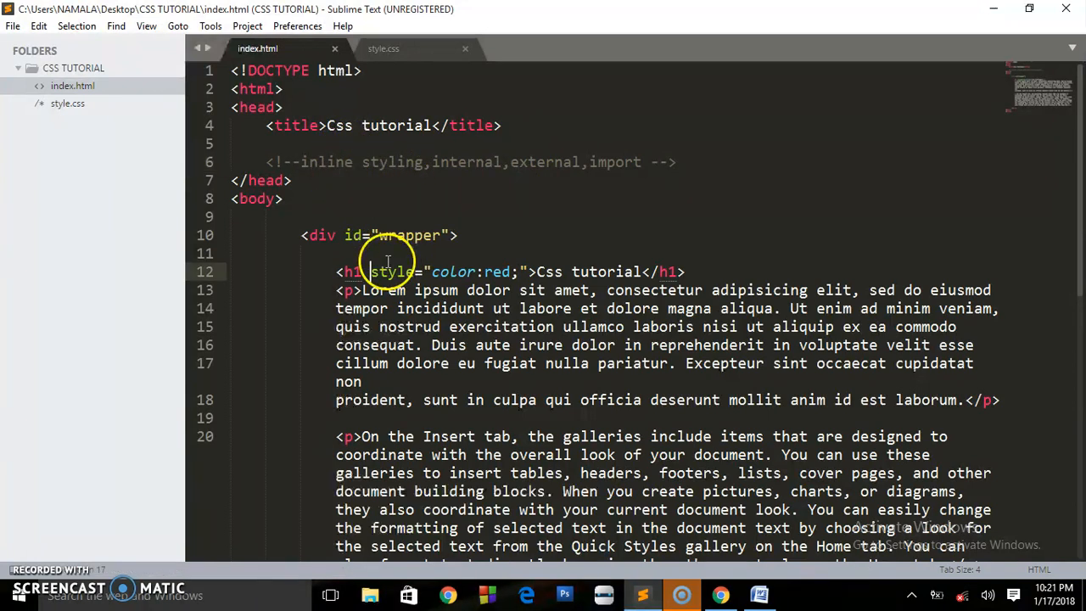
pyautogui.moveTo(371, 272); pyautogui.dragTo(526, 272)
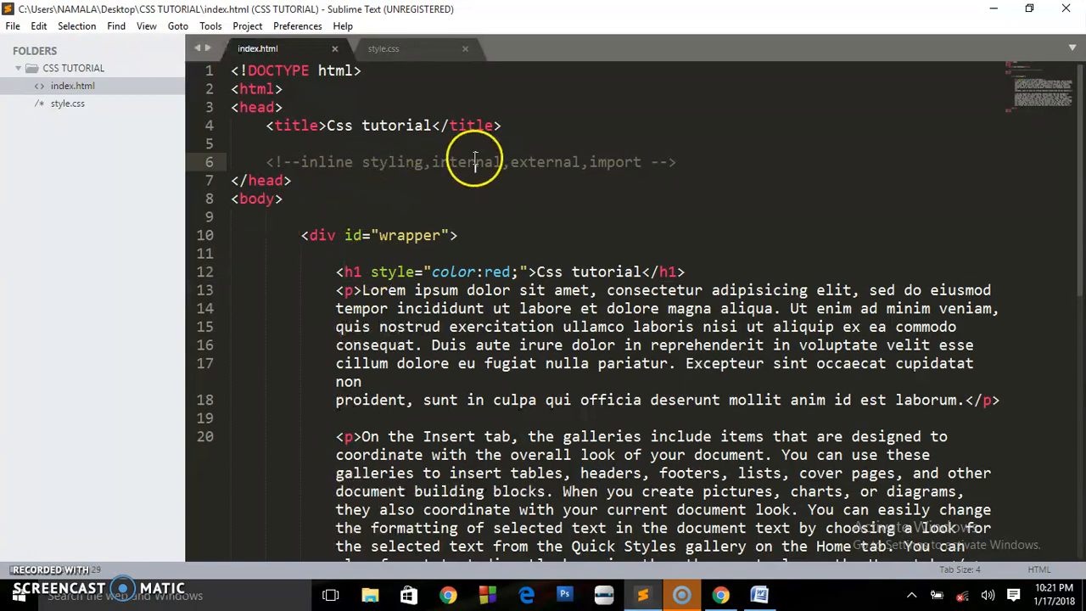
pyautogui.doubleClick(465, 162)
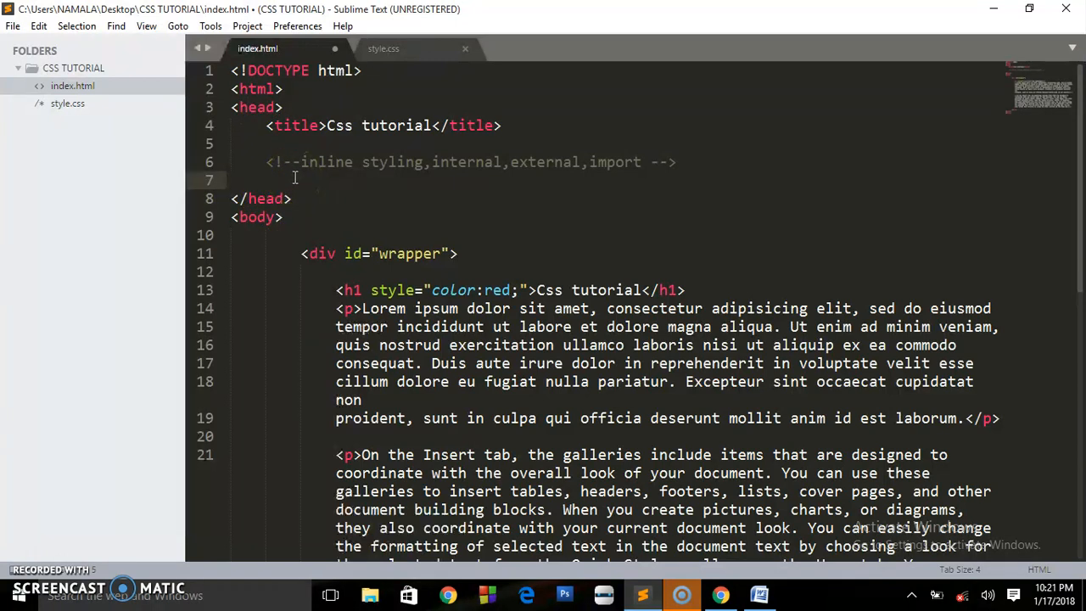
# Add a <style type="text/css"> block with p{ color:green; } to the head and save.
pyautogui.write('<style type="text/css">')
pyautogui.write('</style>')
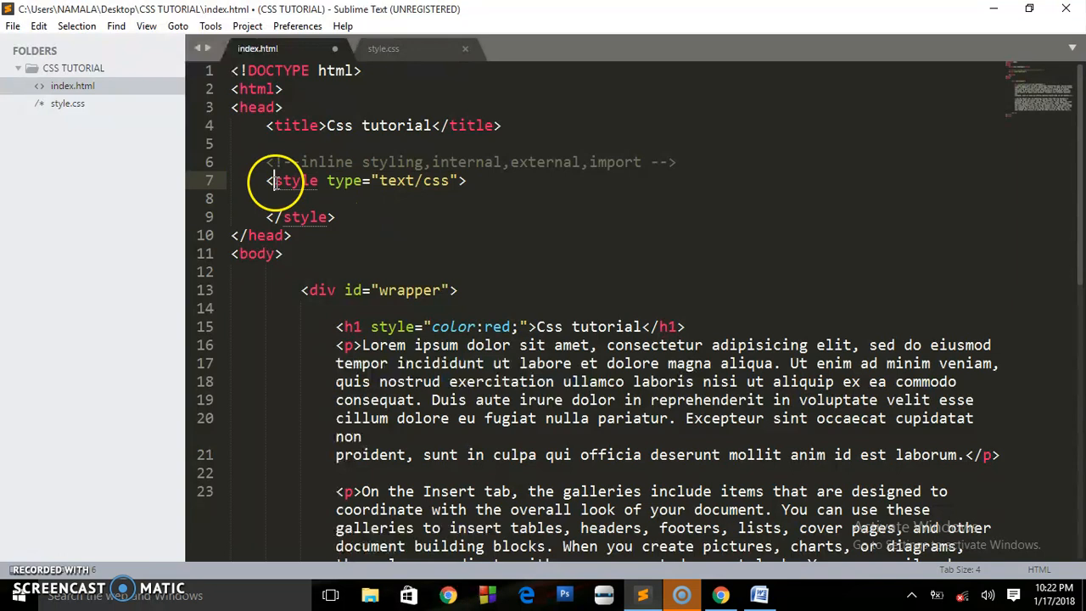
pyautogui.doubleClick(296, 179)
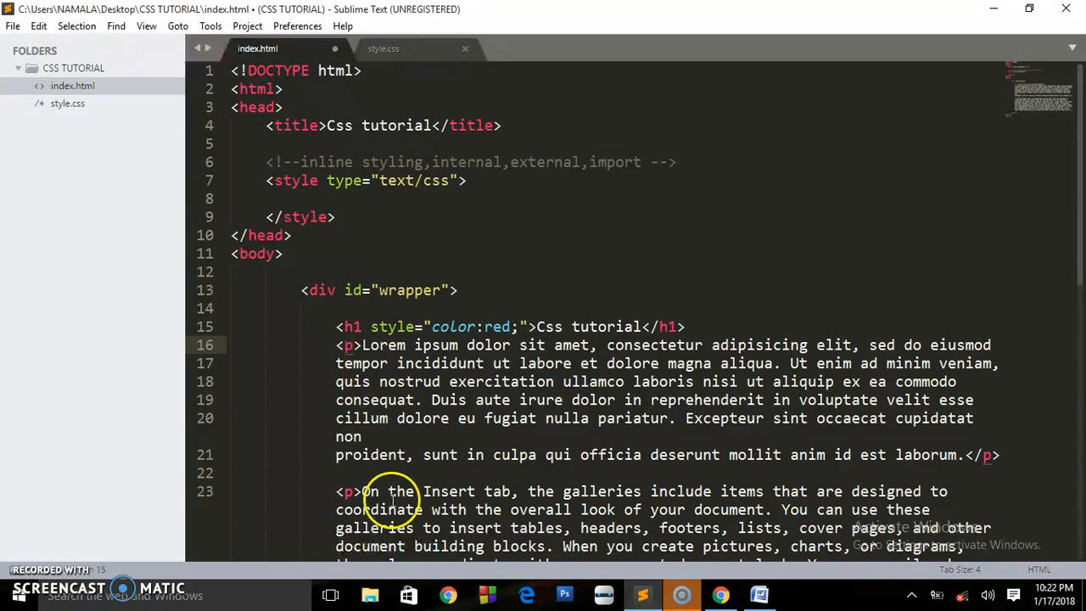
pyautogui.moveTo(328, 198)
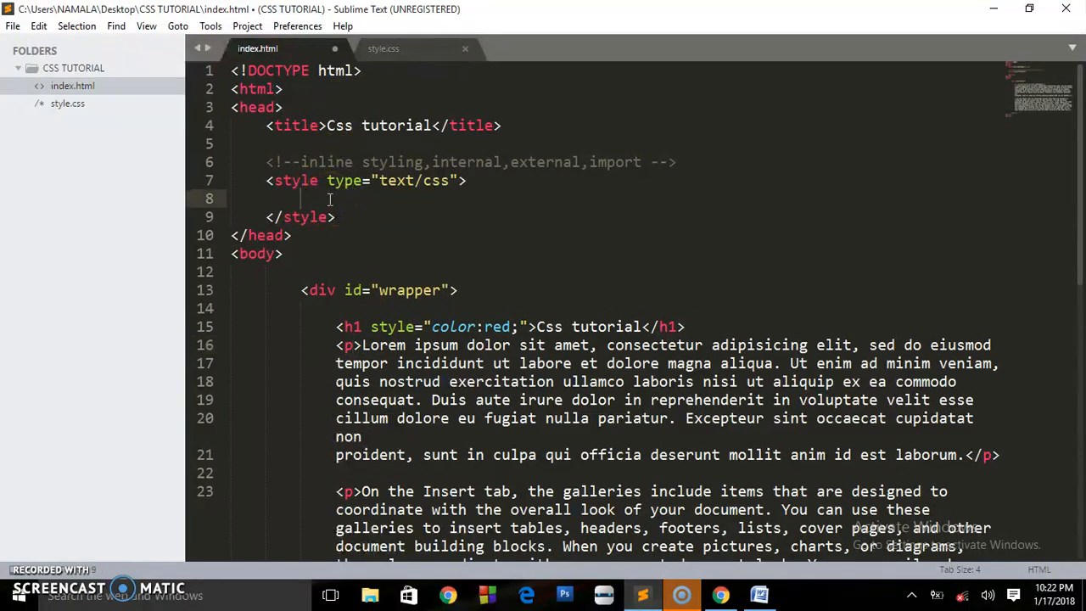
pyautogui.write('p{')
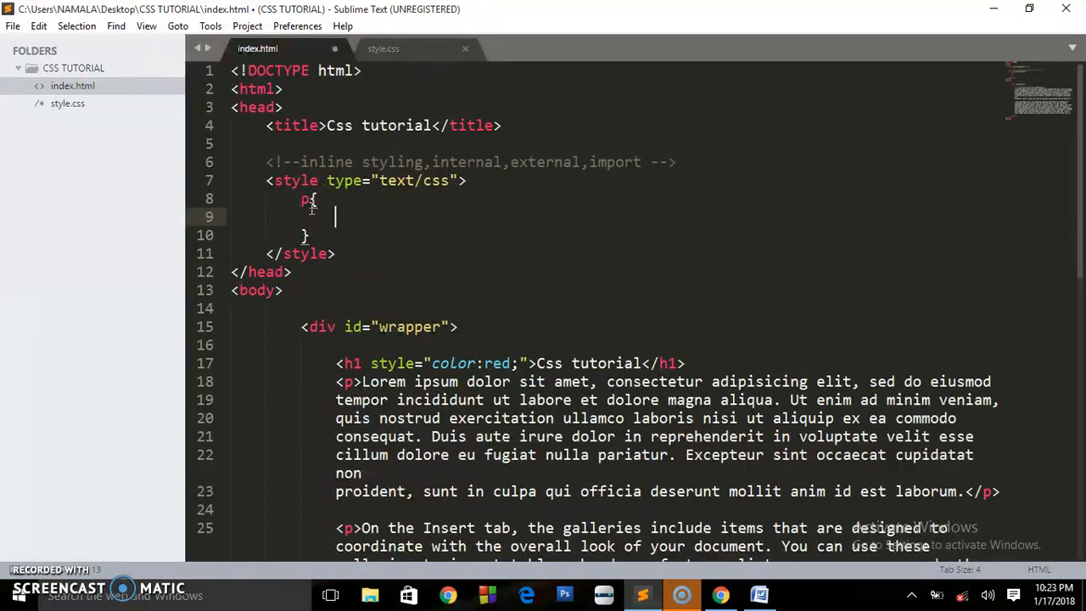
pyautogui.write('color:;')
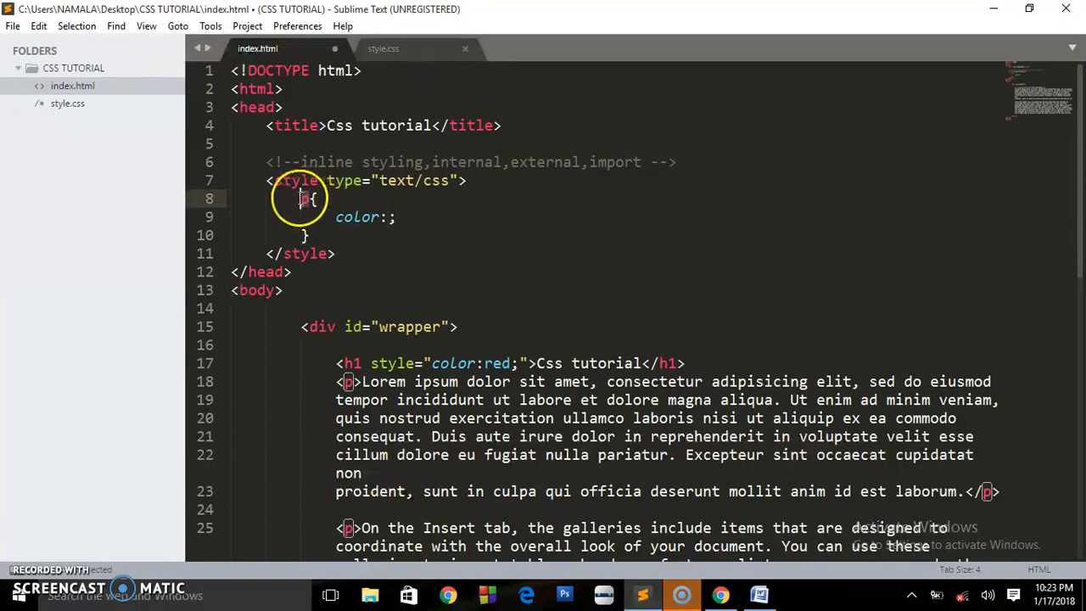
pyautogui.doubleClick(356, 216)
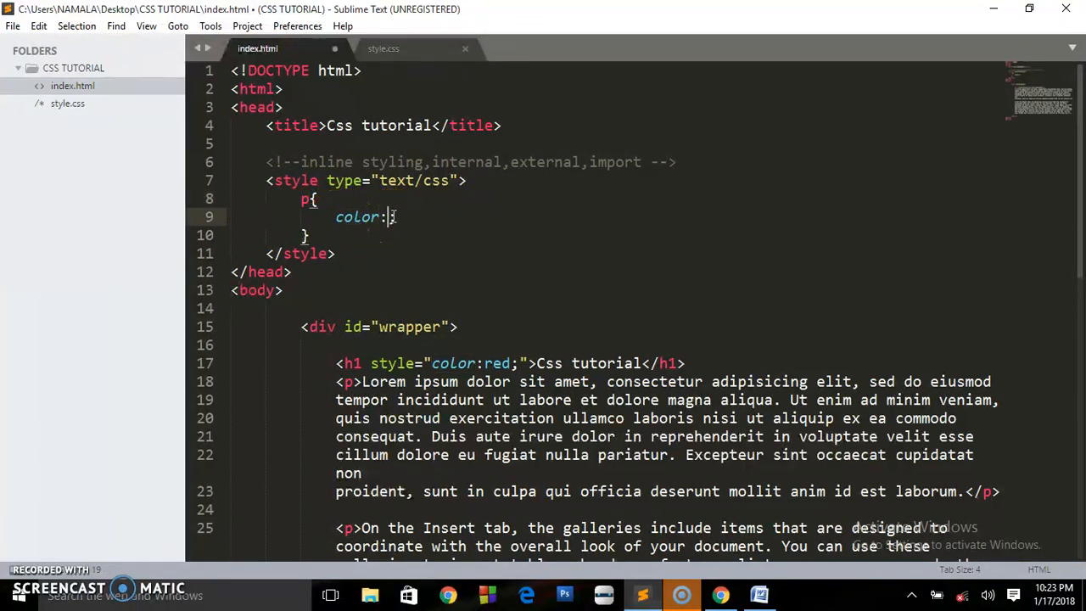
pyautogui.write('green')
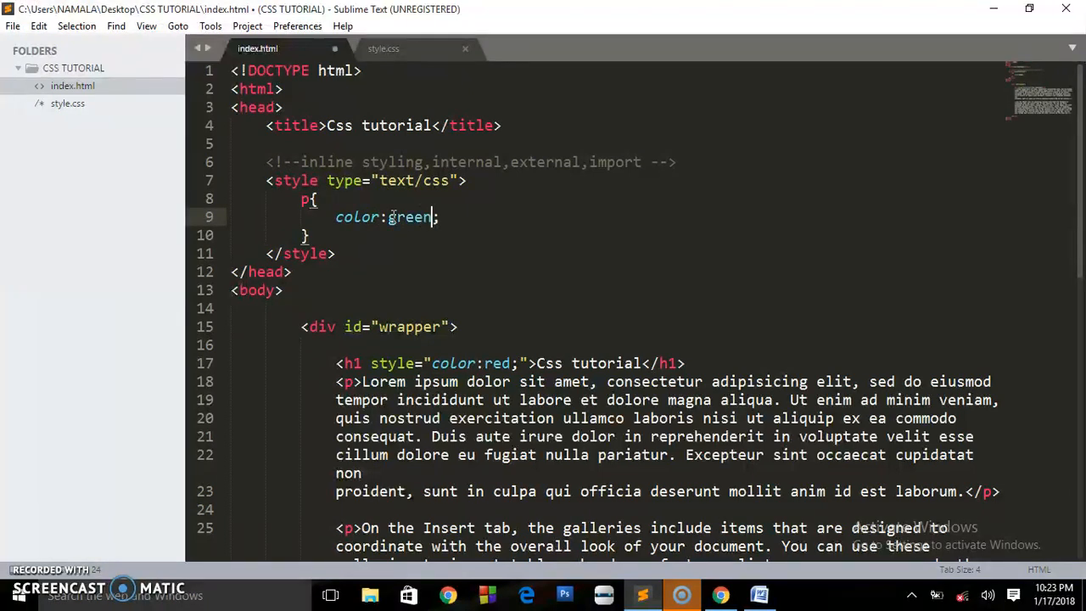
pyautogui.press('ctrl+s')
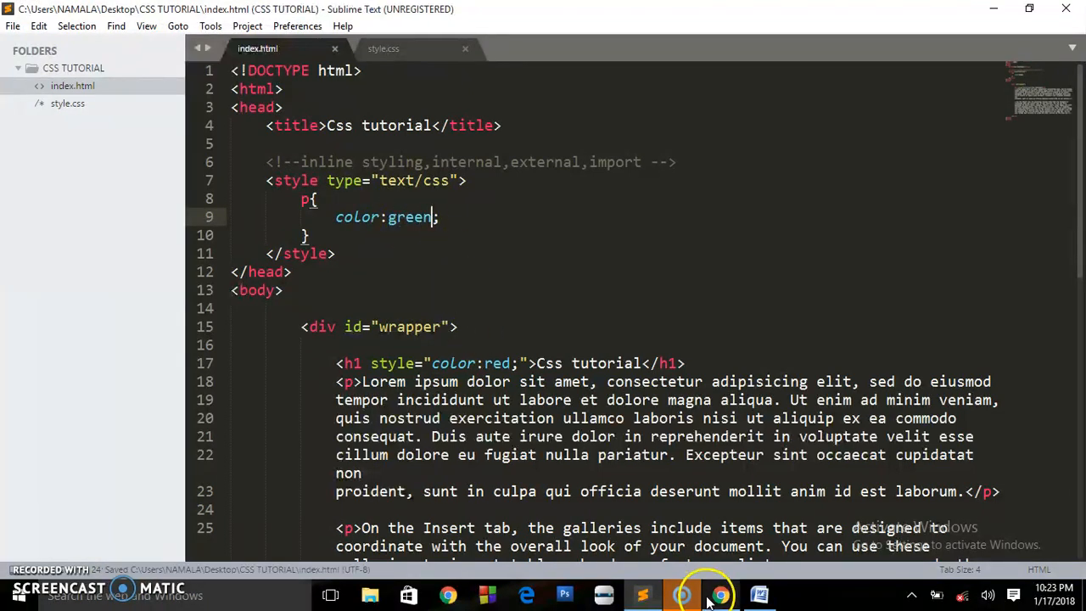
# Switch to Chrome to view green paragraphs beneath the red heading.
pyautogui.click(720, 594)
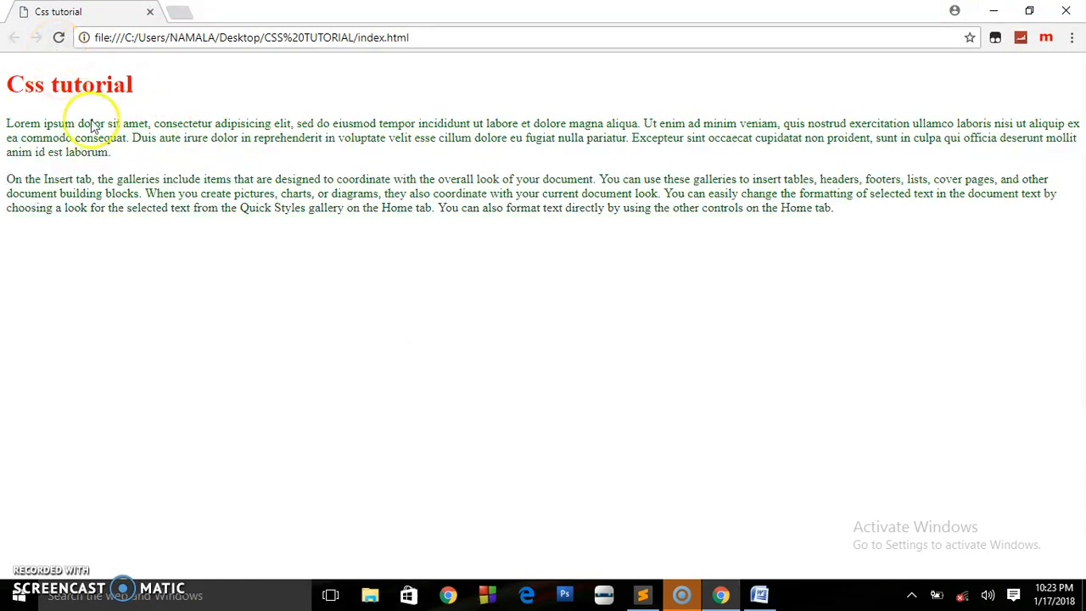
pyautogui.moveTo(541, 240)
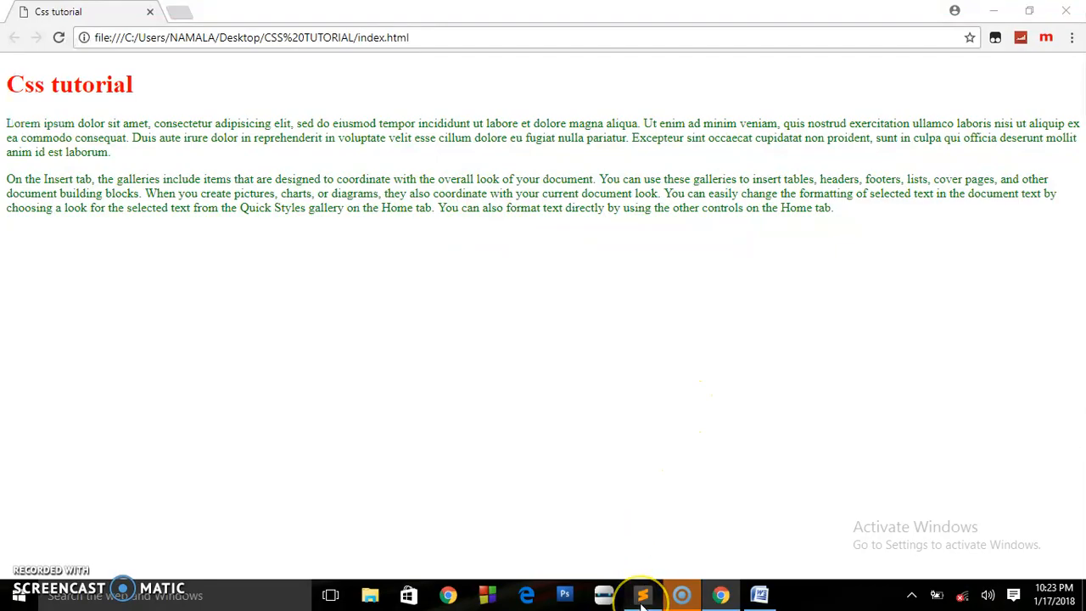
# Return to Sublime Text and scroll through the finished index.html code.
pyautogui.click(643, 595)
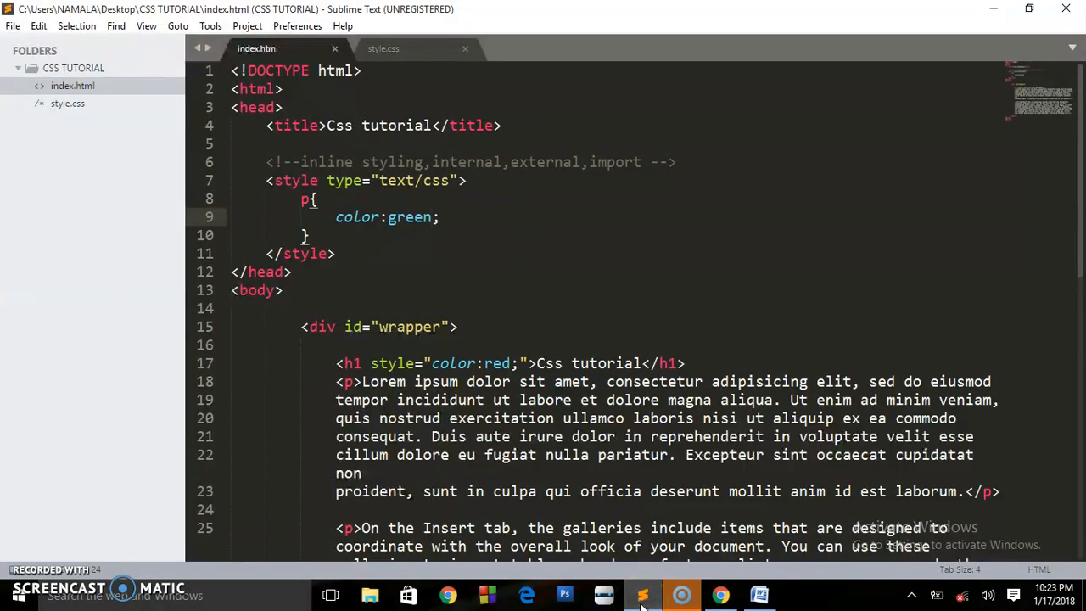
pyautogui.moveTo(1078, 212)
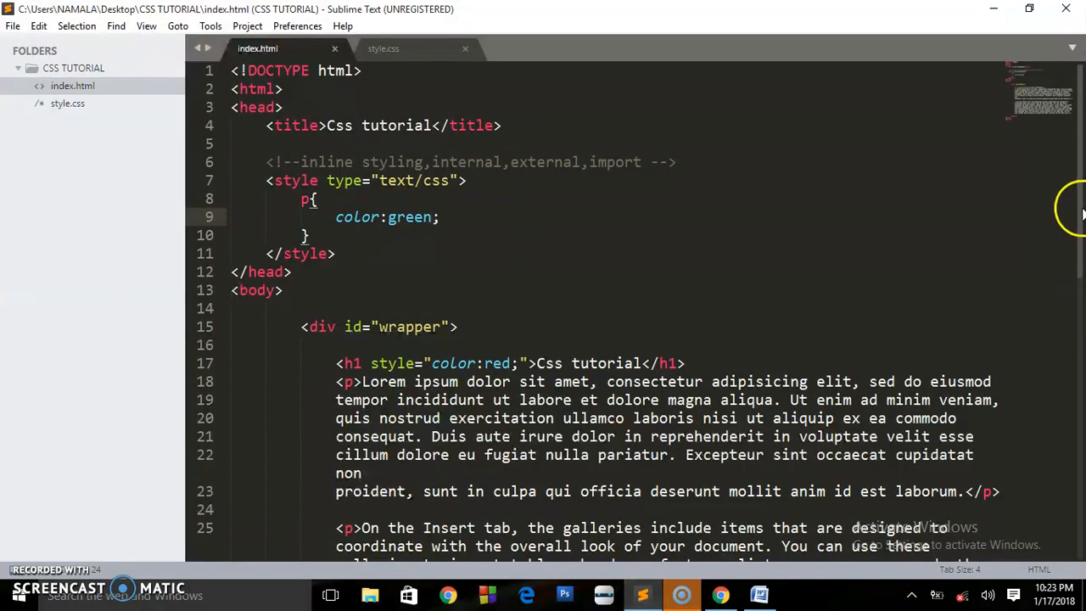
pyautogui.scroll(-3)
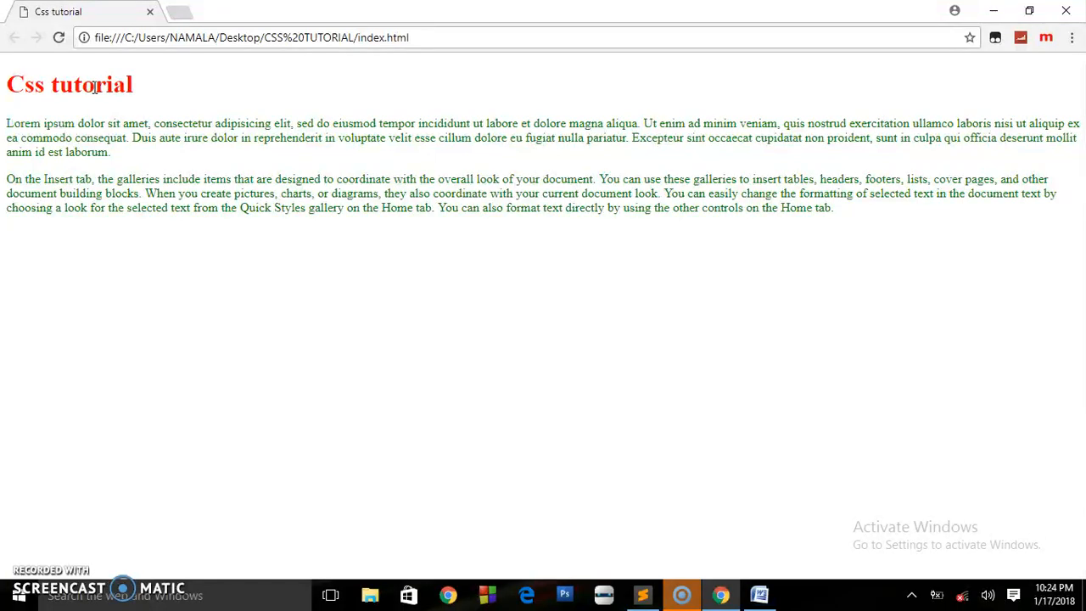
pyautogui.moveTo(84, 259)
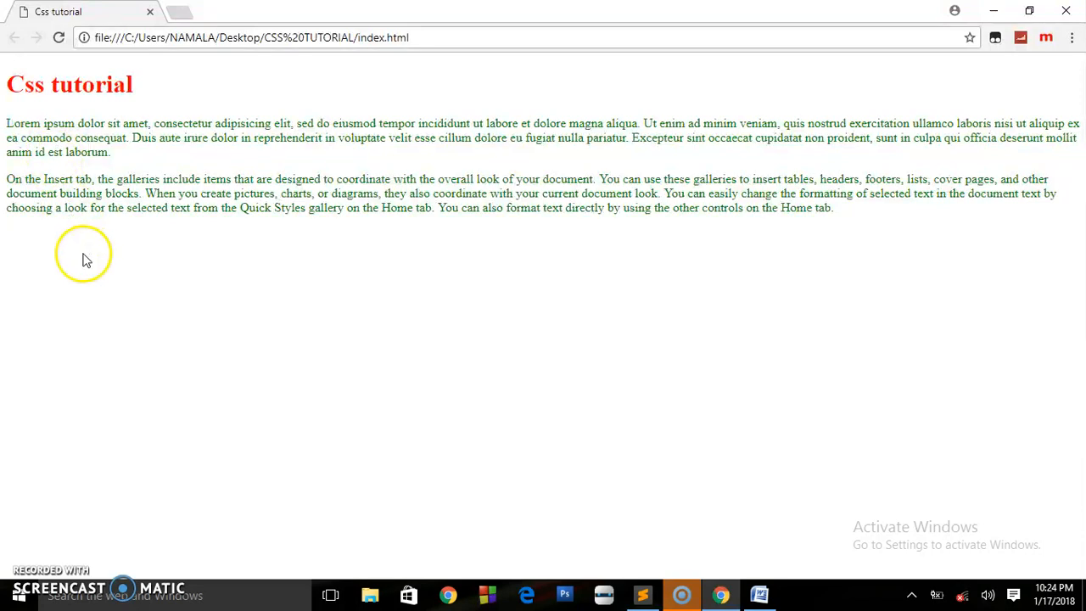